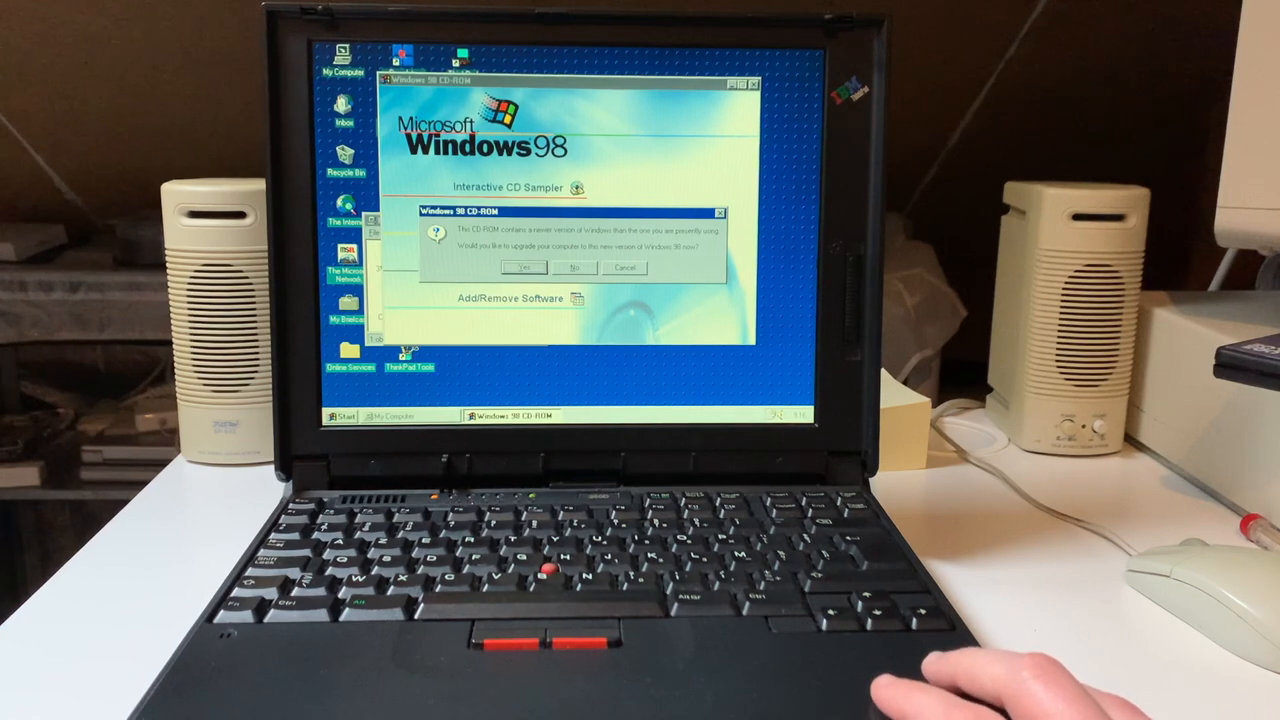
mouse_move(1050, 600)
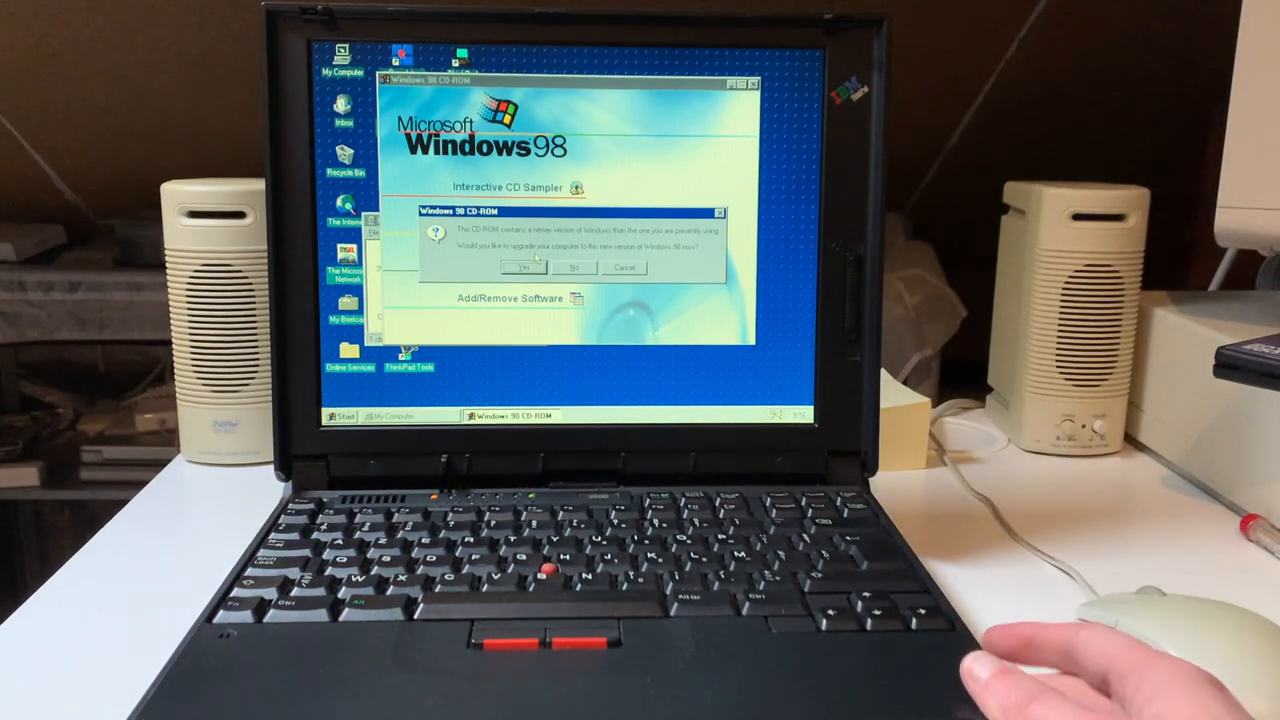
mouse_move(1100, 600)
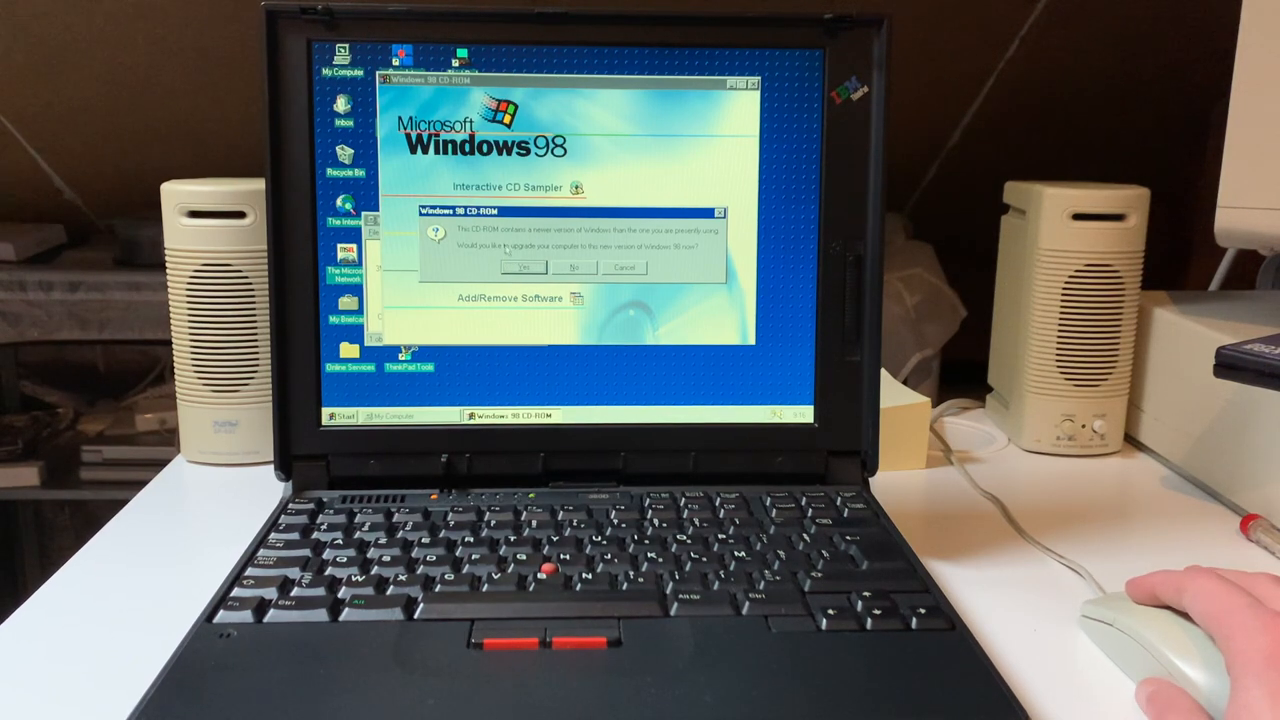
- Accept the Windows 98 upgrade offer and let Setup run its system check
click(574, 267)
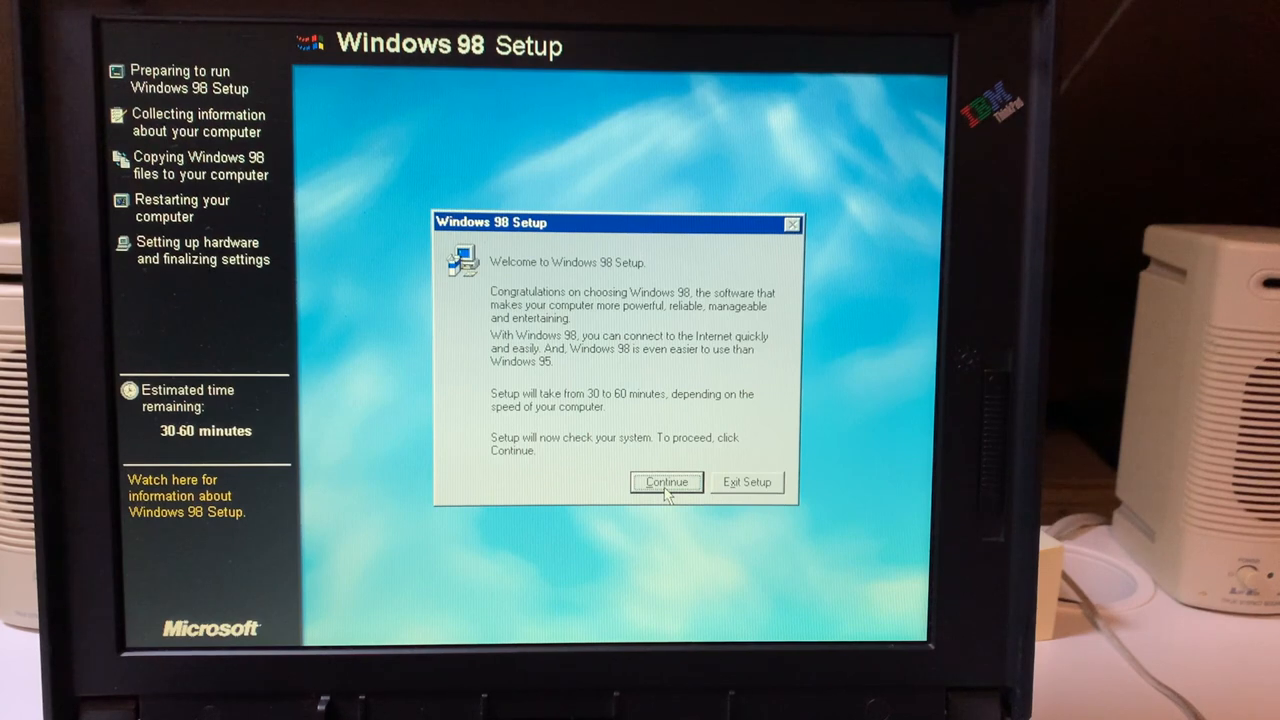
click(666, 482)
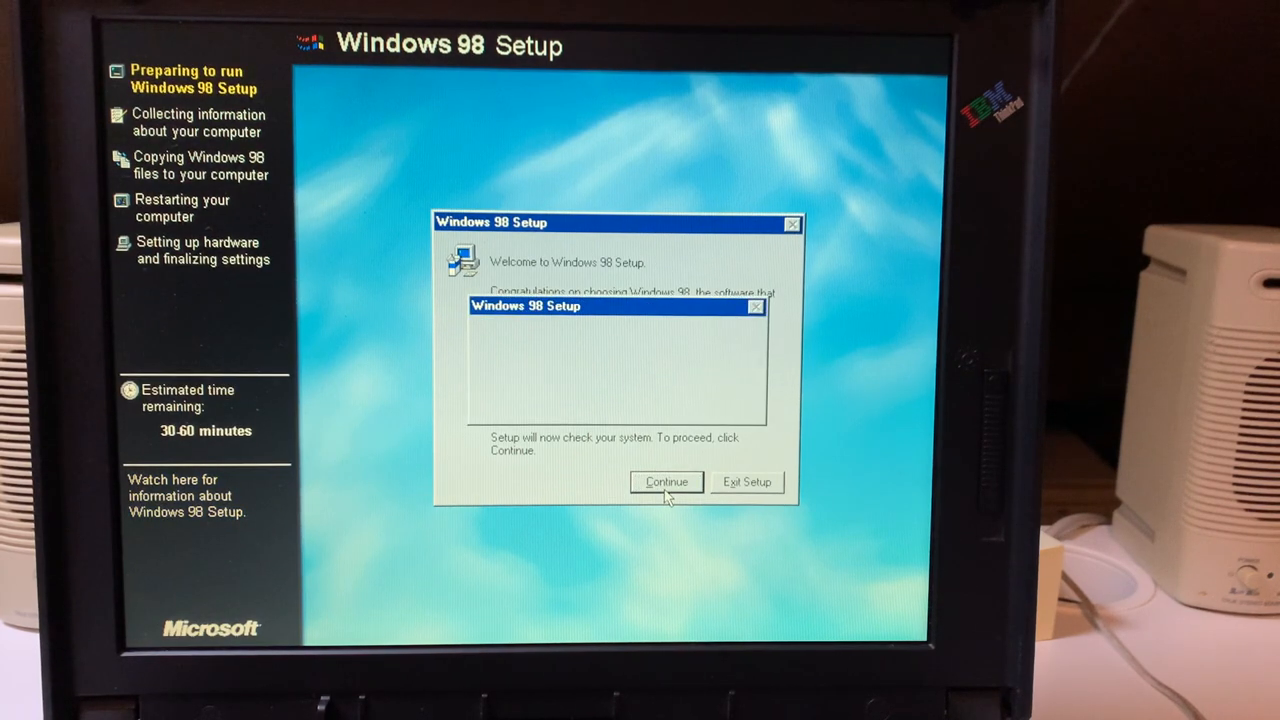
click(666, 482)
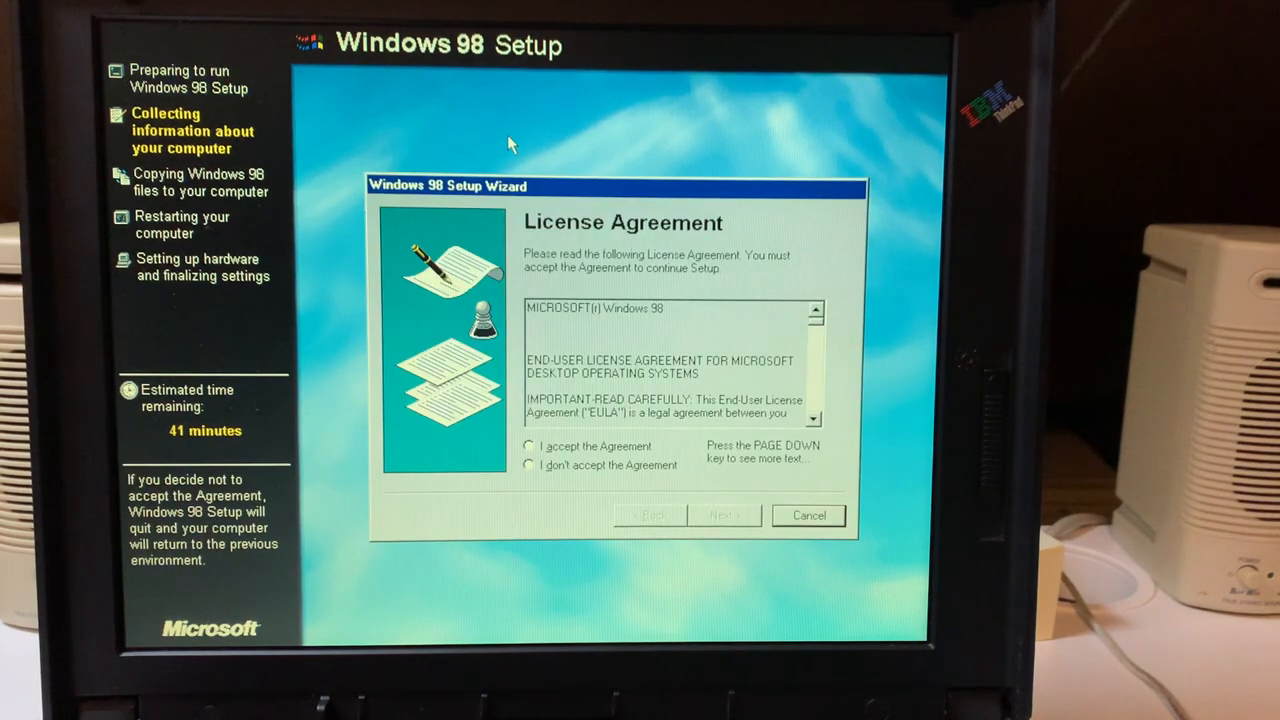
- Accept the license agreement and continue on to the product key page
click(529, 446)
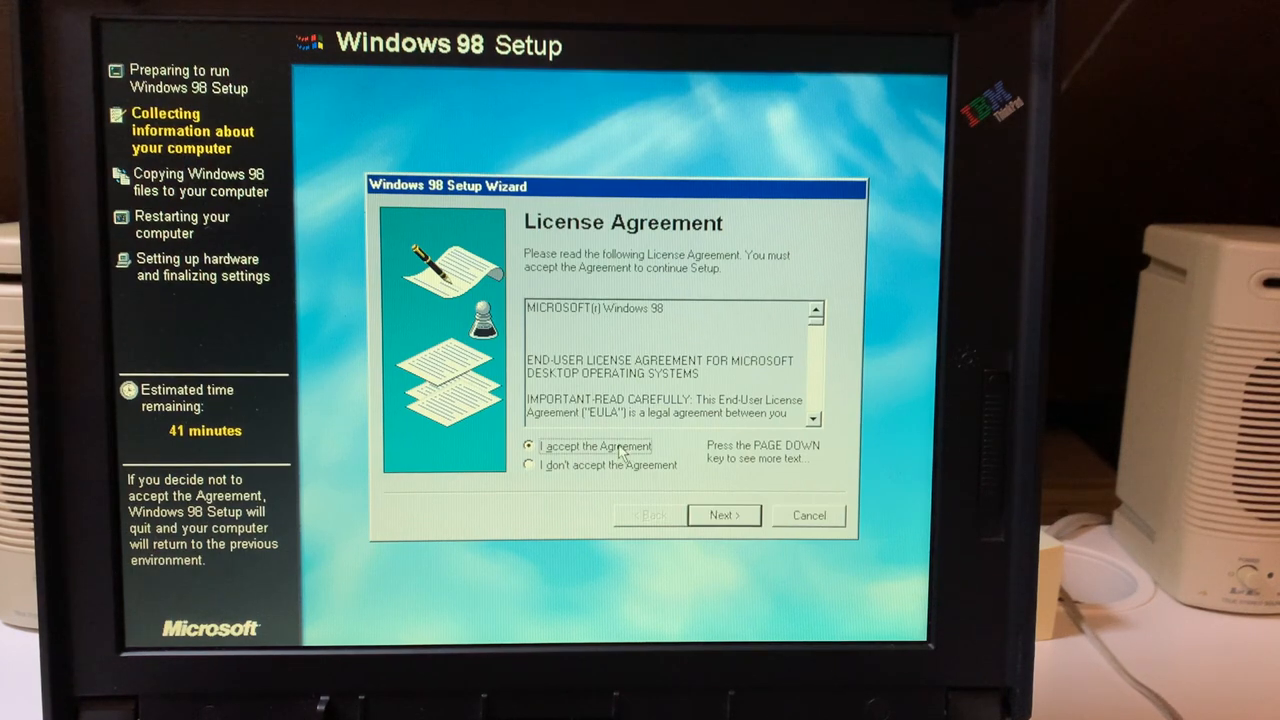
click(724, 514)
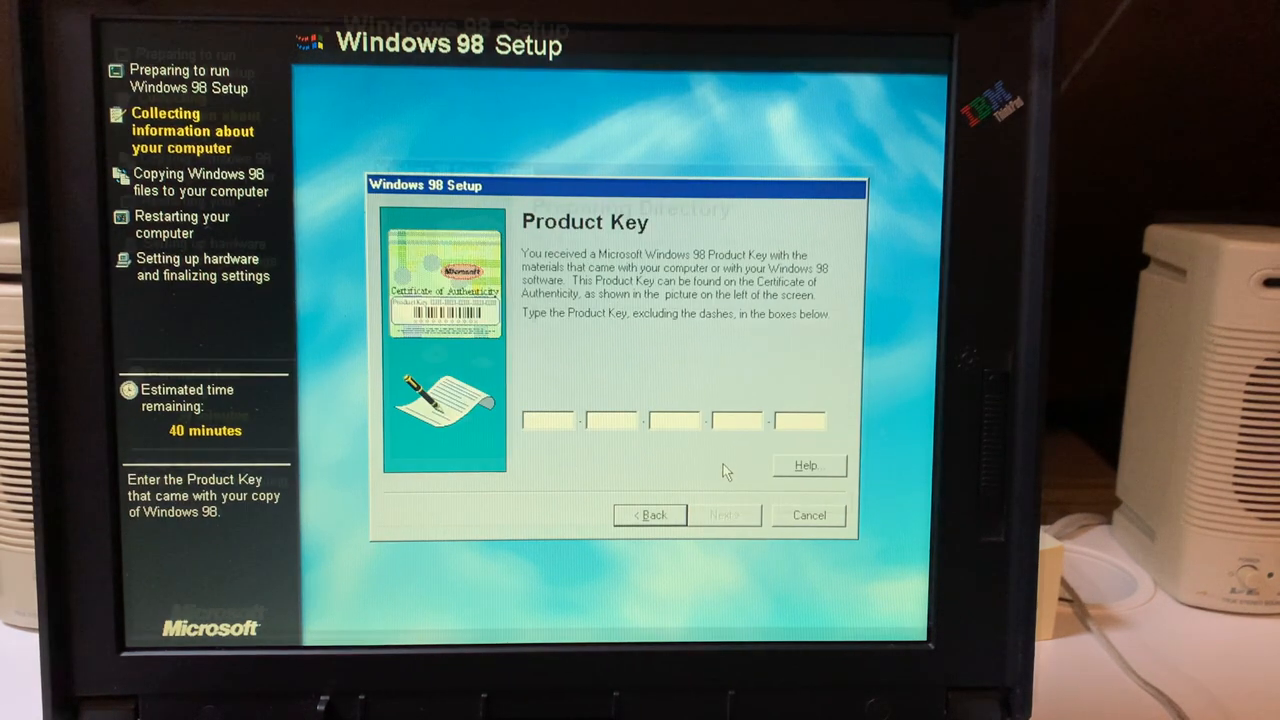
click(724, 514)
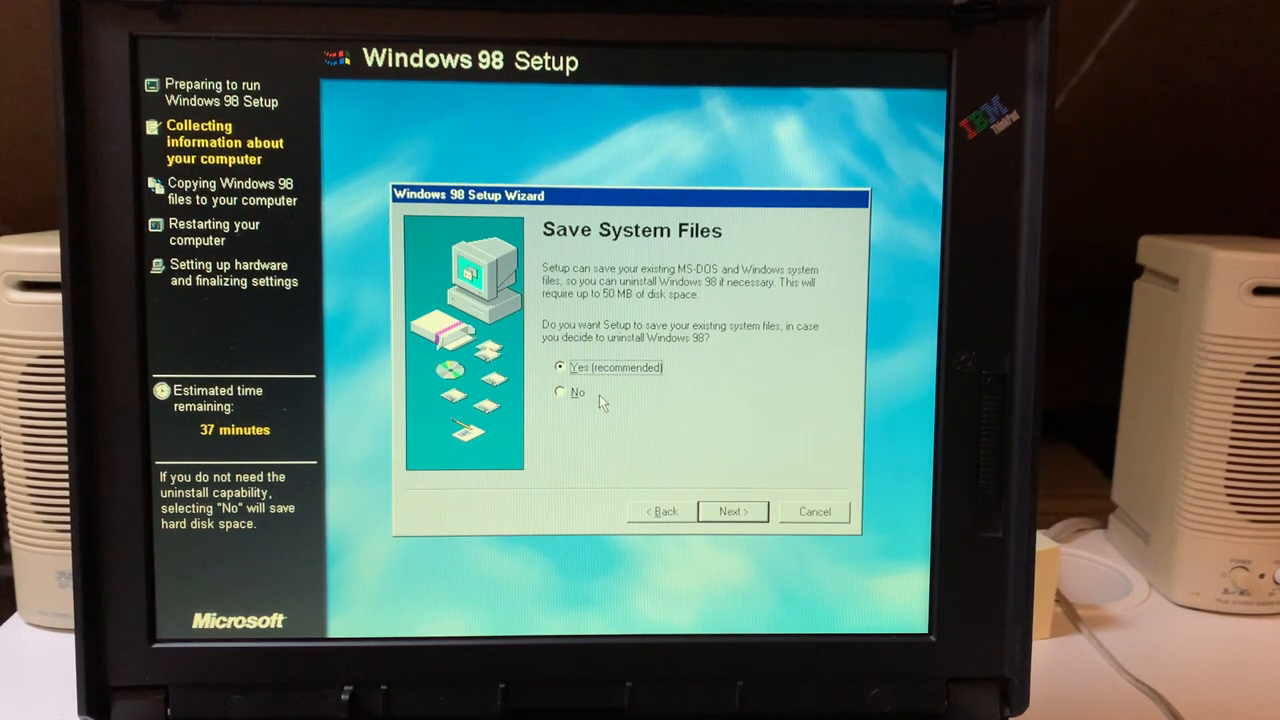
mouse_move(668, 466)
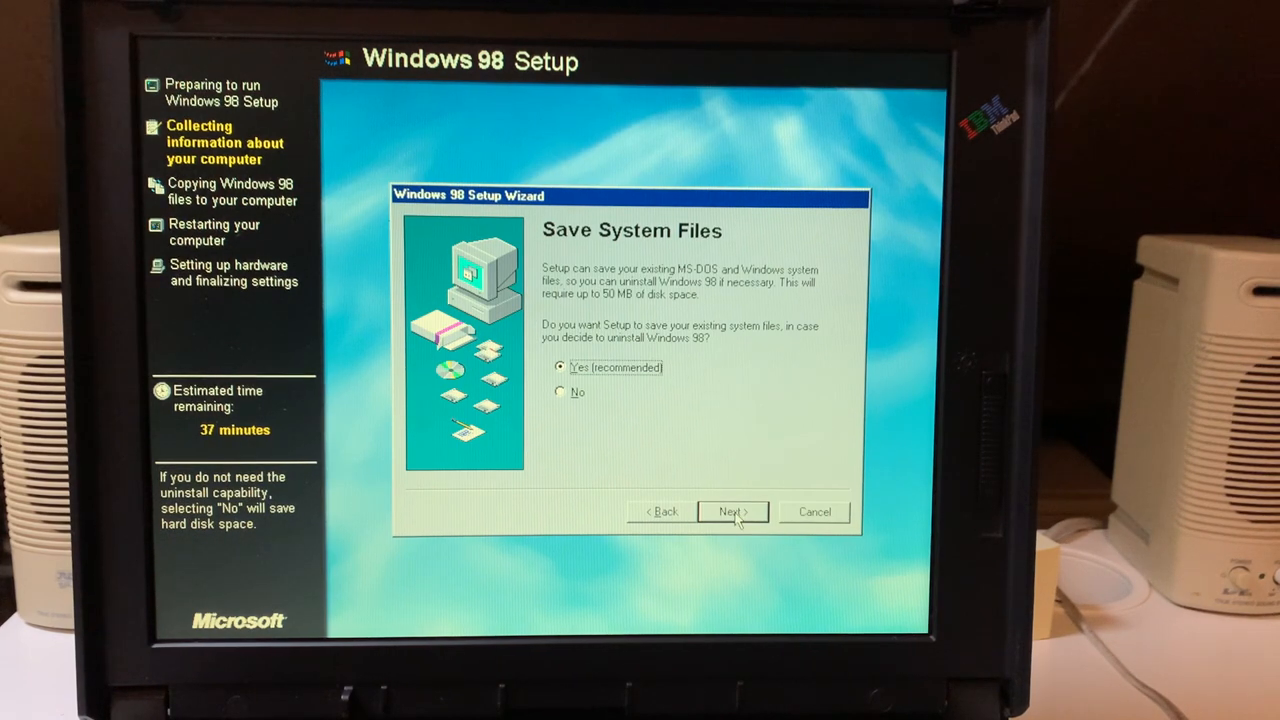
- Keep 'Yes (recommended)' for saving existing system files and continue
click(732, 511)
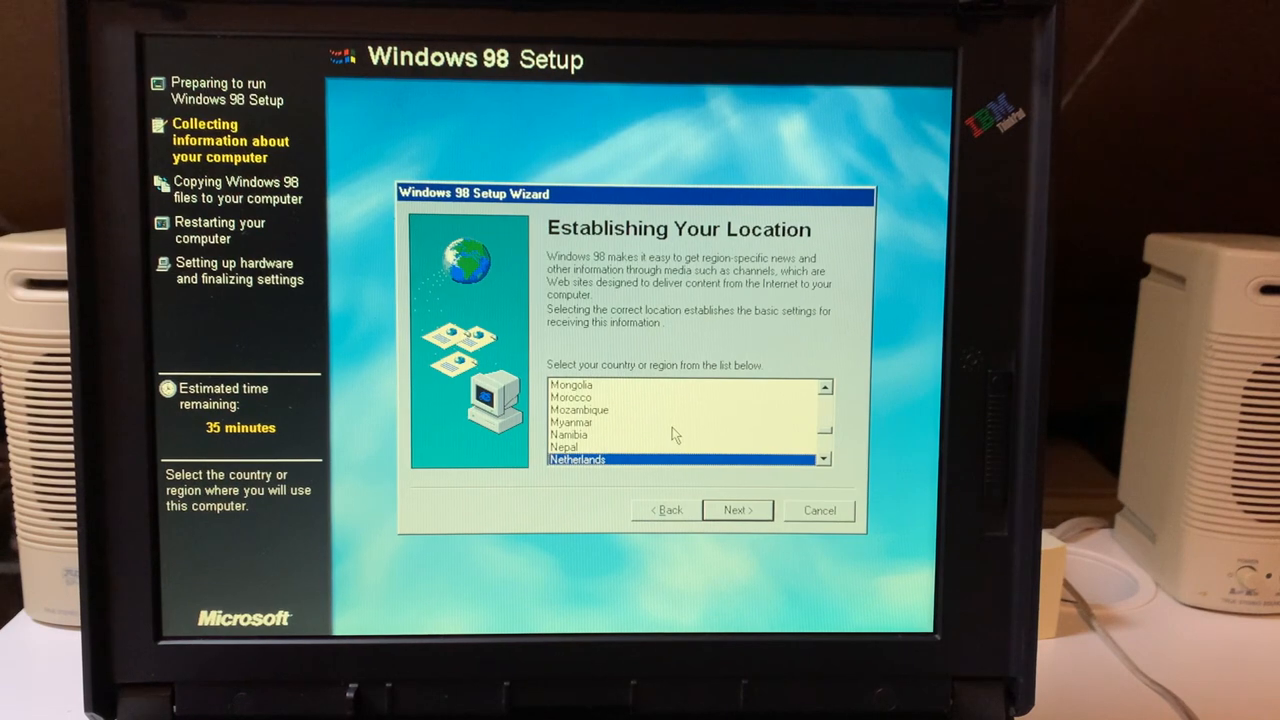
mouse_move(585, 237)
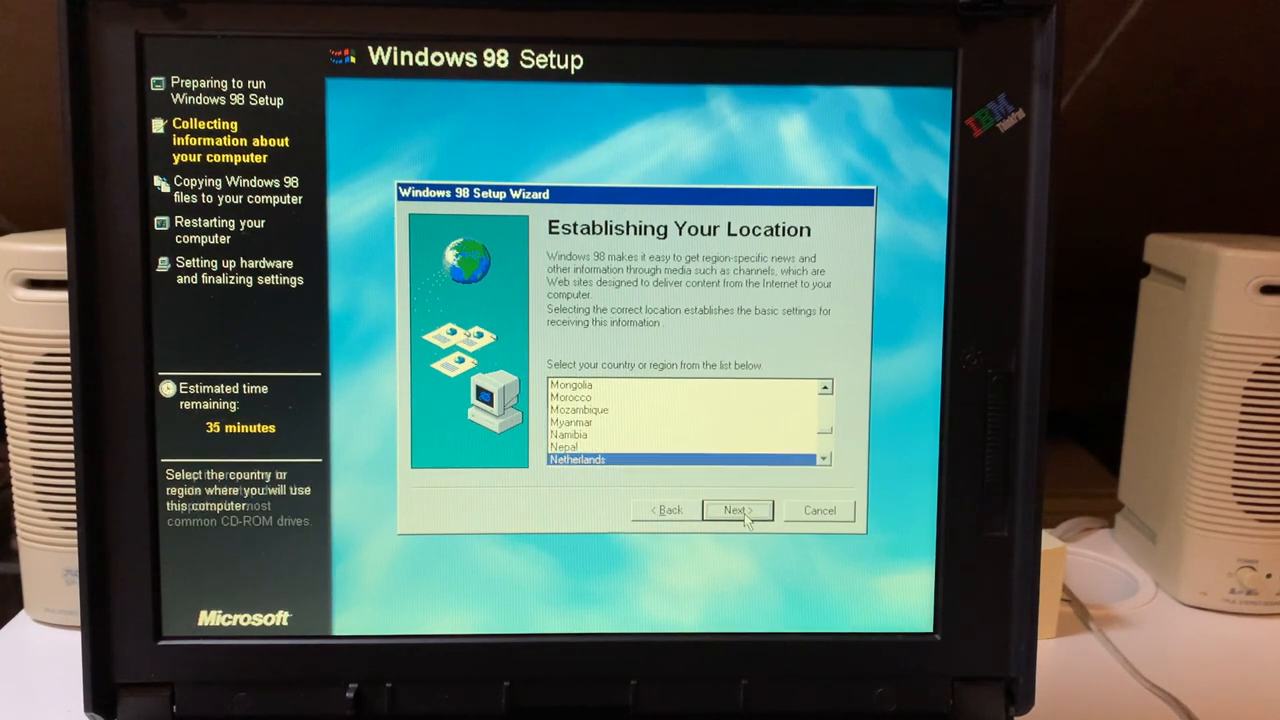
- Confirm Netherlands, pass the Startup Disk page, and start copying Windows 98 files
click(737, 510)
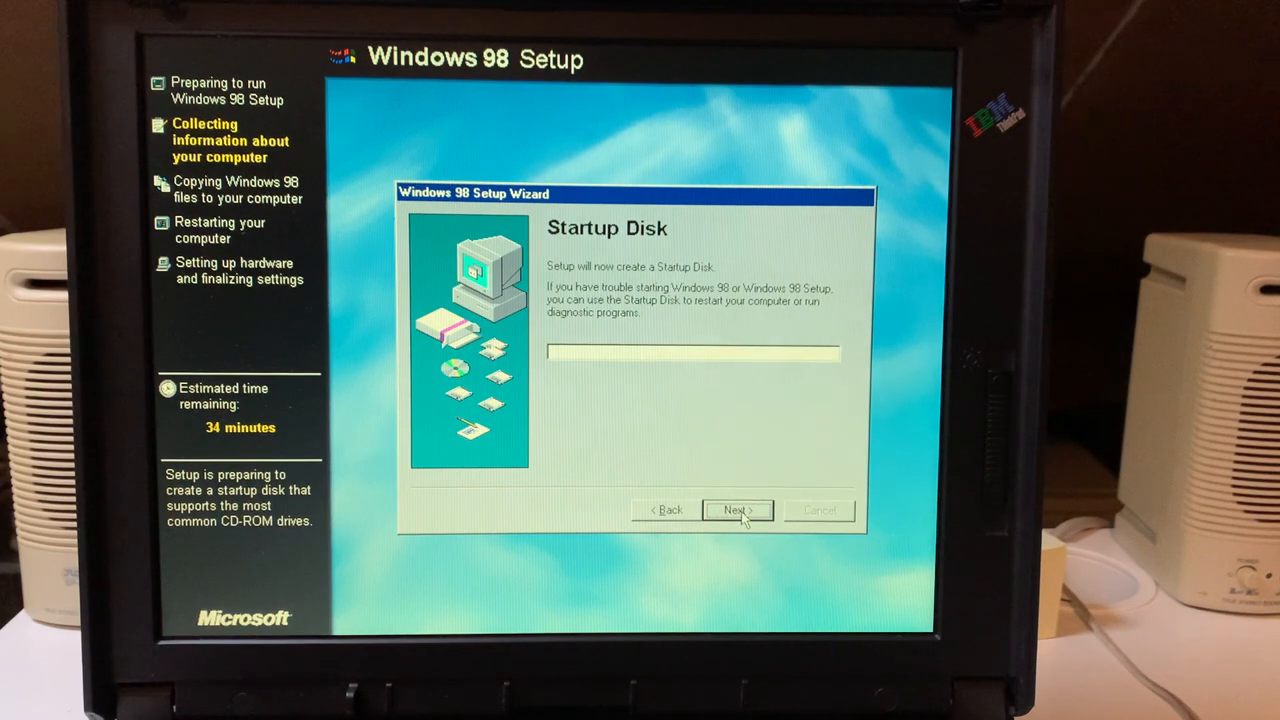
click(738, 510)
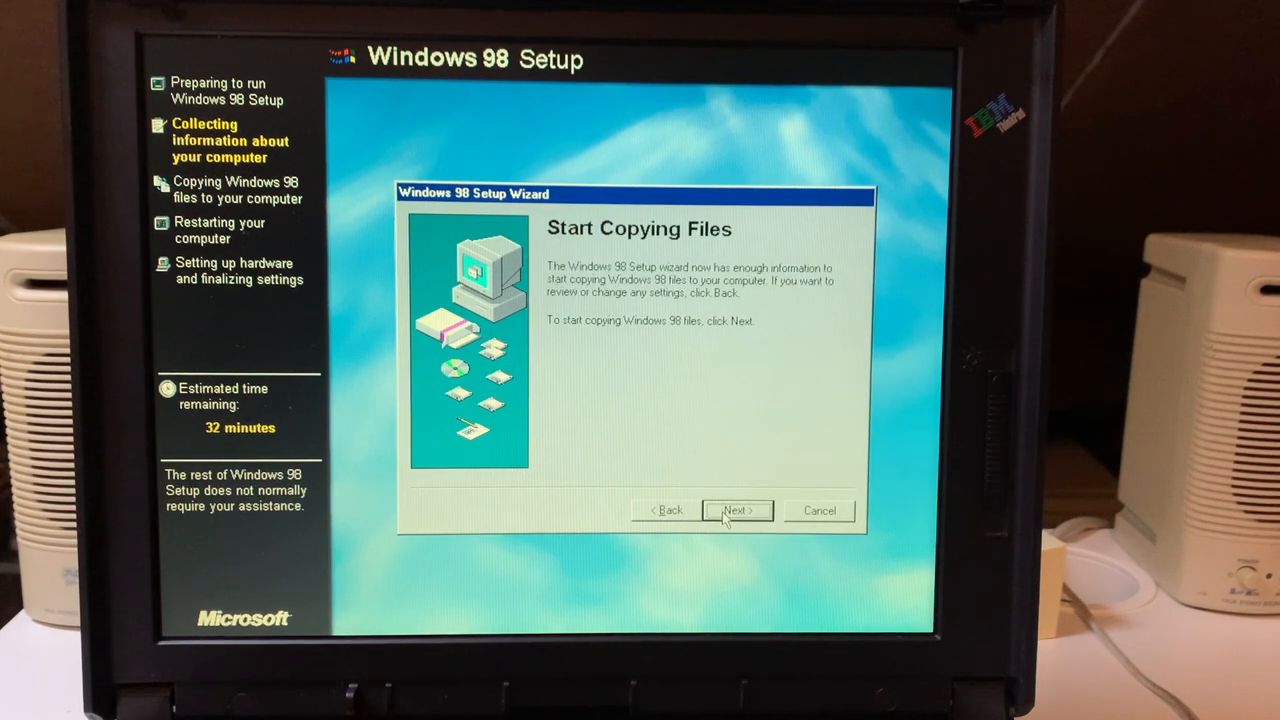
click(737, 510)
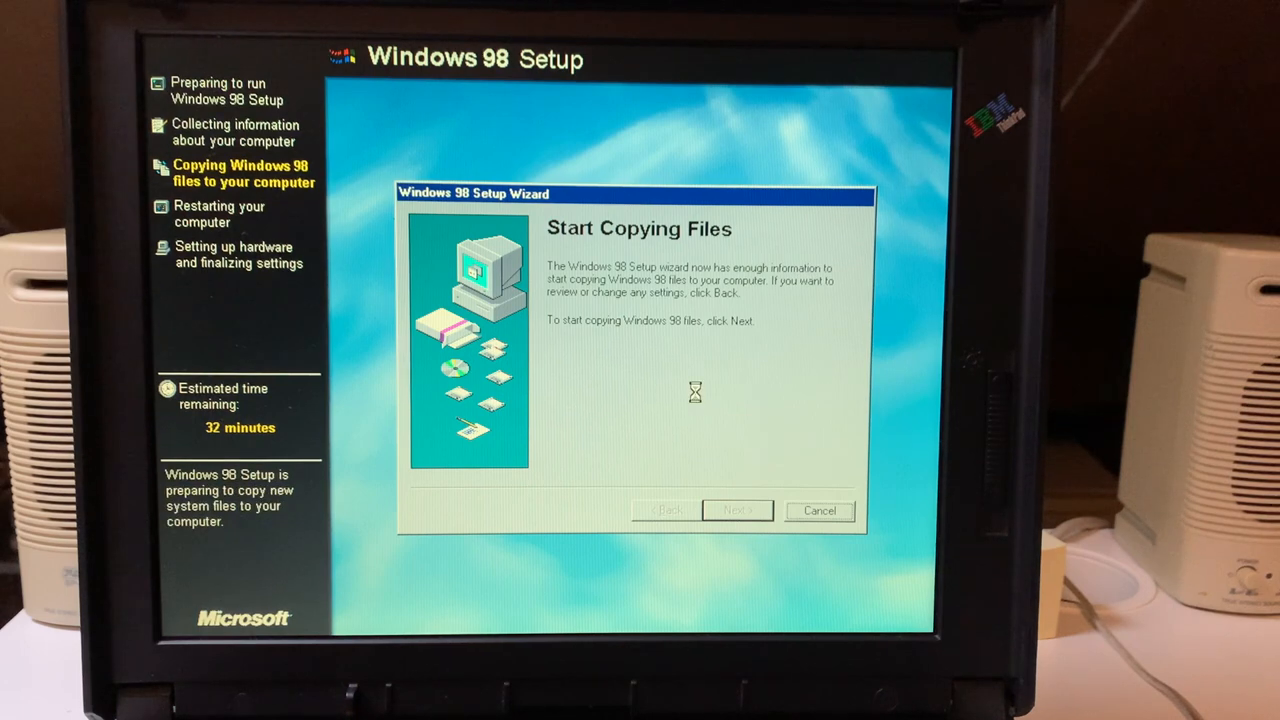
click(737, 510)
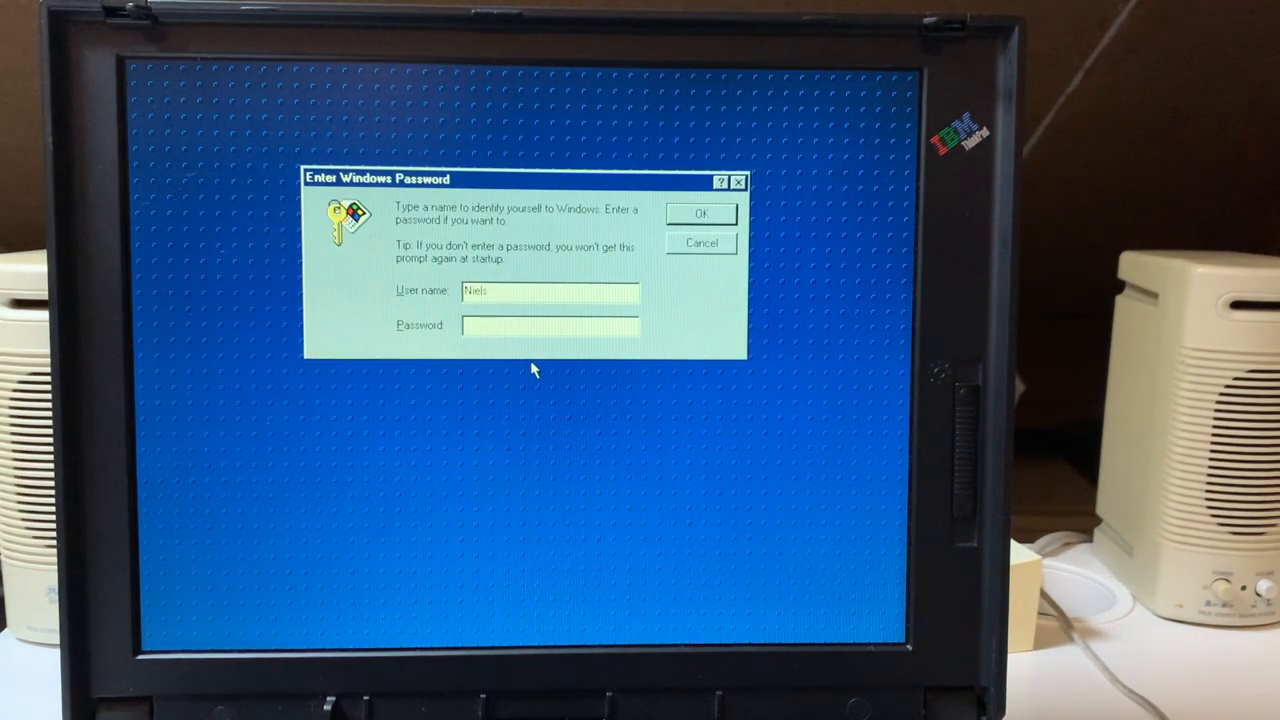
- Log on without a password and wait for the ThinkPad desktop to load
click(701, 213)
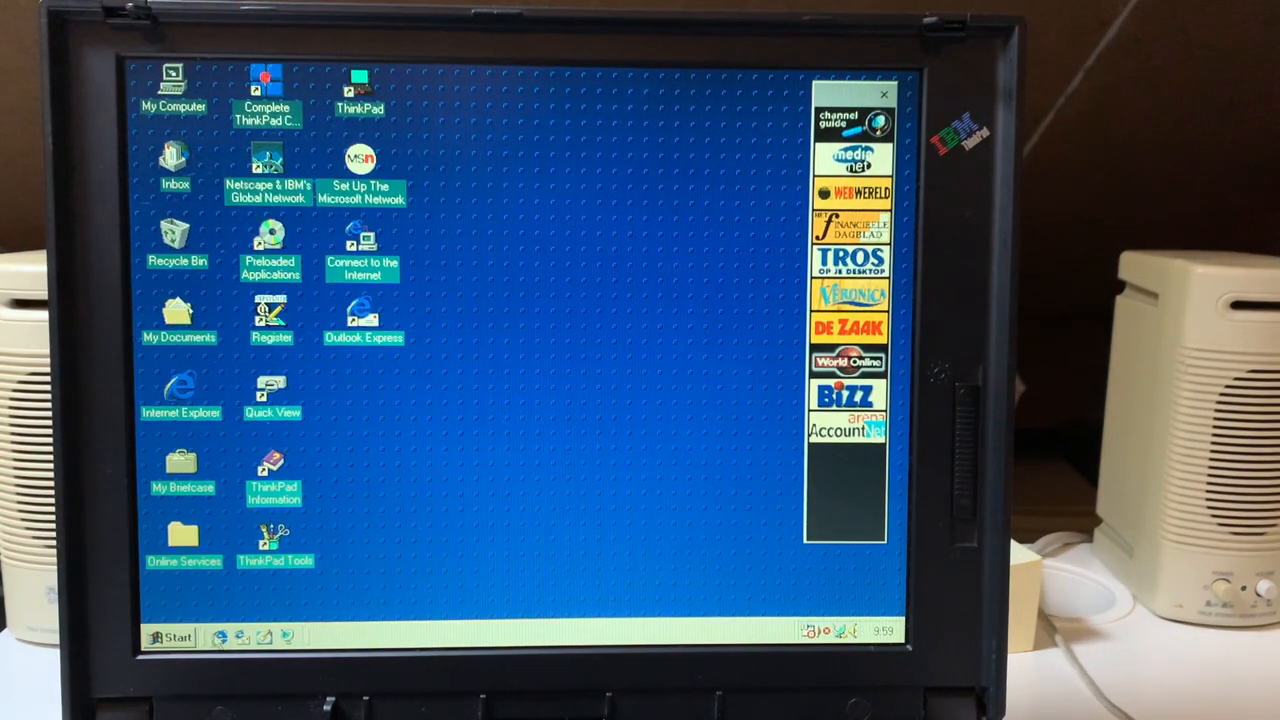
click(178, 637)
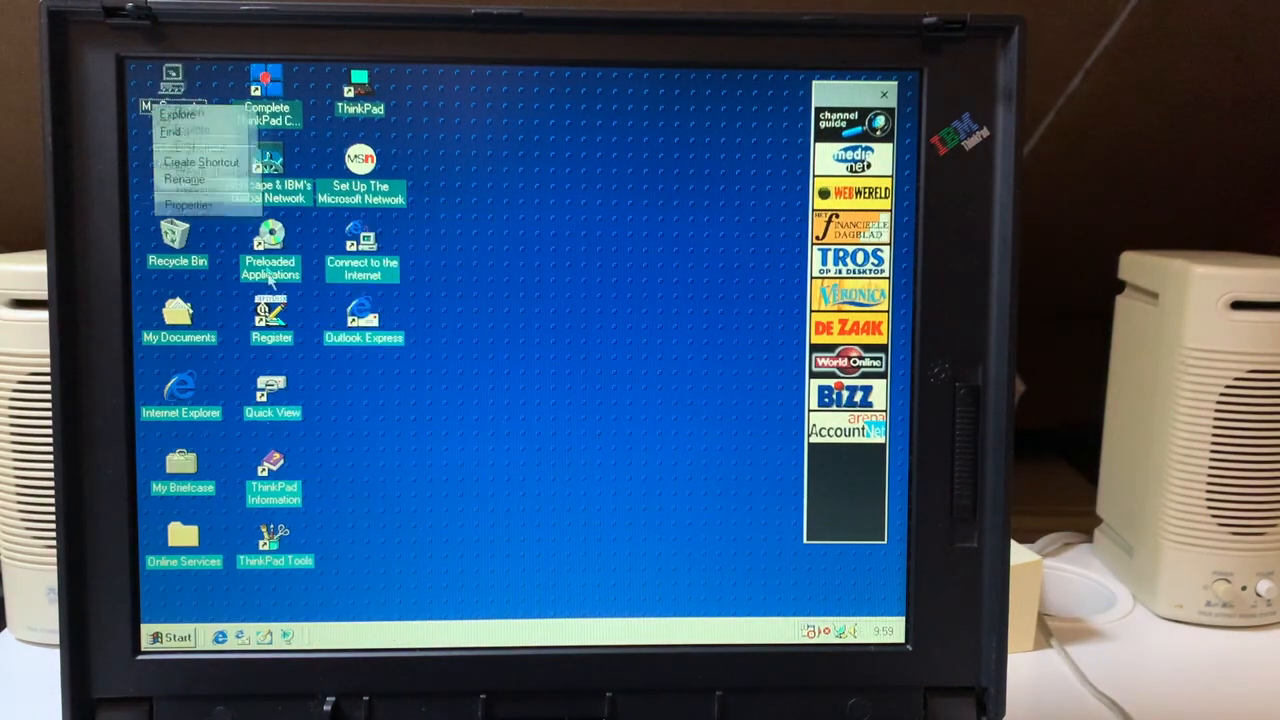
- Check System Properties and the PCMCIA socket in Device Manager, then close it
click(188, 205)
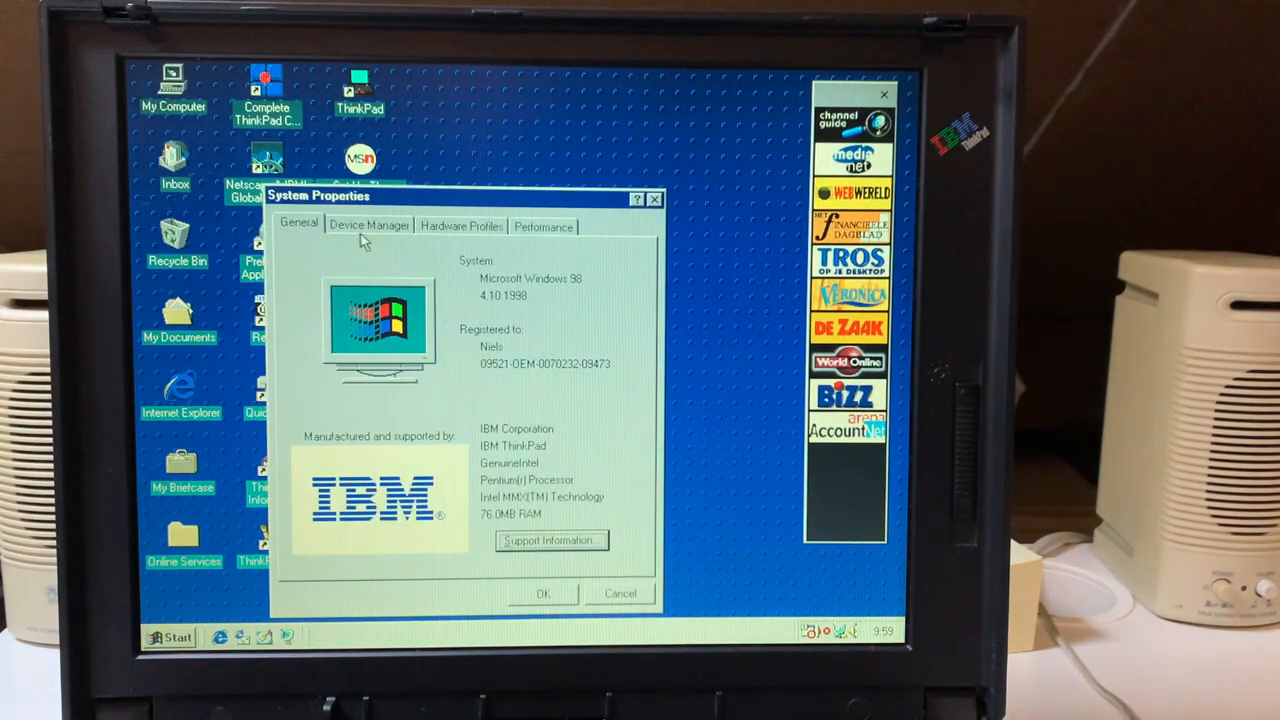
click(369, 224)
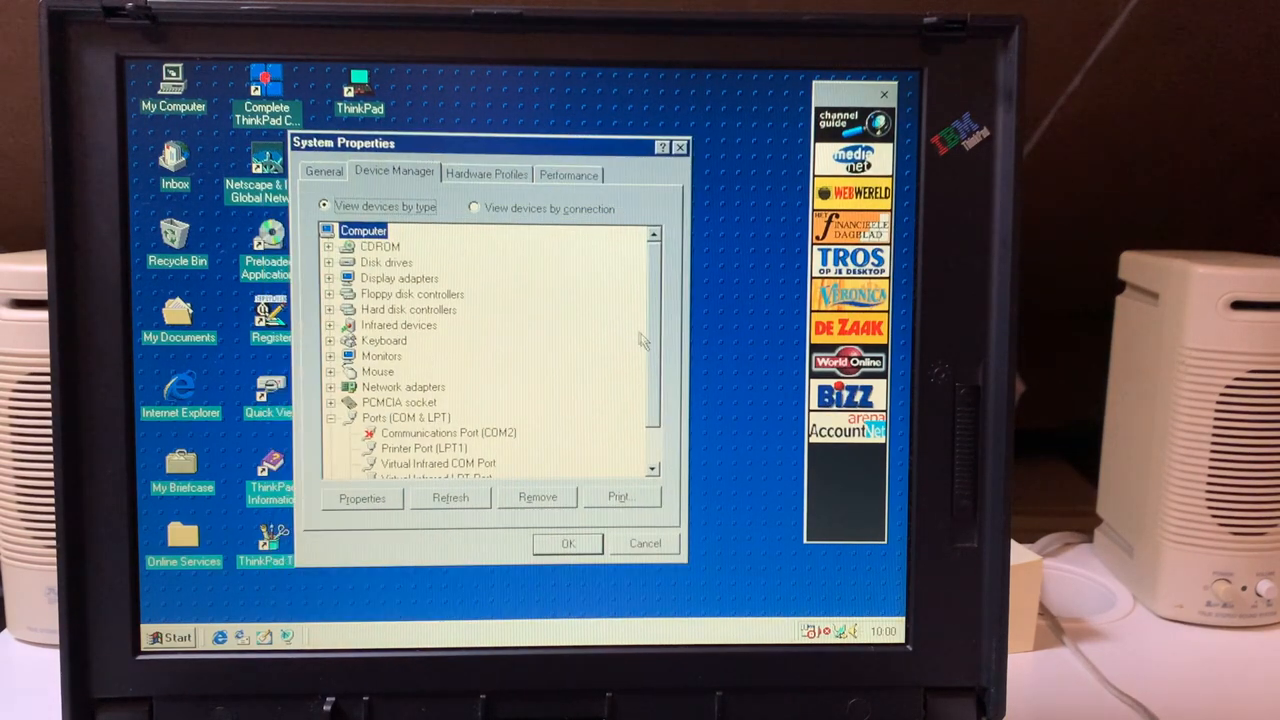
scroll(down, 3)
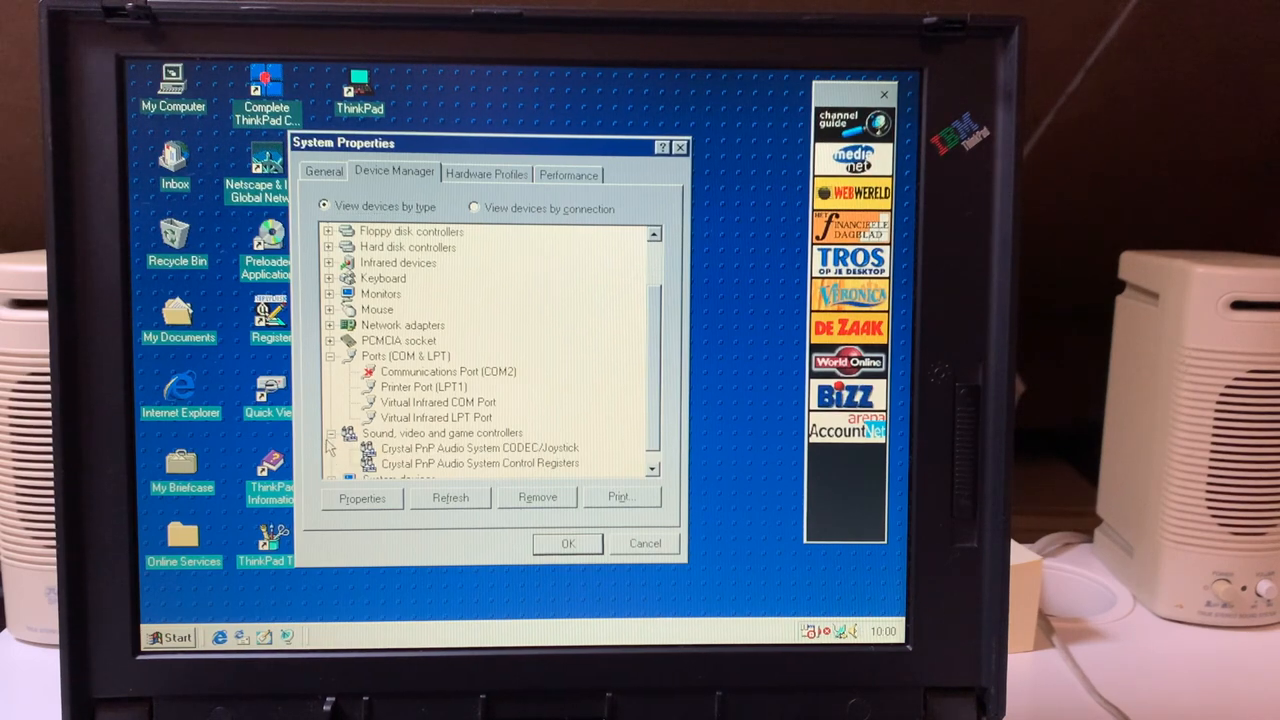
click(330, 340)
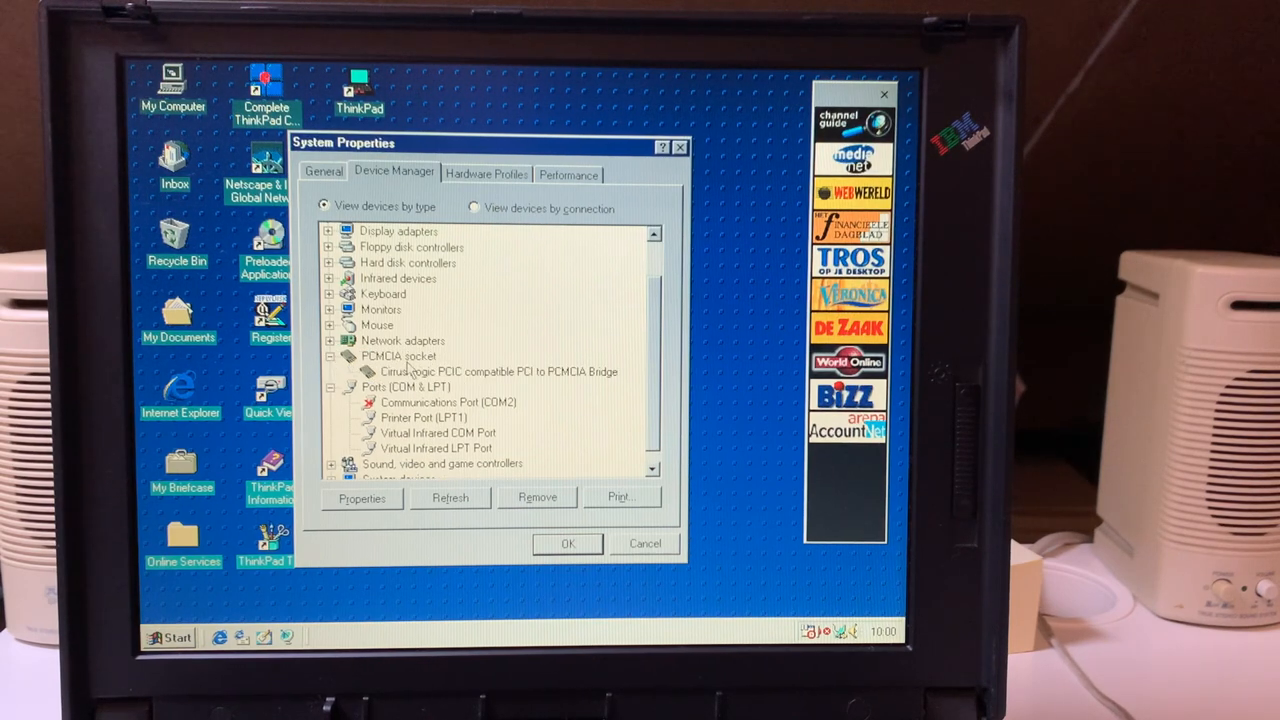
click(361, 498)
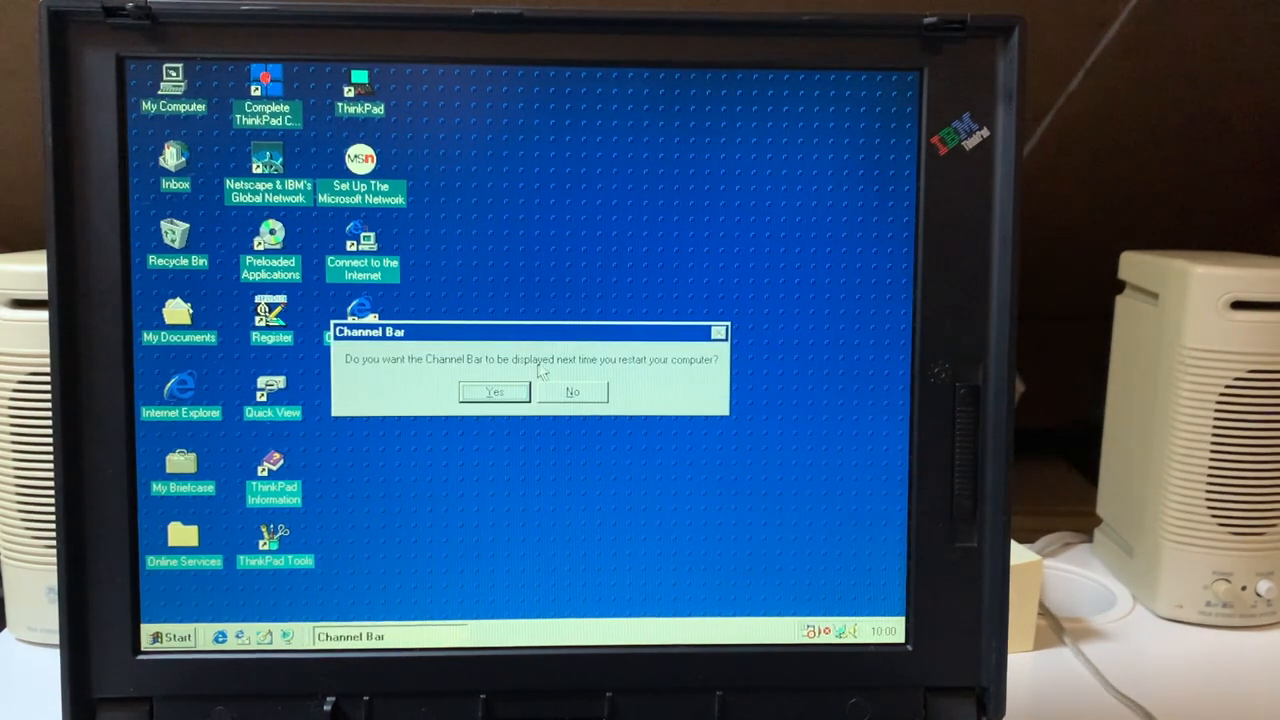
- Answer the Channel Bar restart question so the bar disappears
click(572, 391)
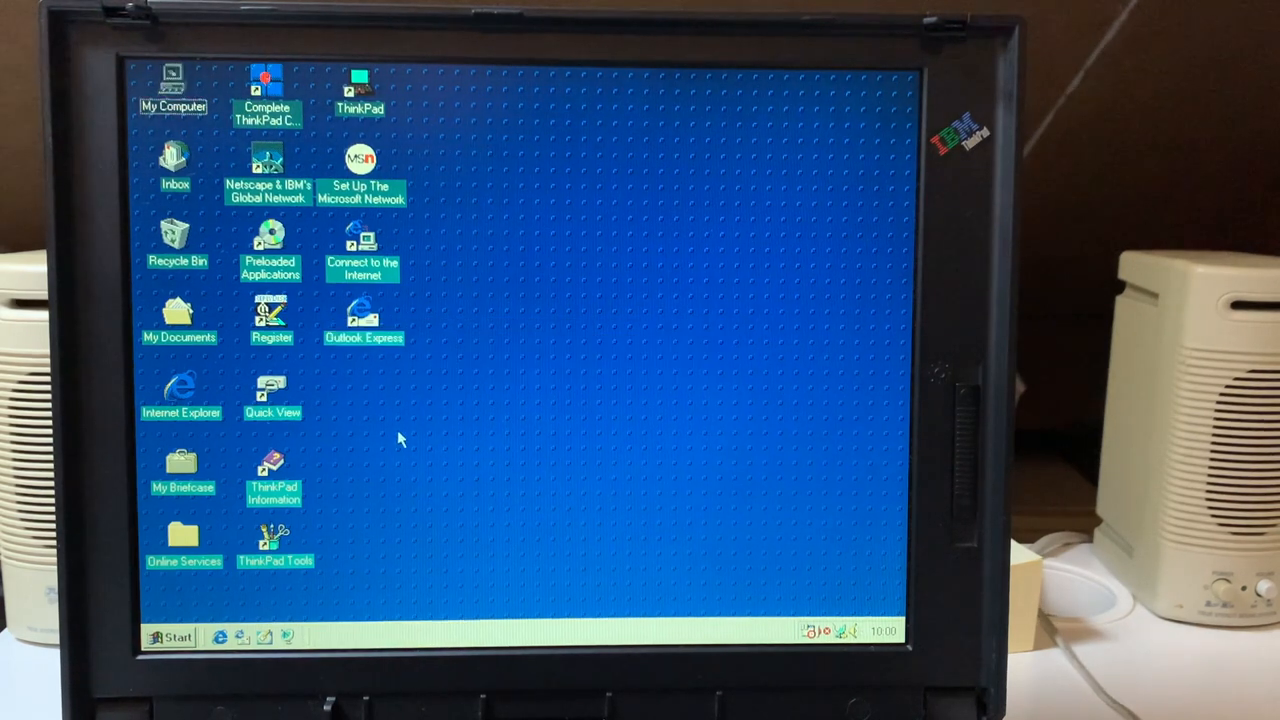
mouse_move(175, 390)
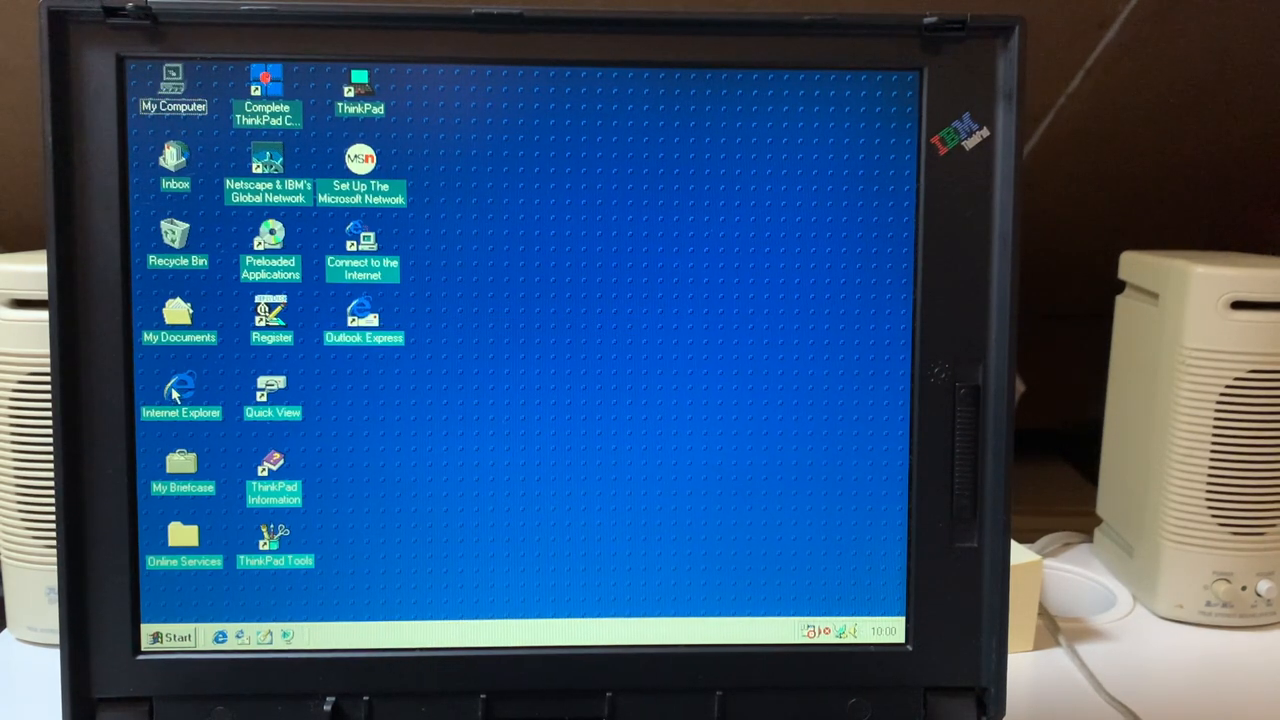
mouse_move(162, 425)
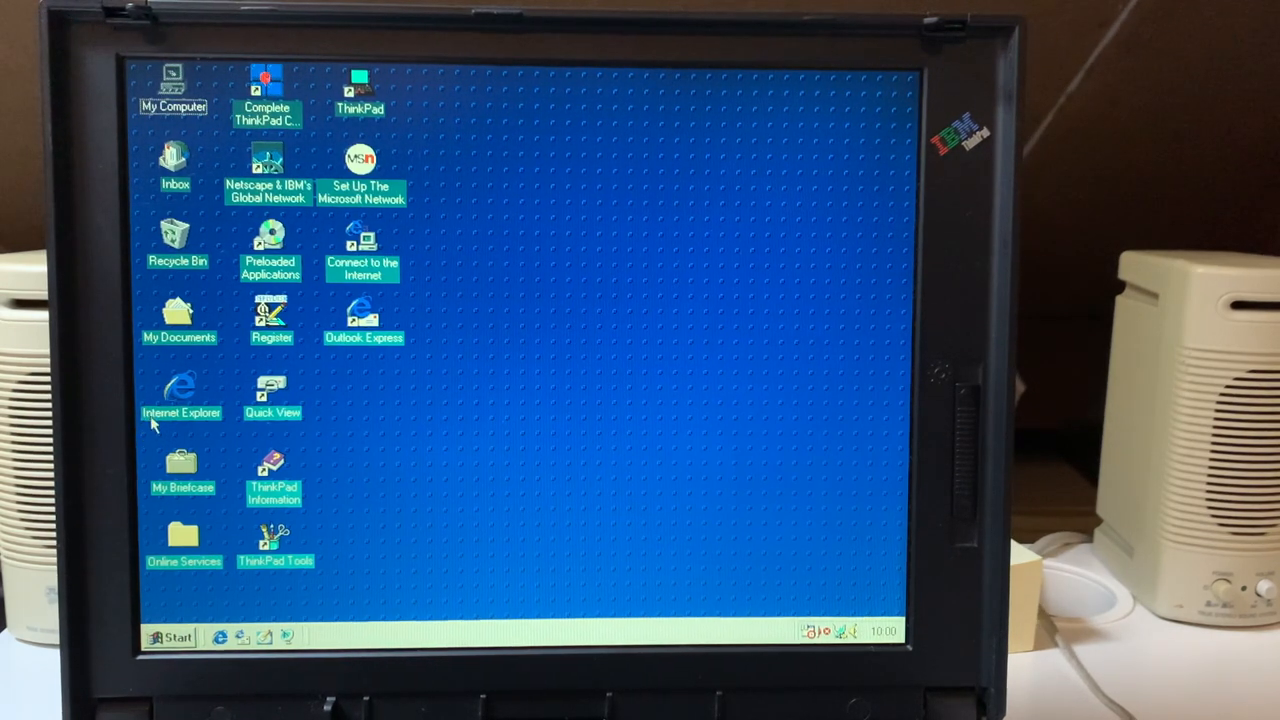
mouse_move(445, 470)
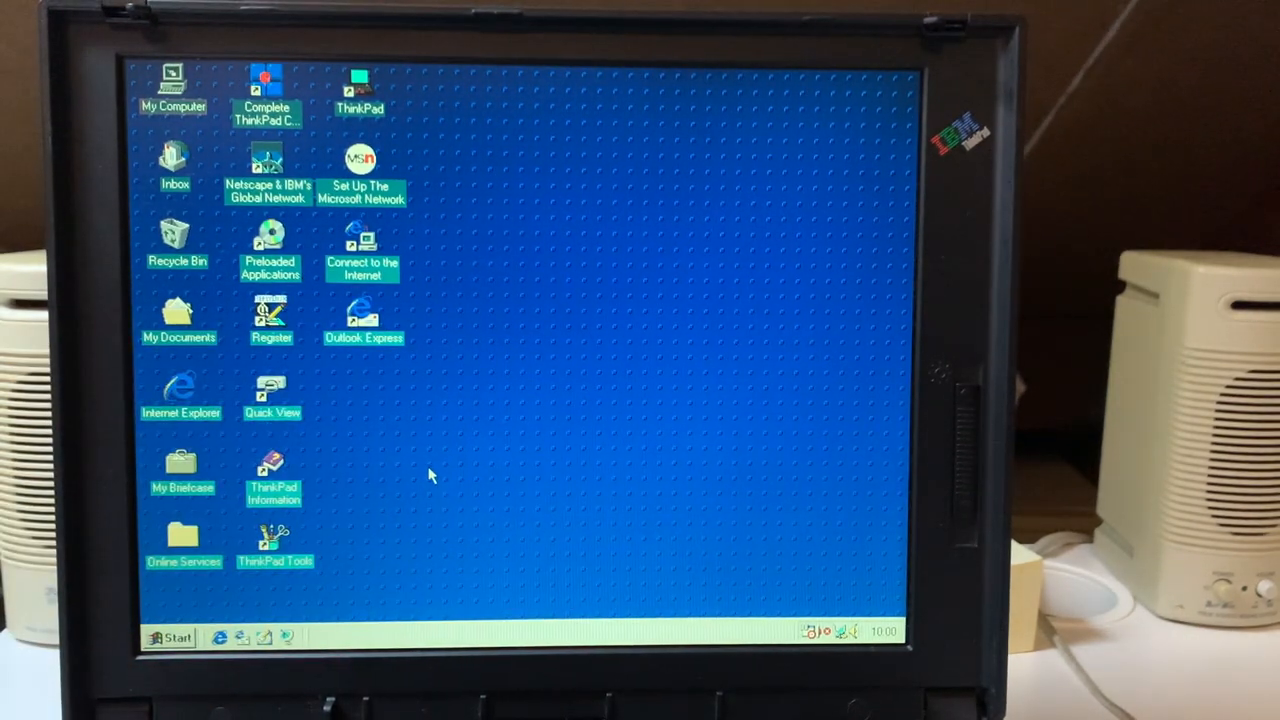
mouse_move(405, 470)
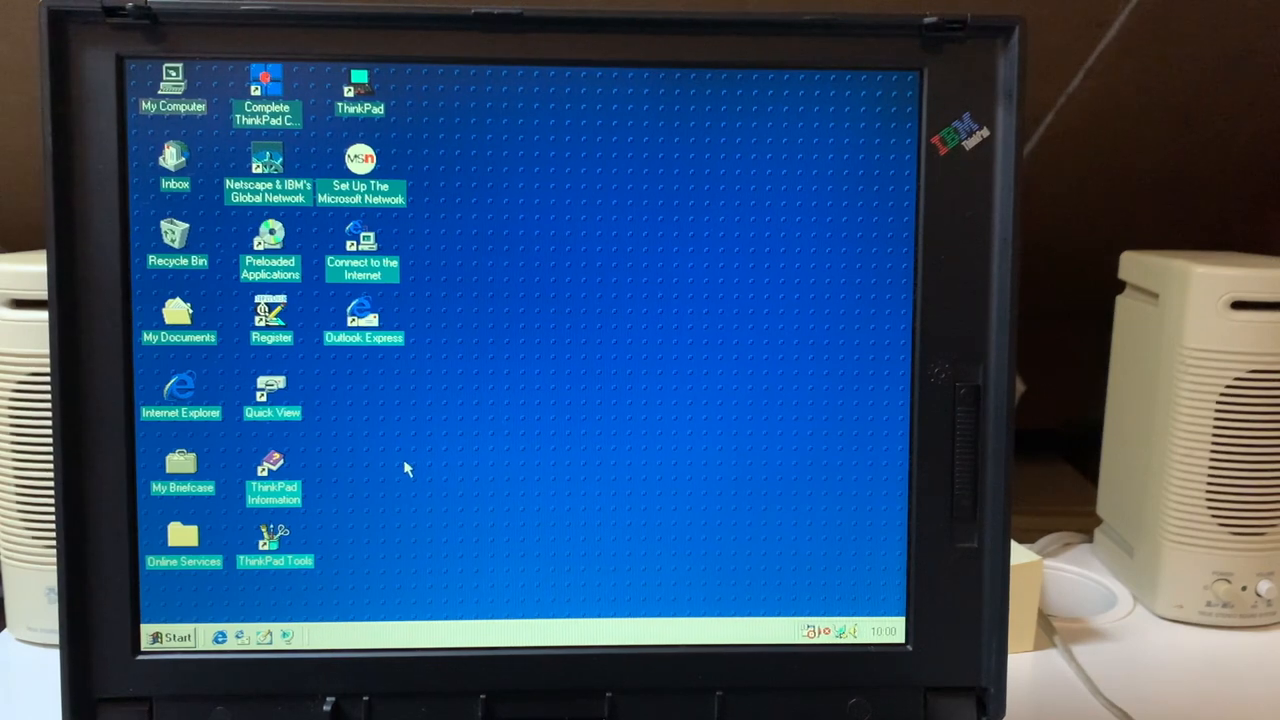
mouse_move(392, 453)
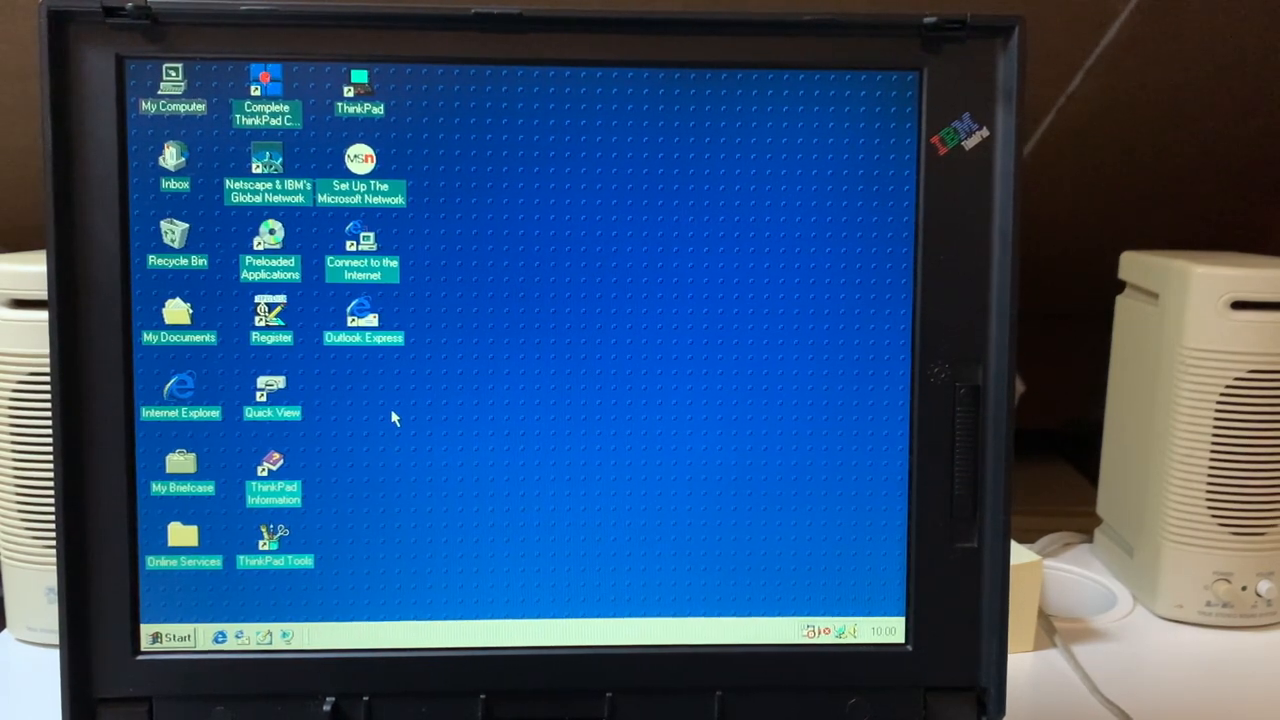
mouse_move(452, 453)
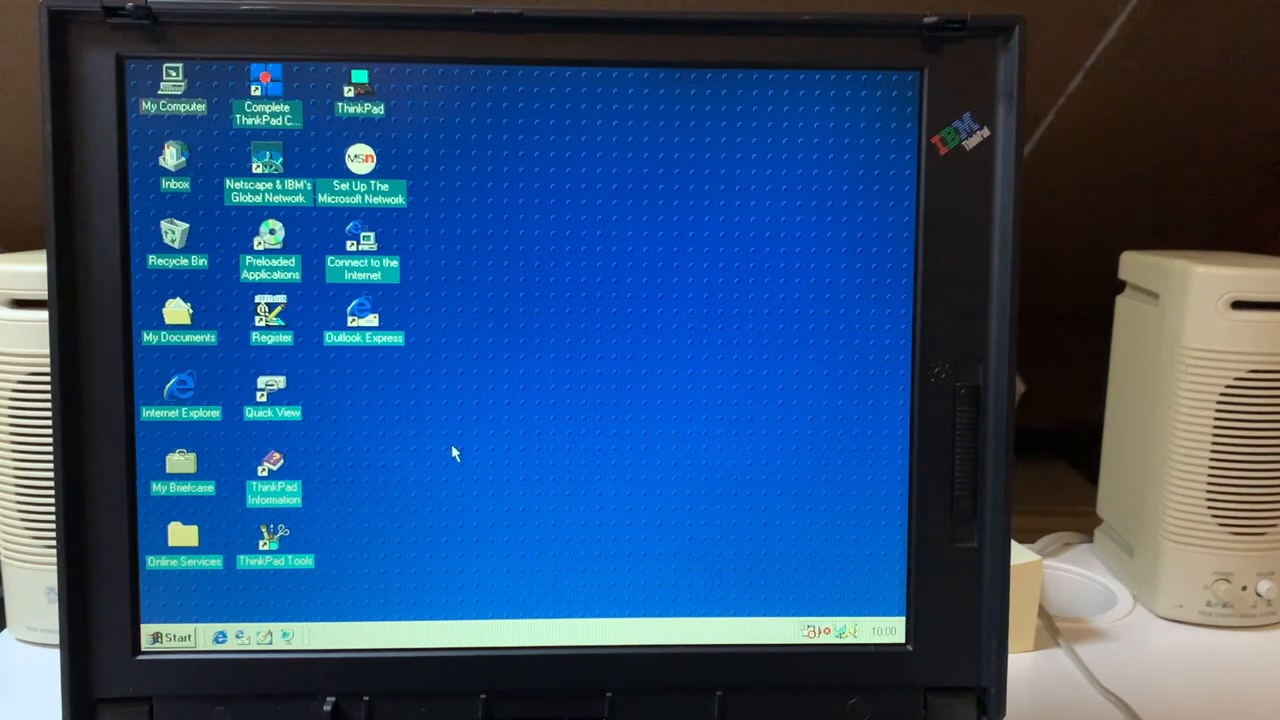
- Open ThinkPad Tools maximized, enter CardWorks, and select the CardWizard shortcut
double_click(275, 540)
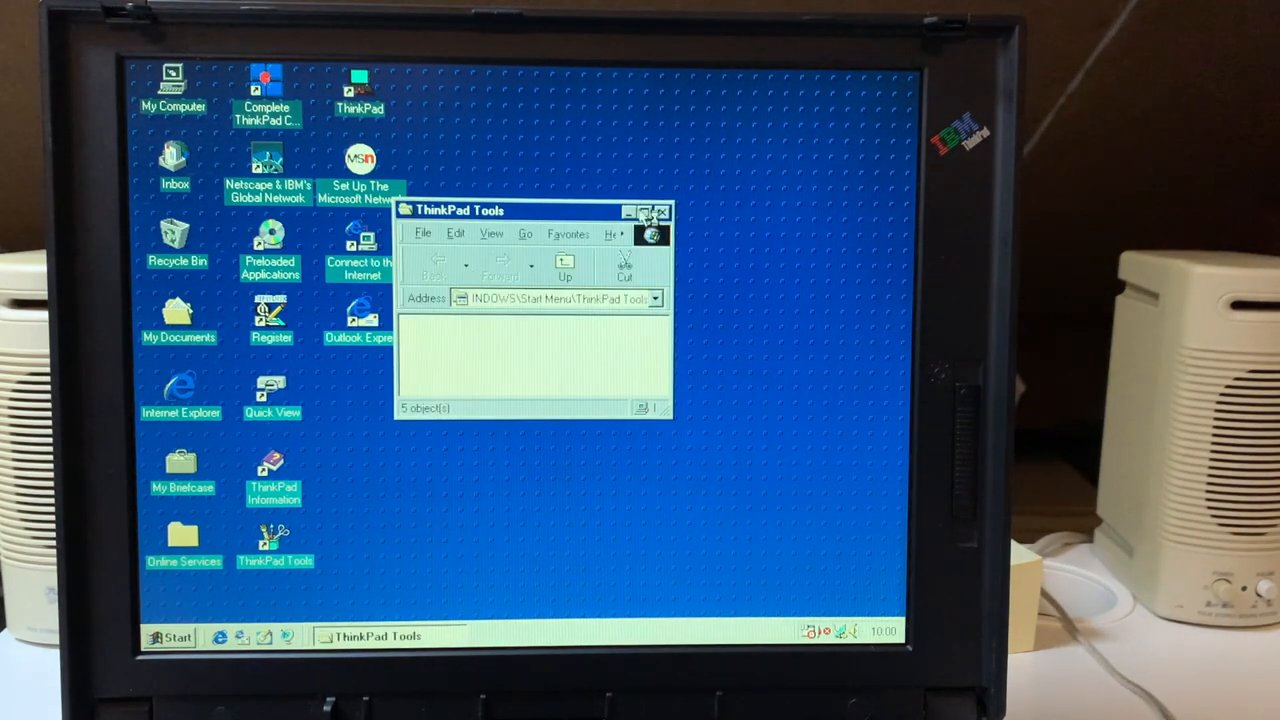
click(645, 211)
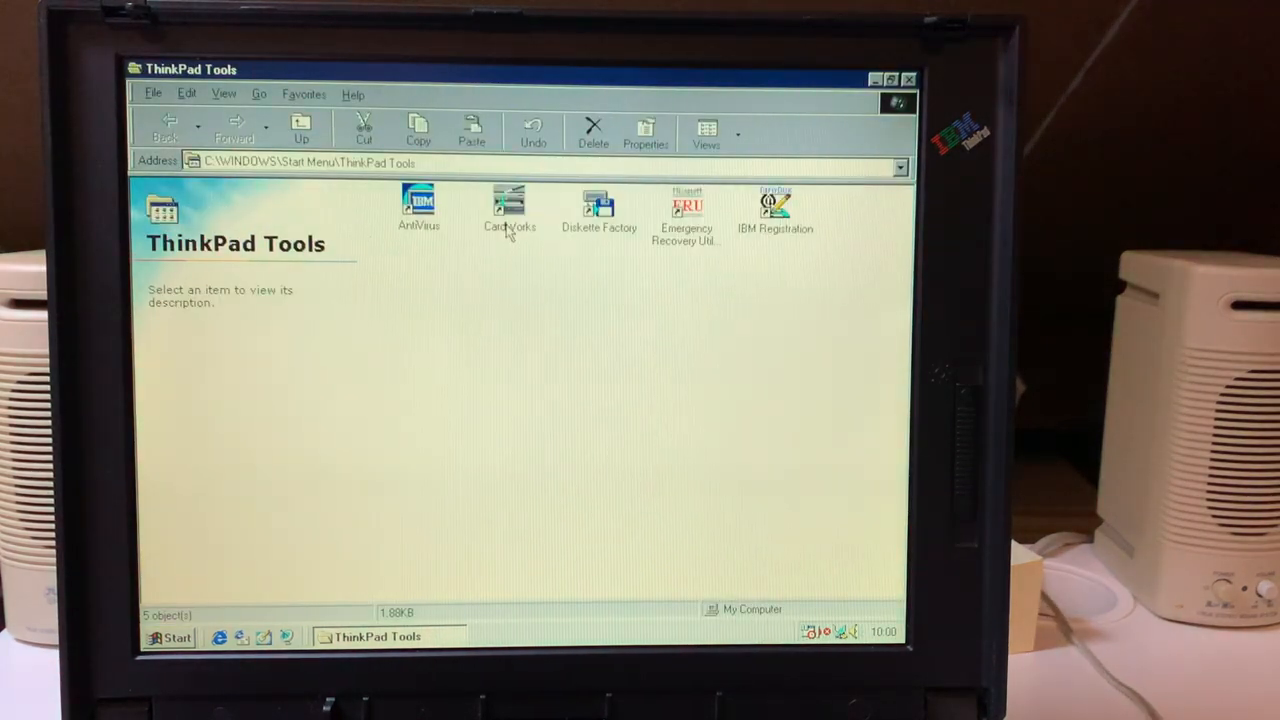
double_click(509, 207)
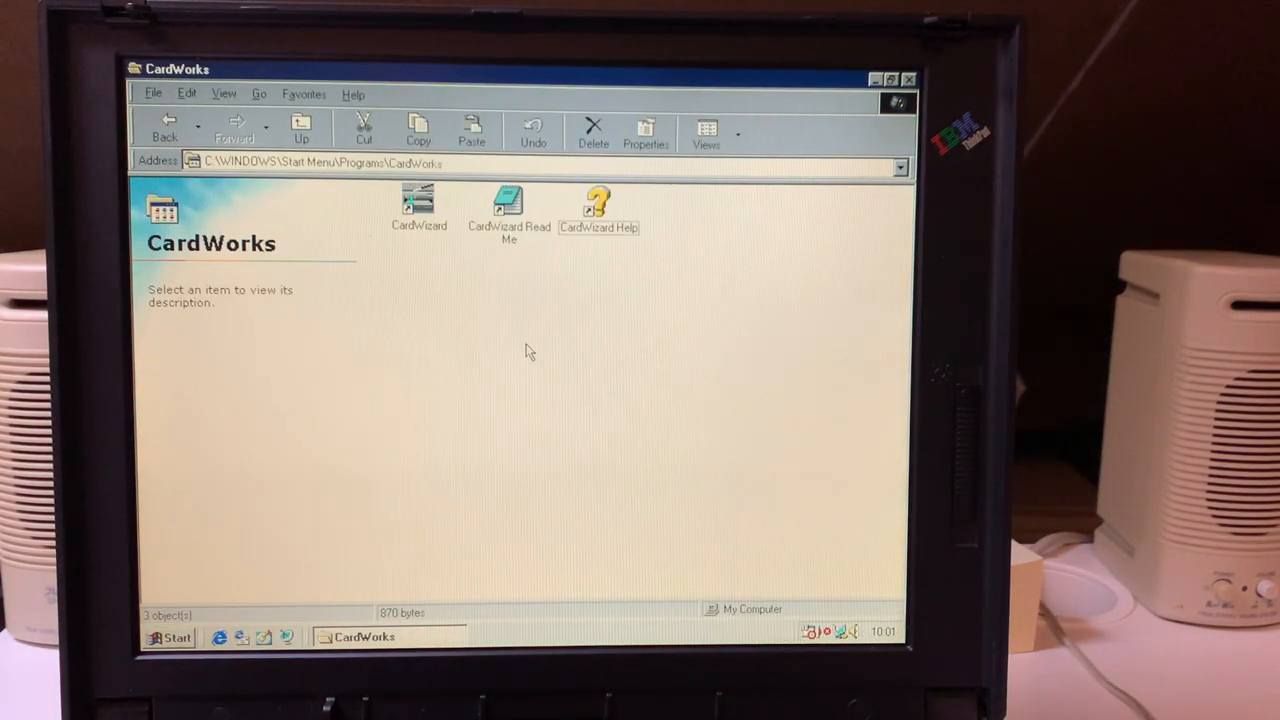
click(418, 205)
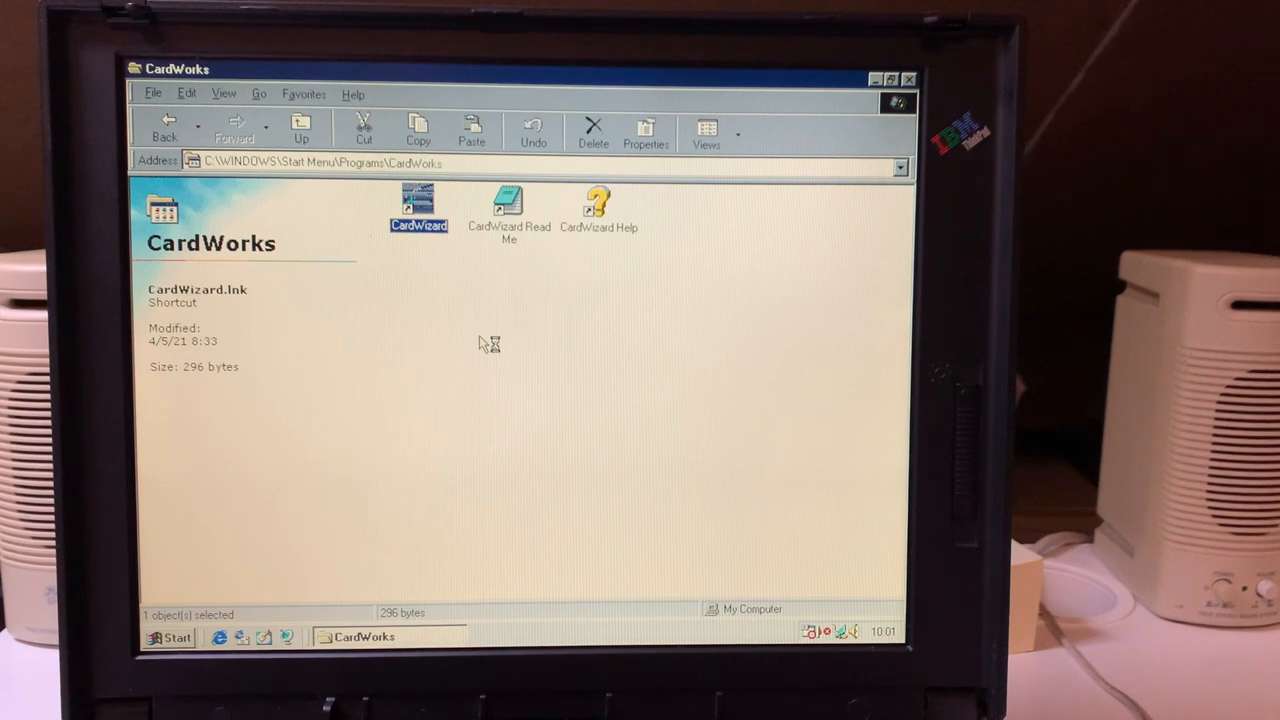
- Run CardWizard, let it correct CONFIG.SYS, and exit without rebooting
double_click(418, 200)
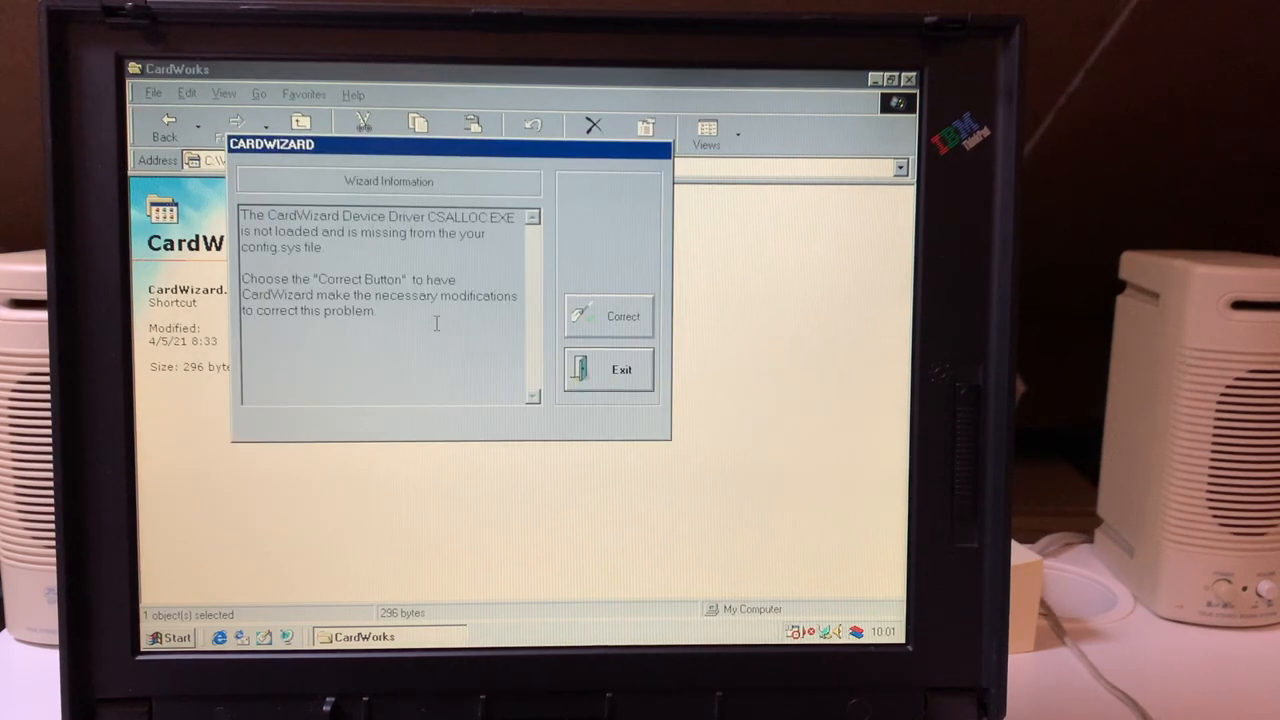
mouse_move(434, 257)
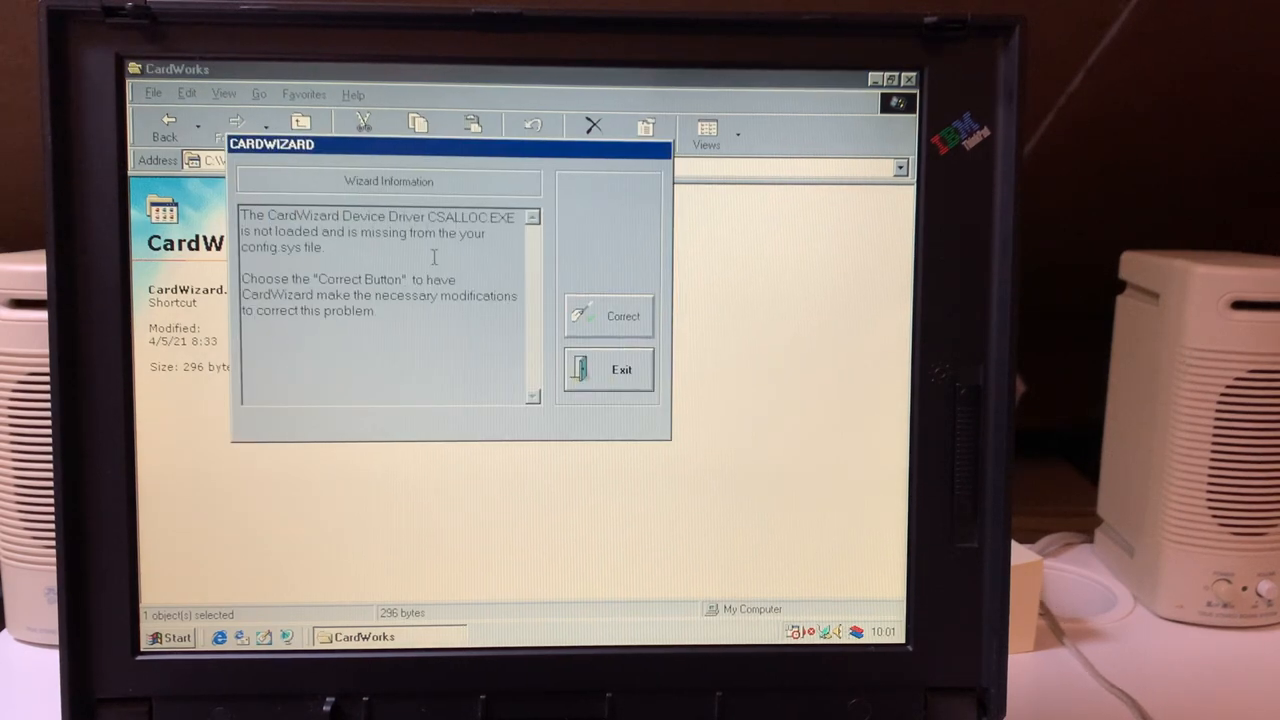
mouse_move(555, 320)
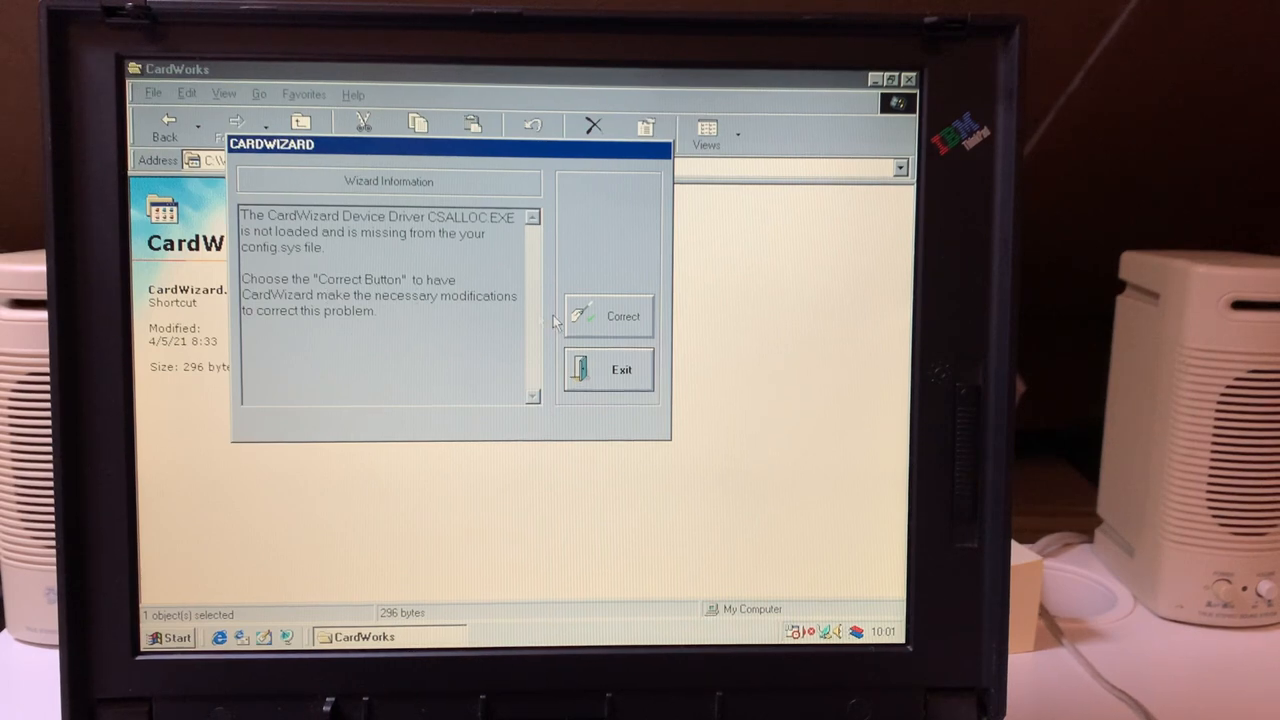
click(609, 316)
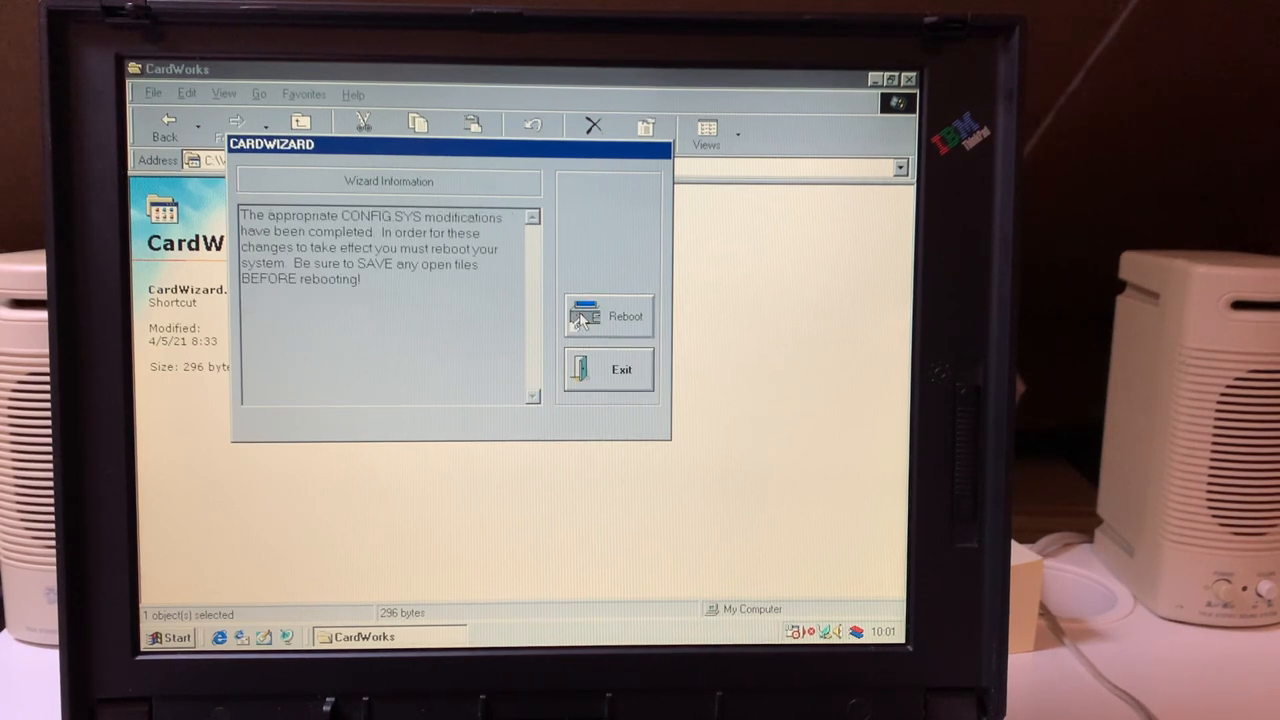
click(610, 369)
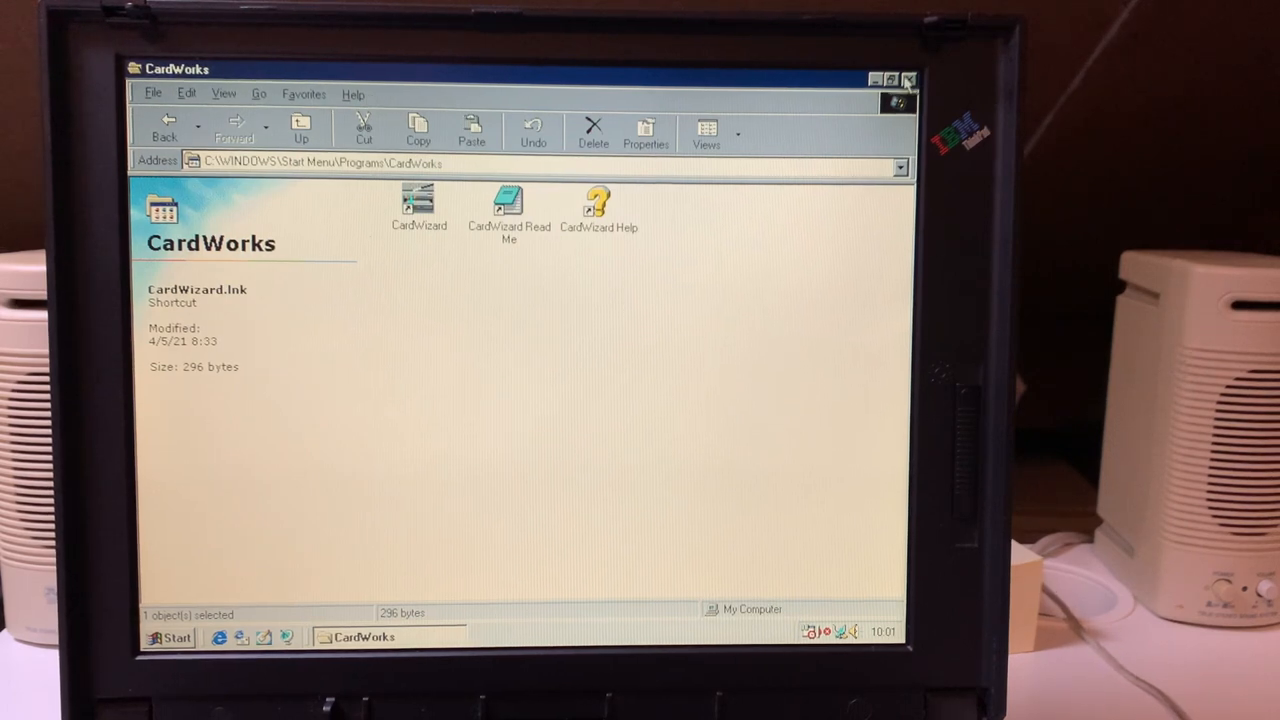
click(908, 79)
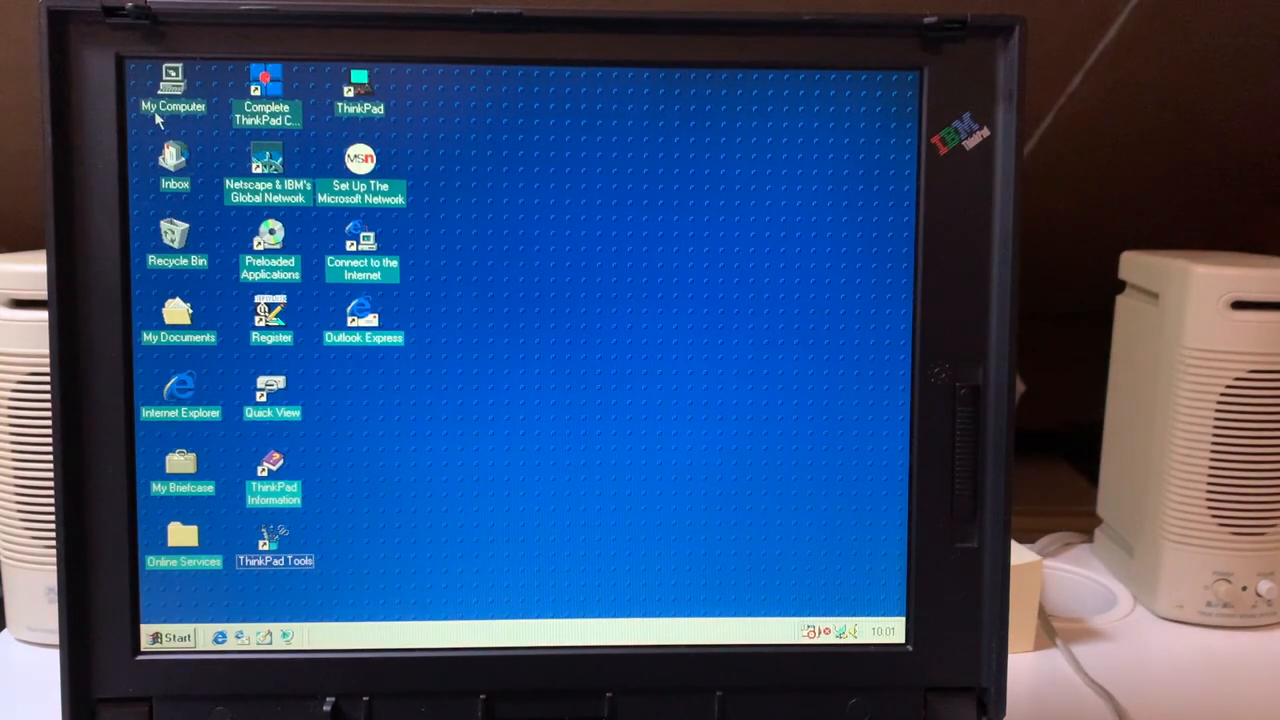
click(178, 637)
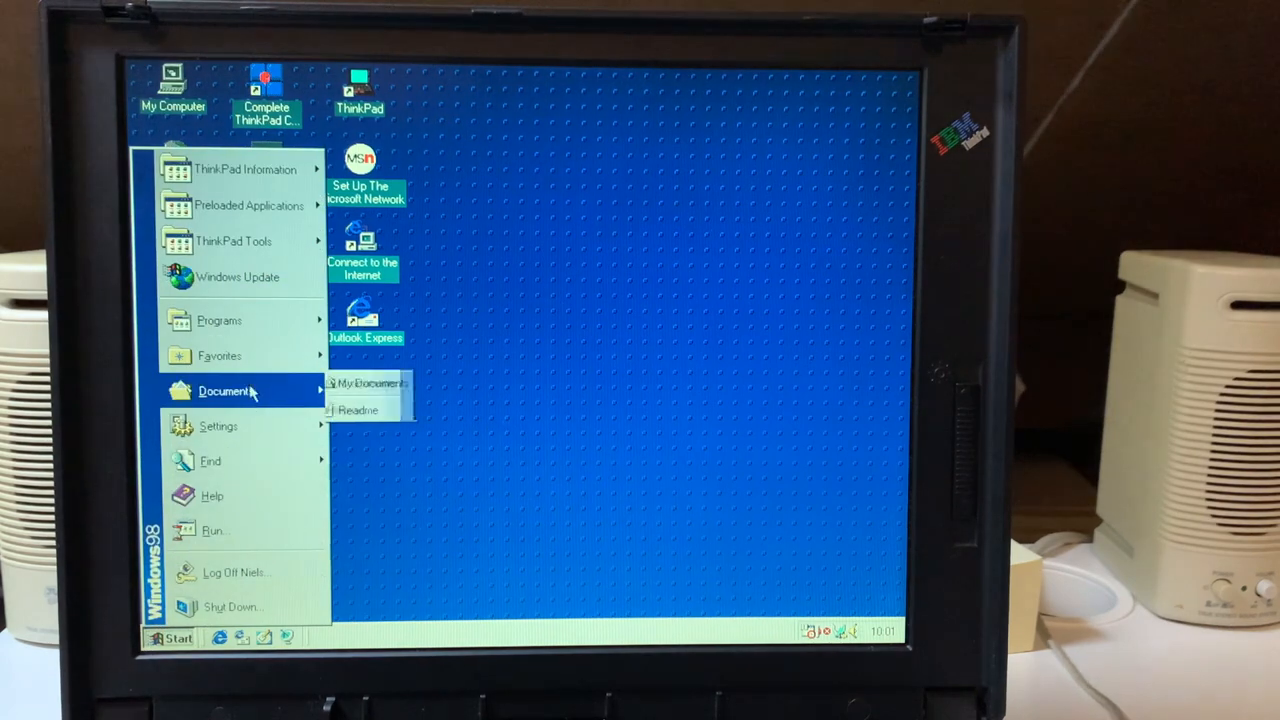
click(600, 435)
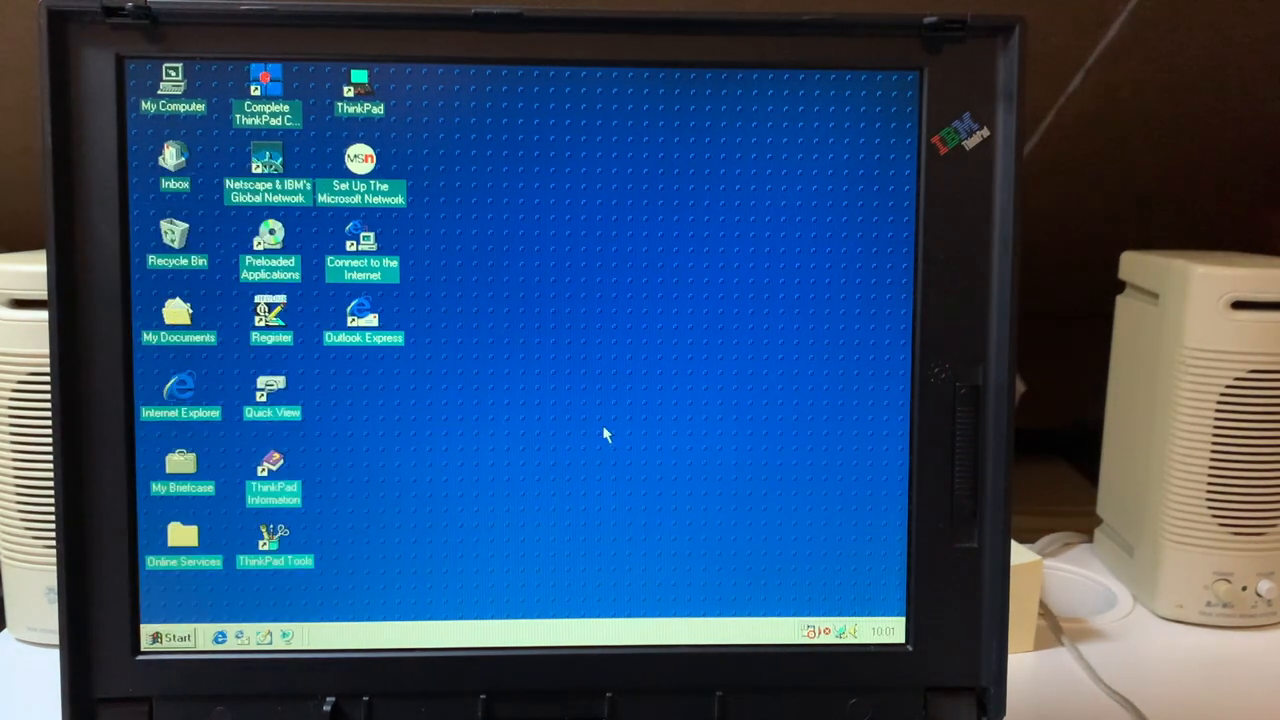
mouse_move(630, 345)
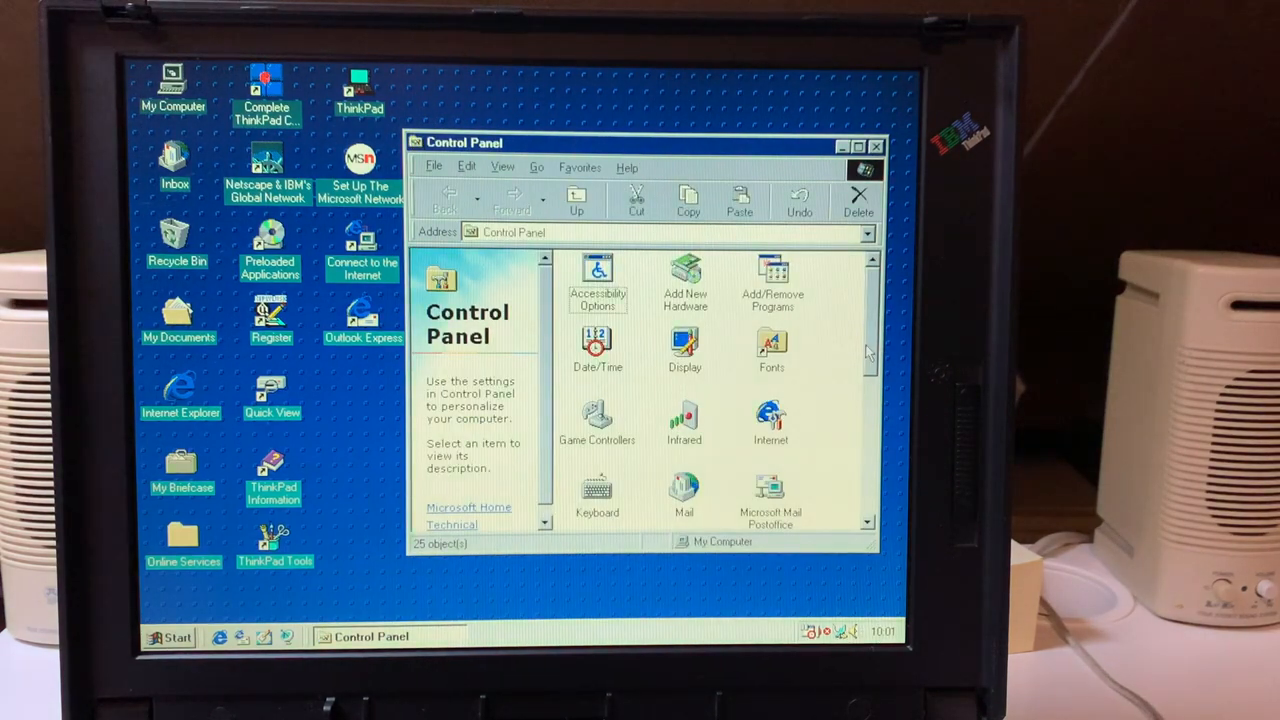
click(771, 400)
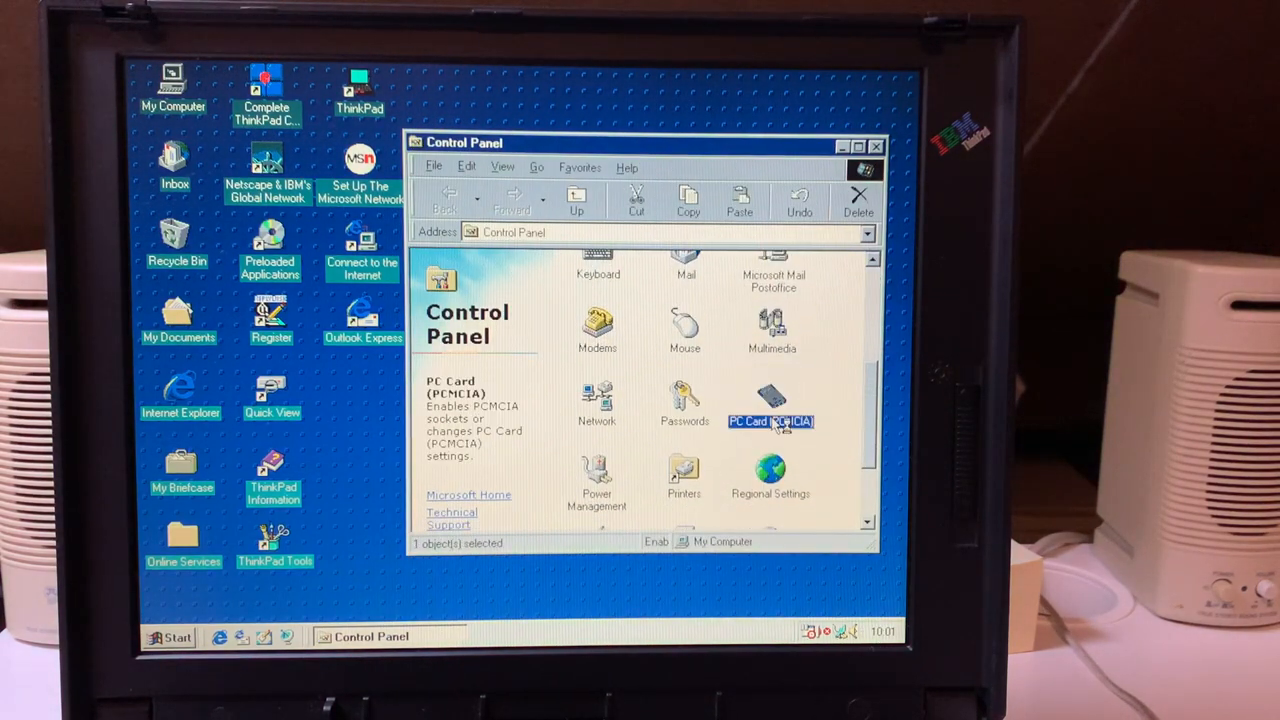
double_click(771, 400)
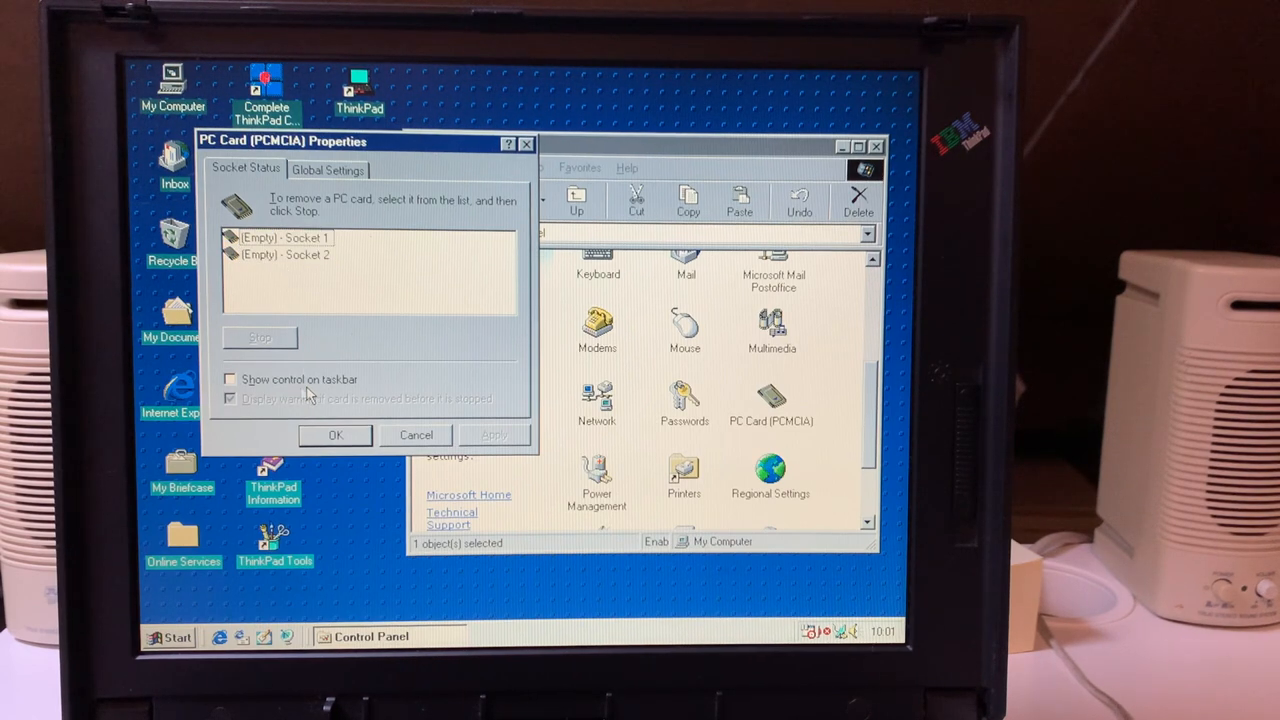
click(230, 379)
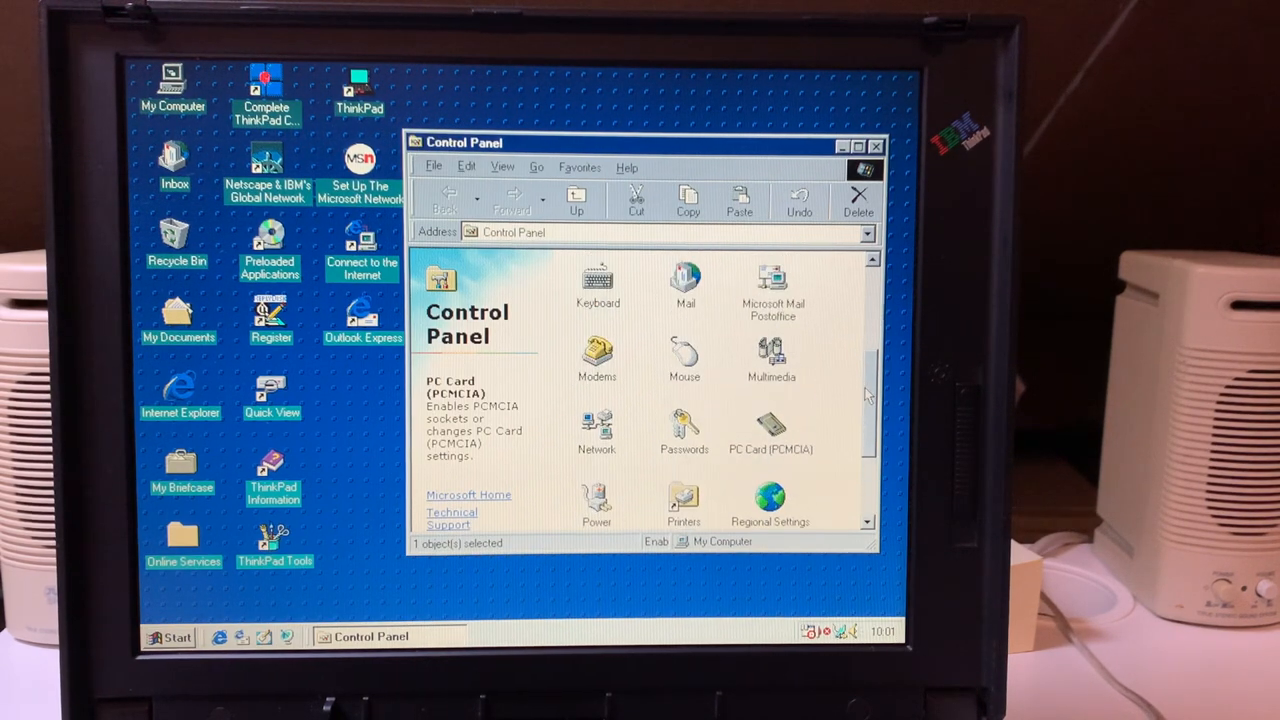
- Open Sounds and choose the IBM ThinkPad scheme, dismissing the save-scheme prompt
scroll(down, 3)
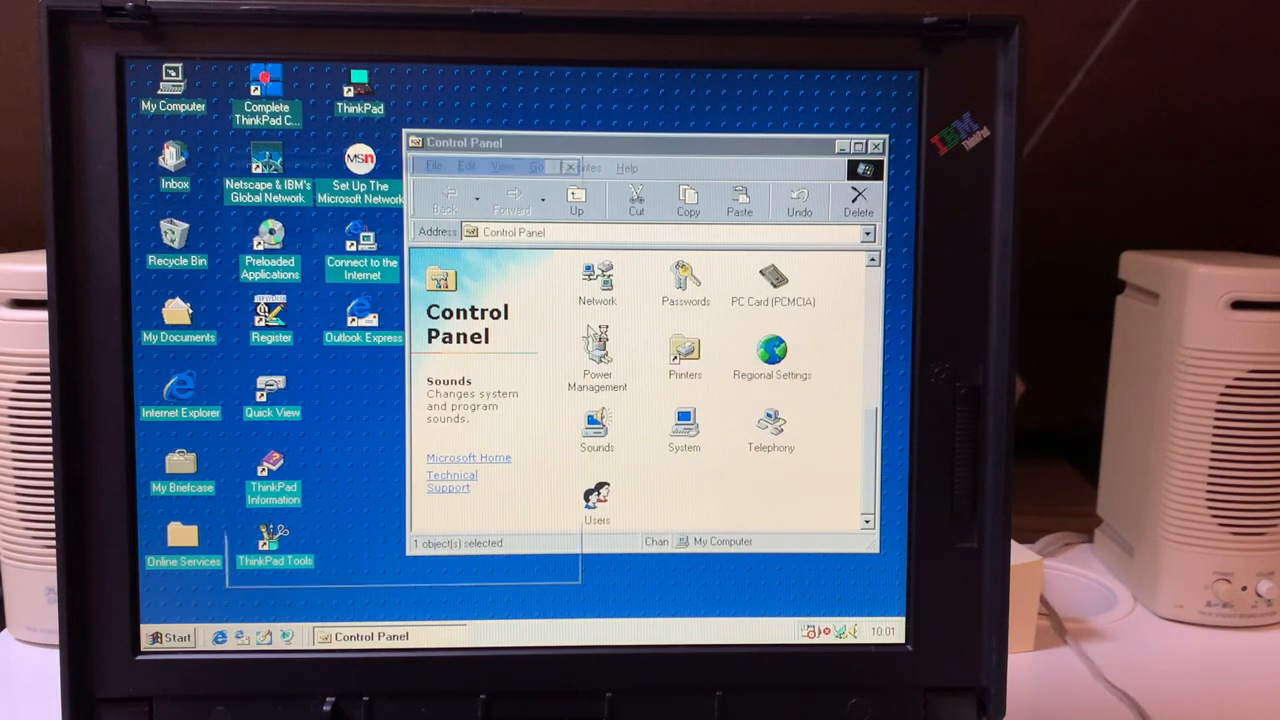
double_click(597, 430)
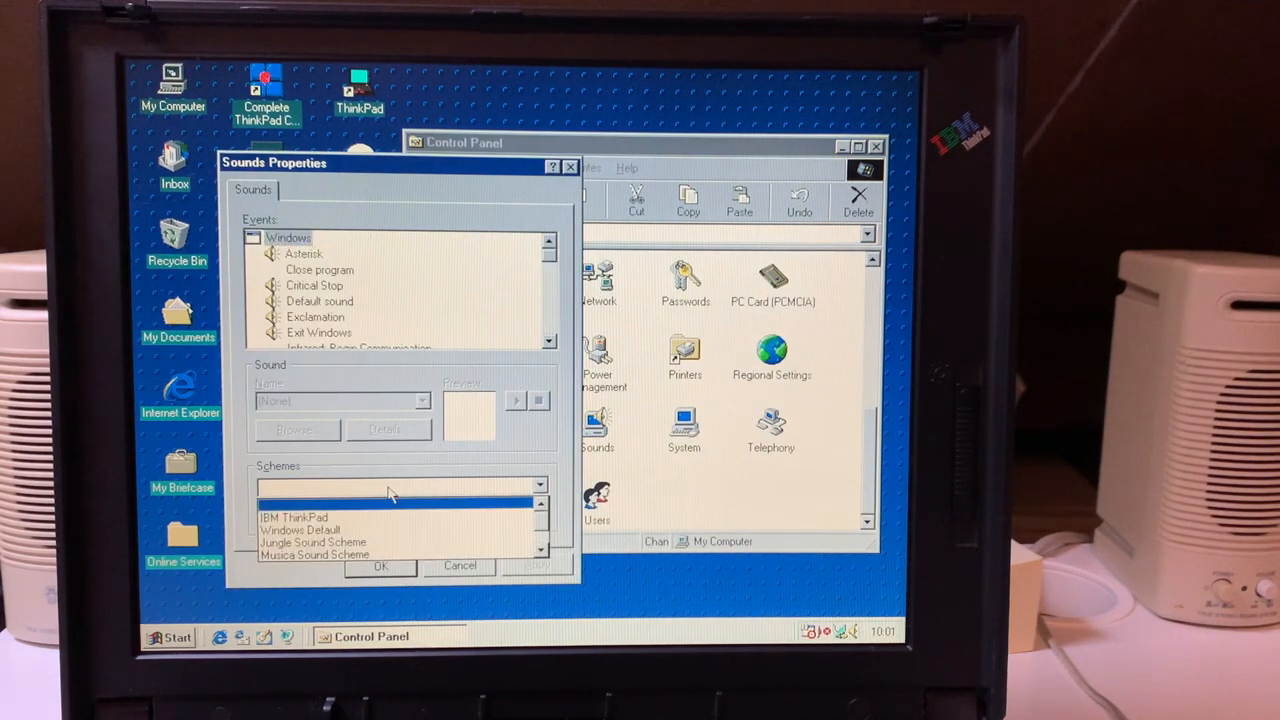
click(293, 517)
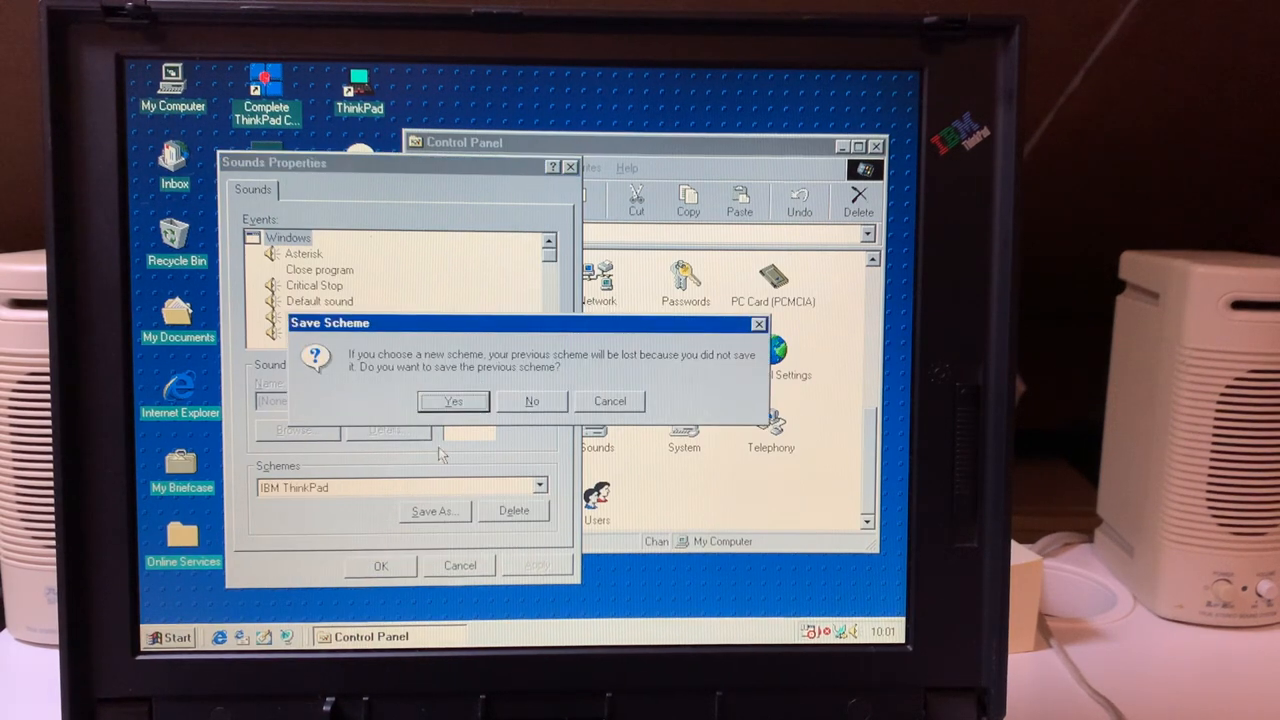
click(532, 401)
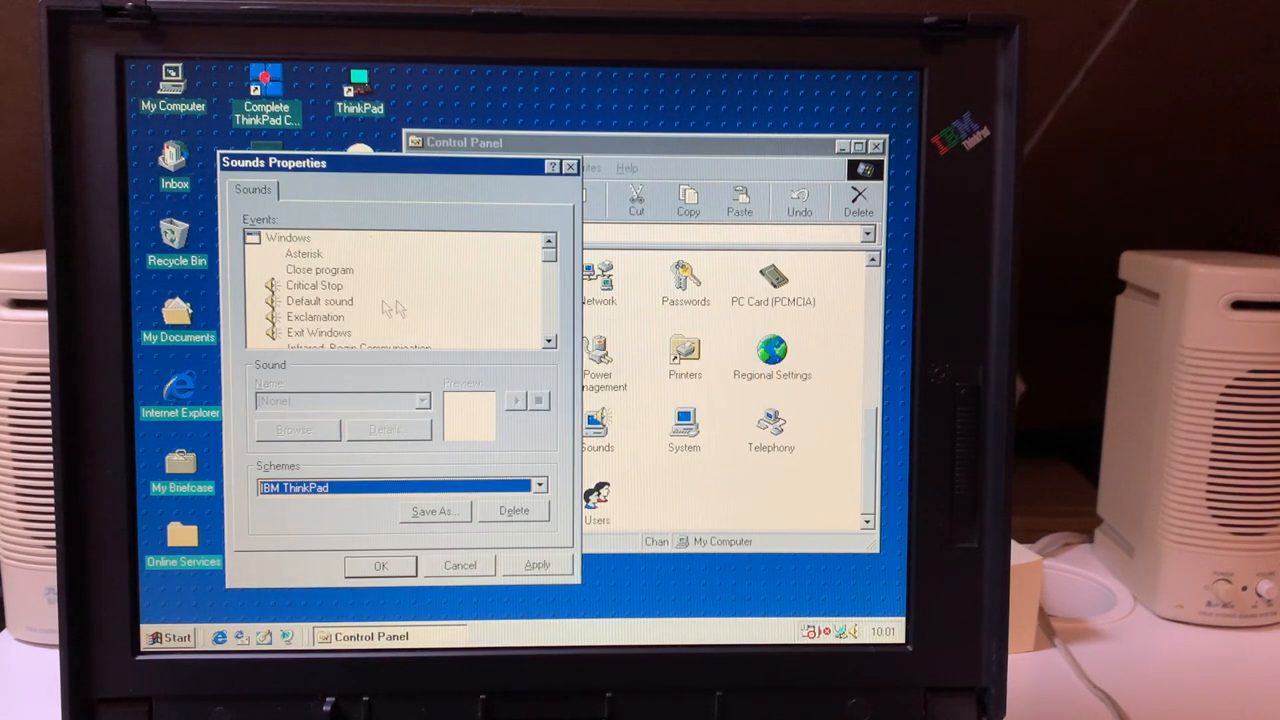
- Preview the Default and Exit Windows sounds, then confirm the scheme with OK
click(319, 301)
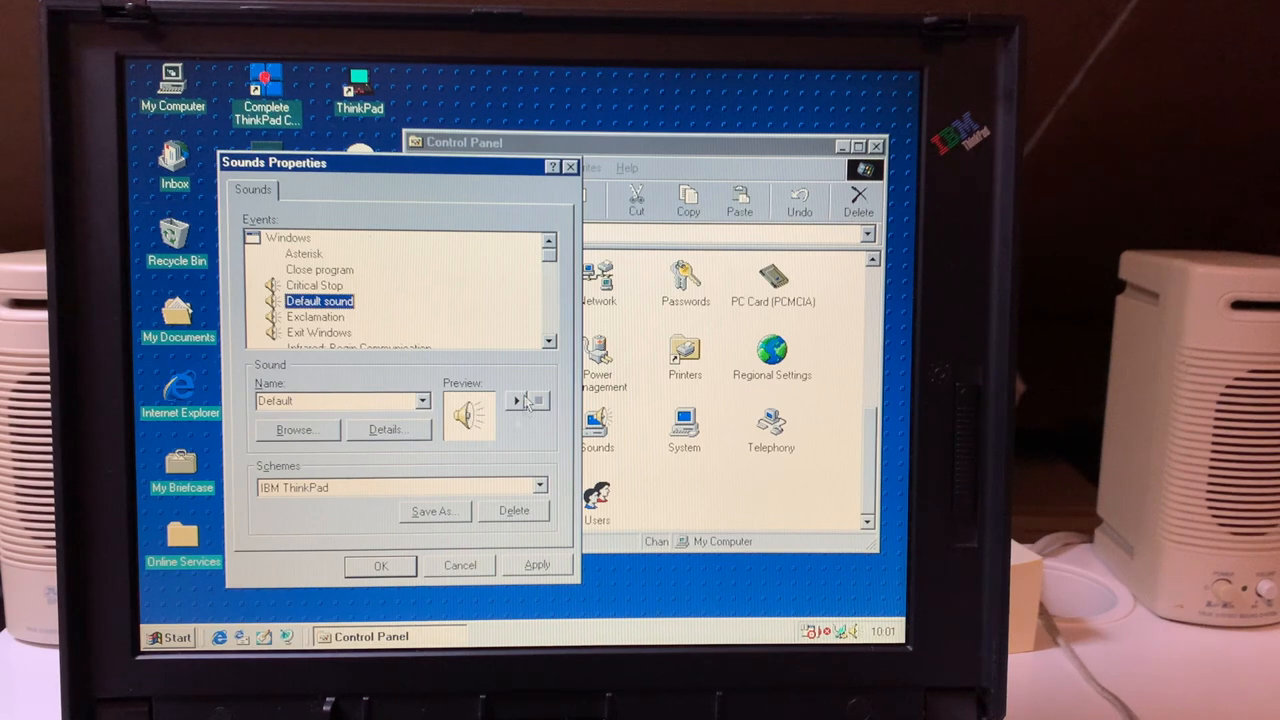
click(515, 401)
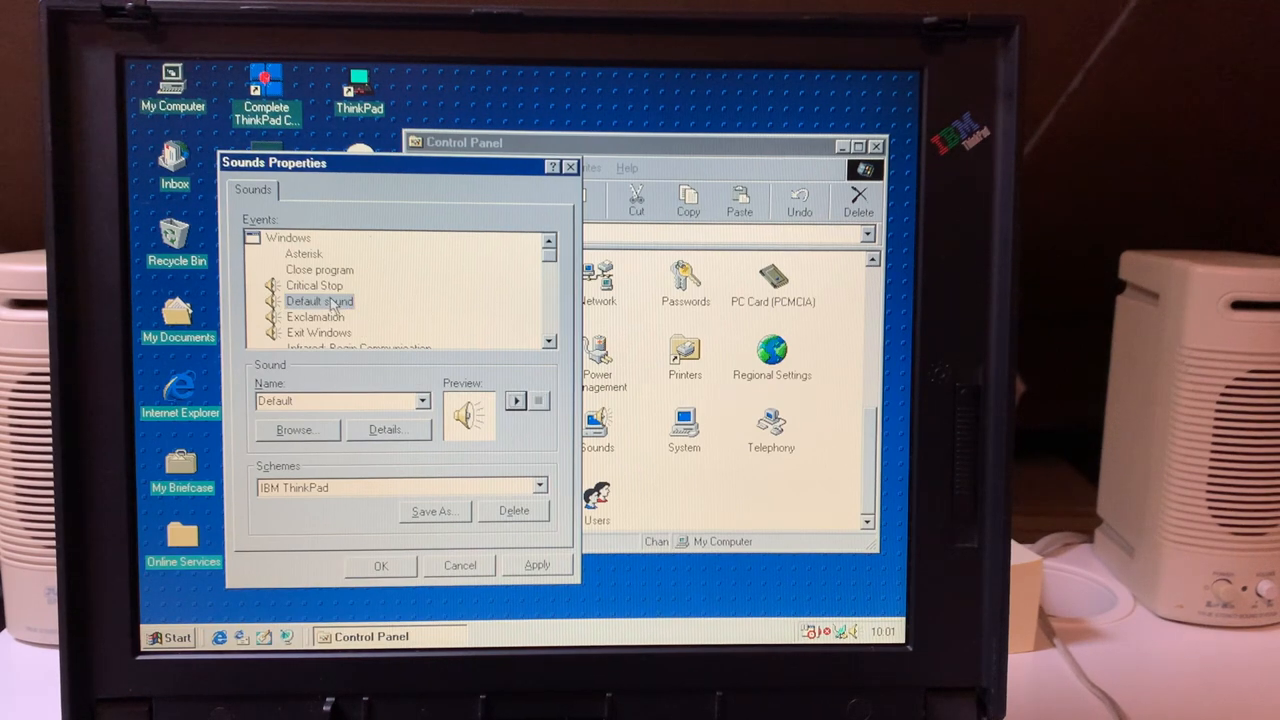
click(314, 285)
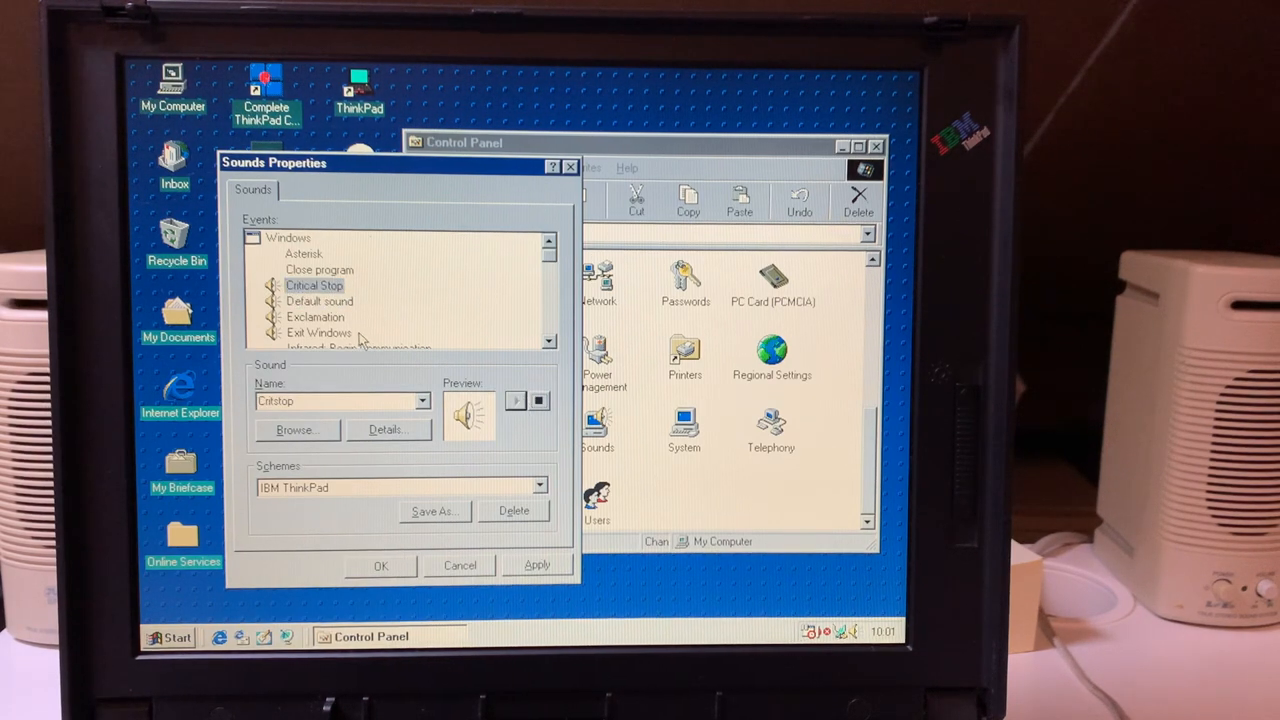
click(318, 332)
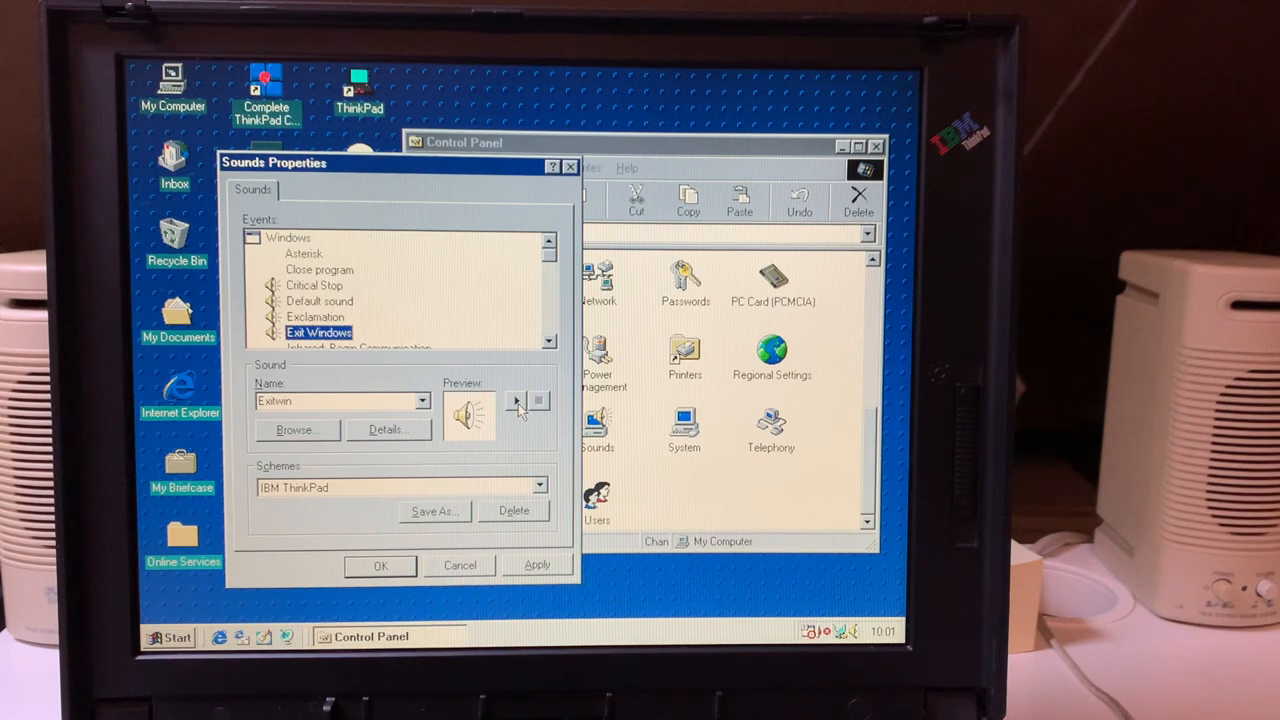
click(515, 401)
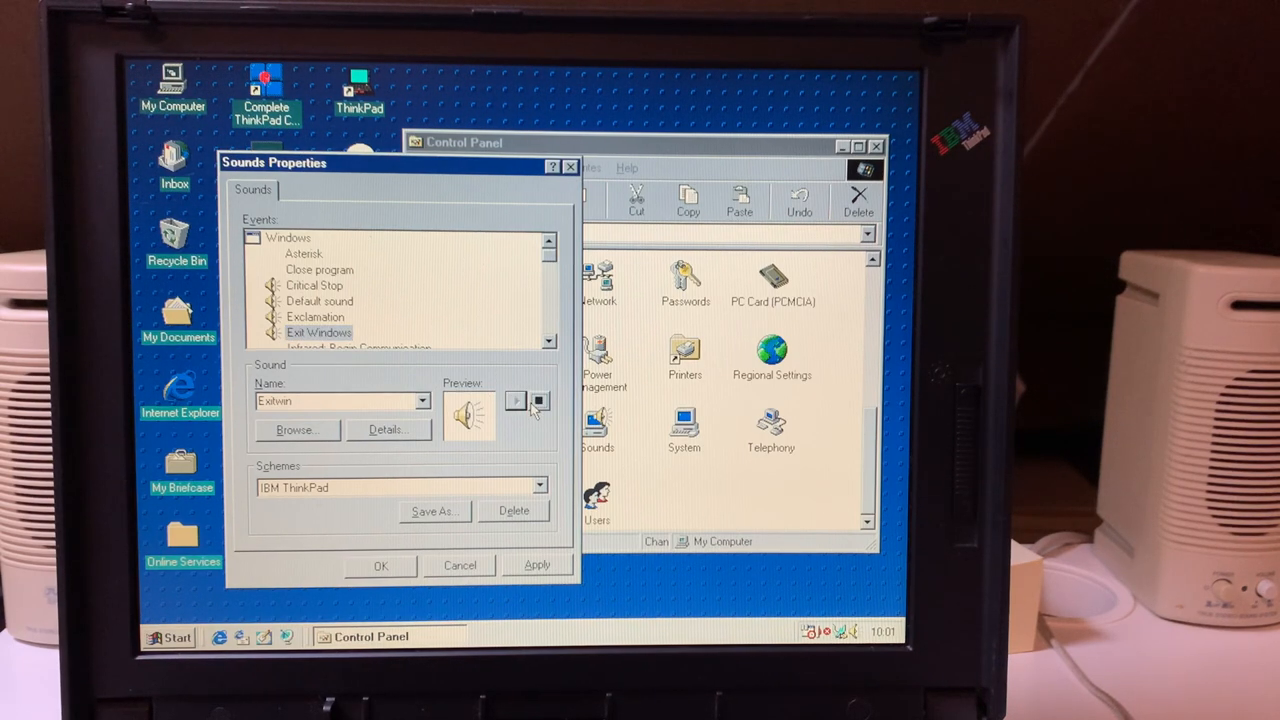
click(548, 342)
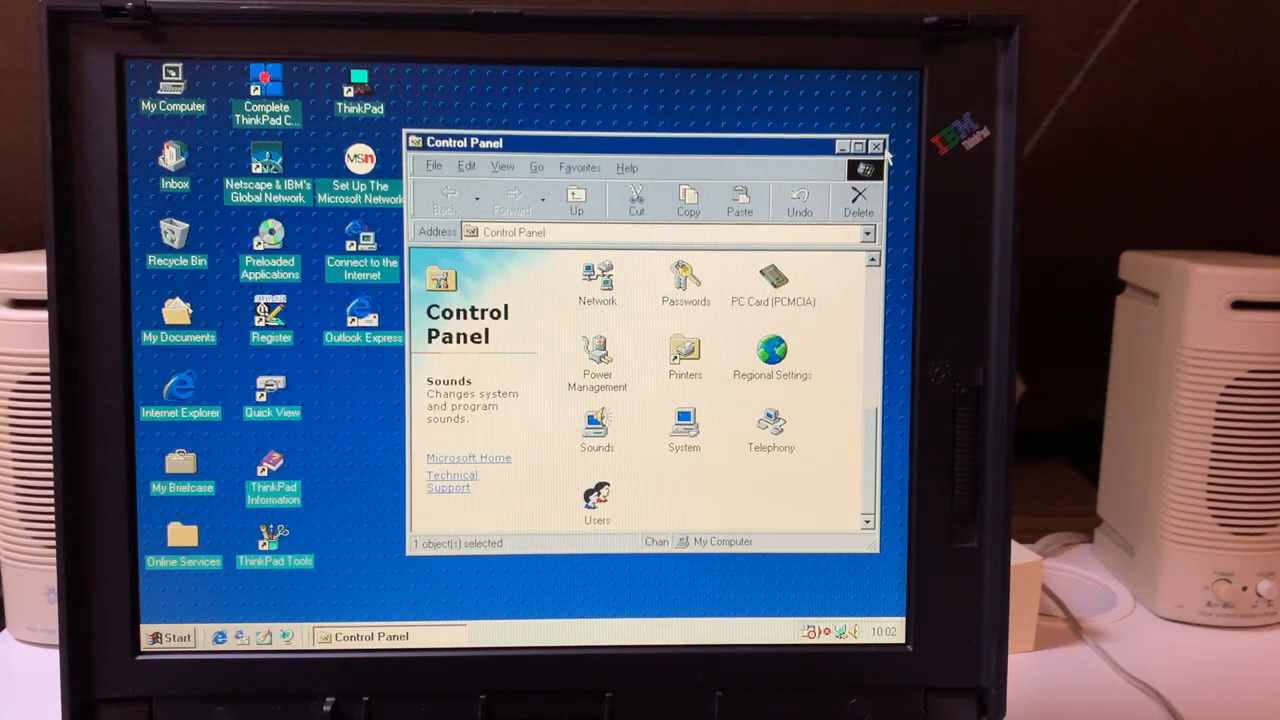
- Close the Control Panel and restart Windows 98 from Shut Down
click(877, 145)
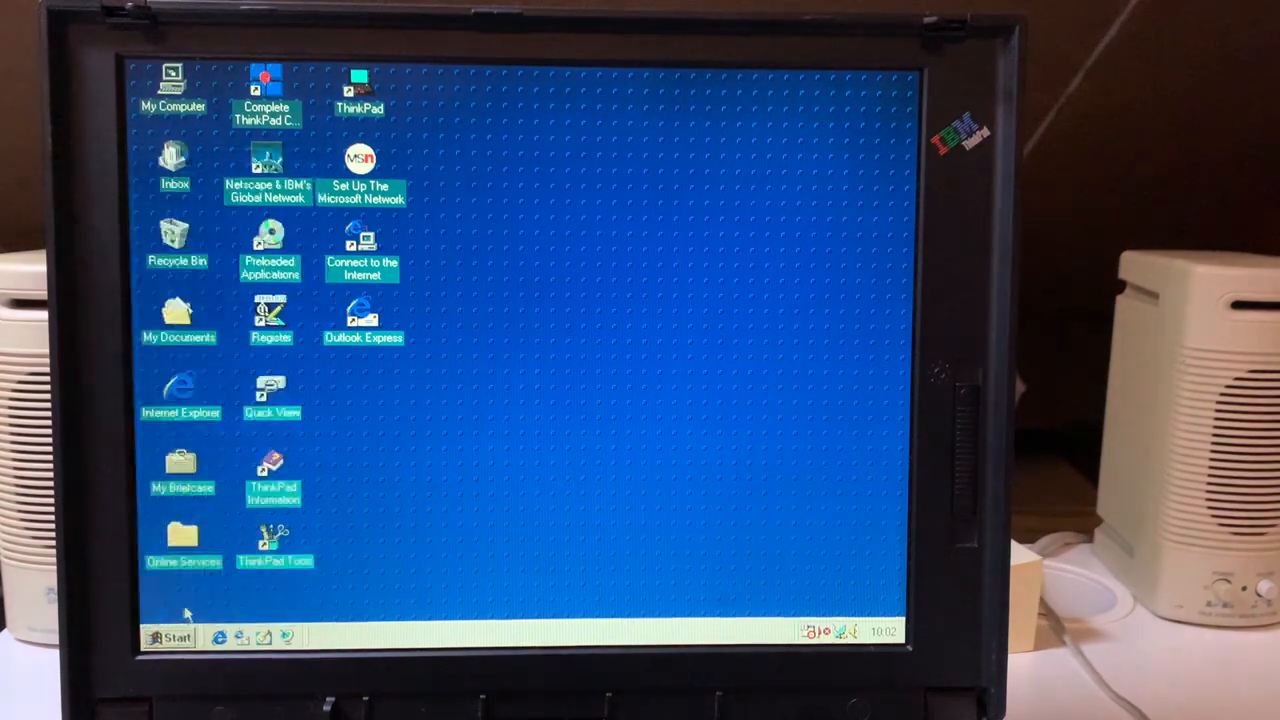
click(169, 637)
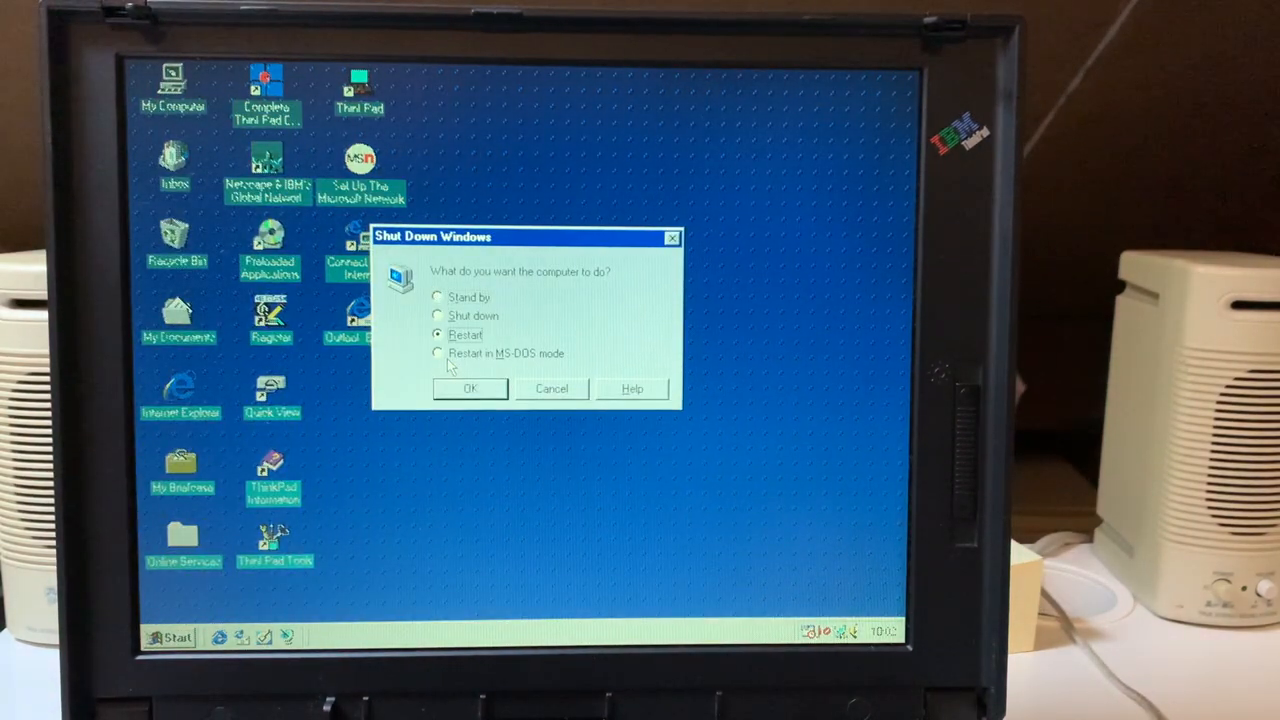
click(470, 388)
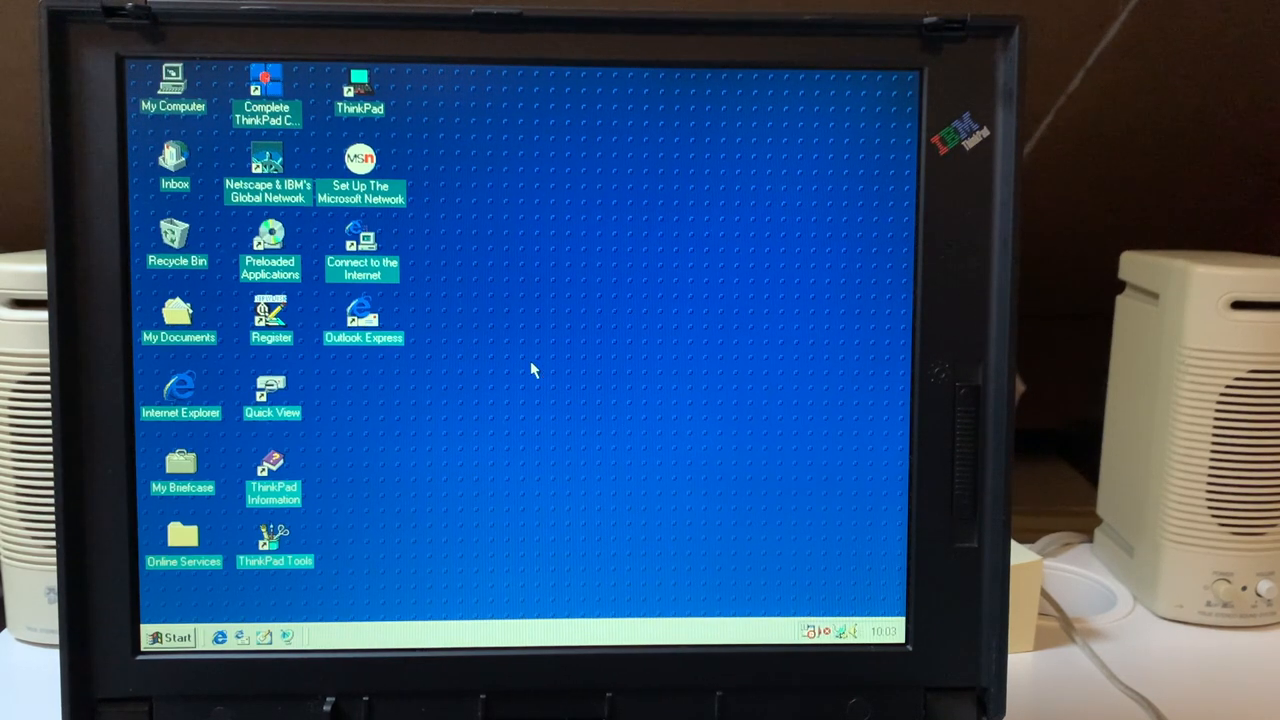
mouse_move(300, 150)
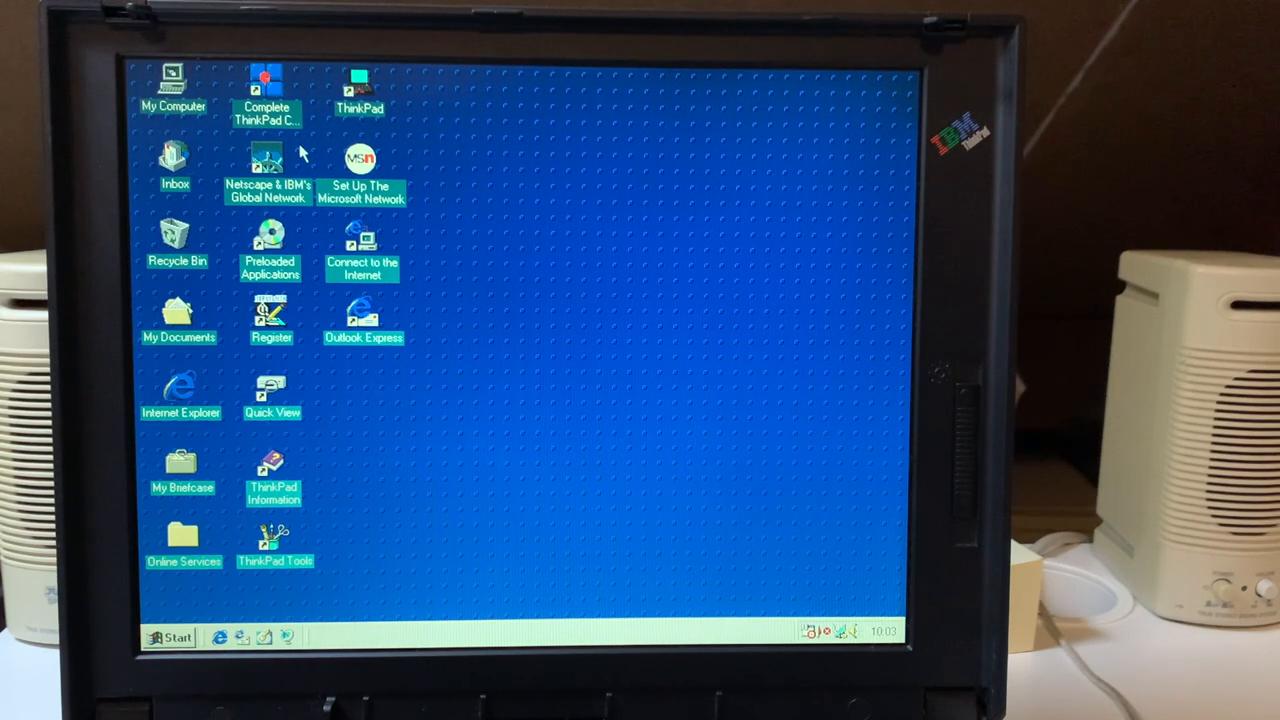
mouse_move(390, 410)
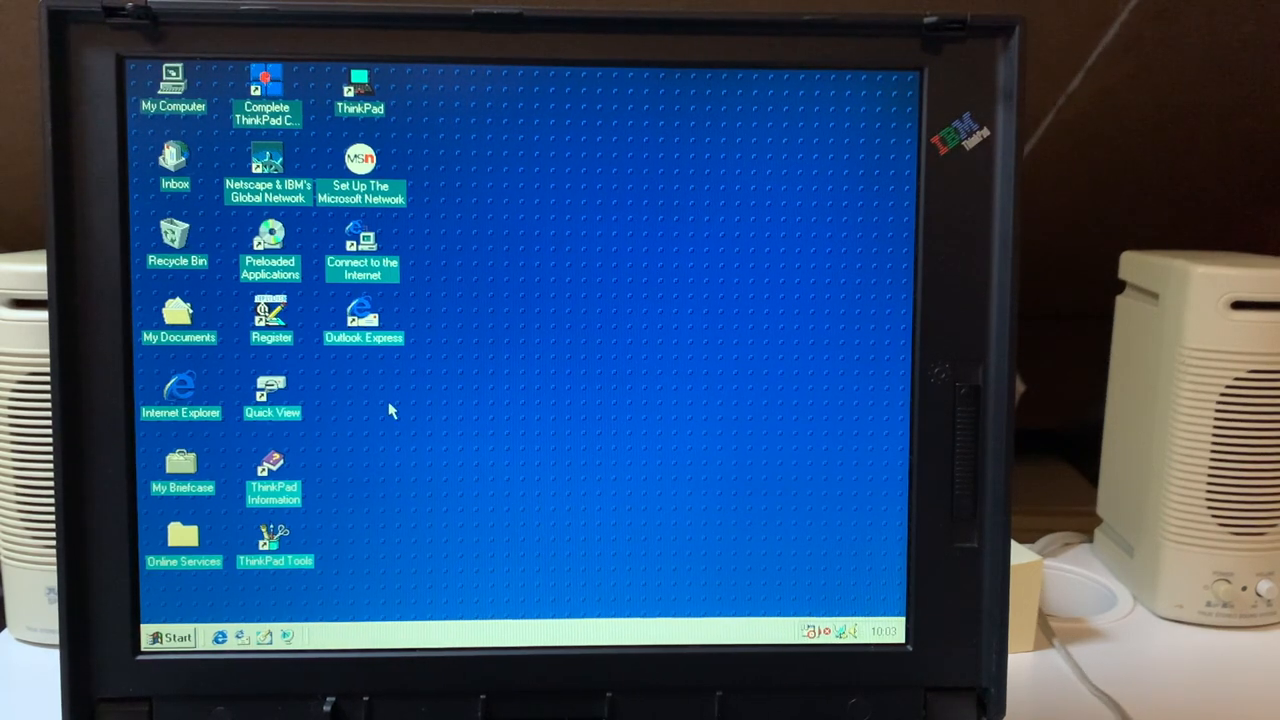
- Launch CardWizard from ThinkPad Tools > CardWorks and dismiss the SSPCCRDX.VXD not-loaded error
click(275, 561)
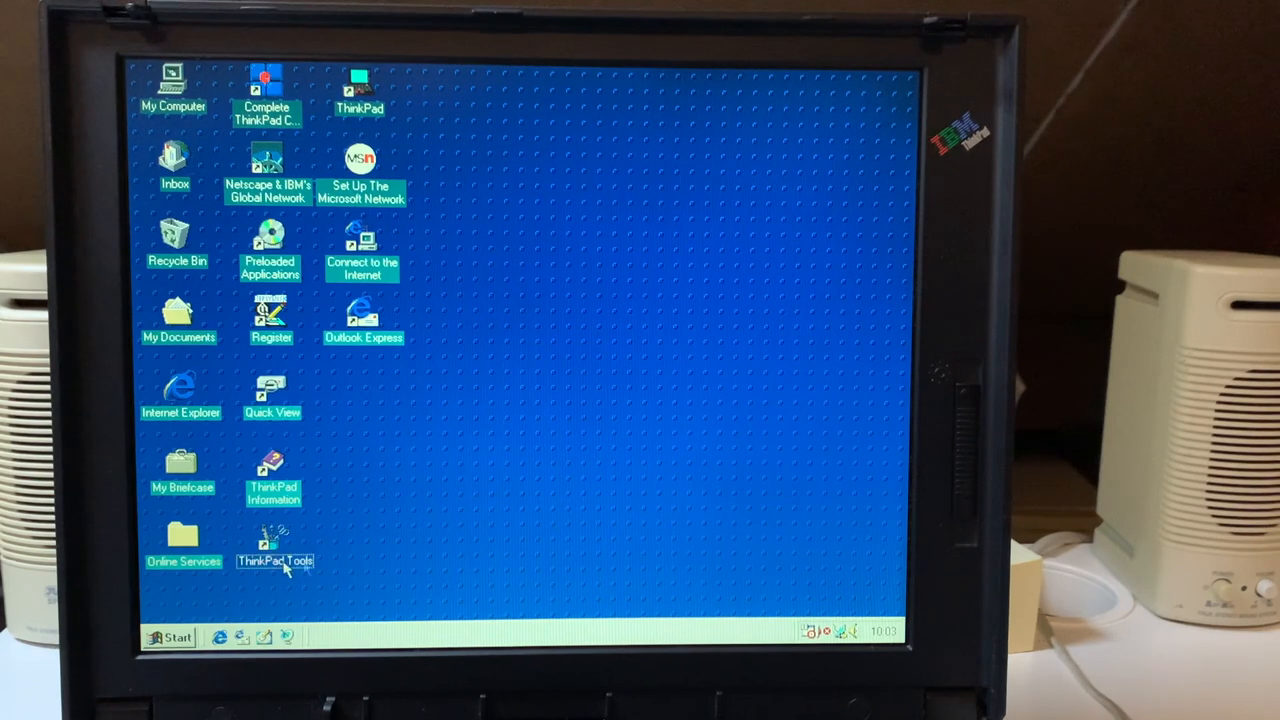
double_click(273, 545)
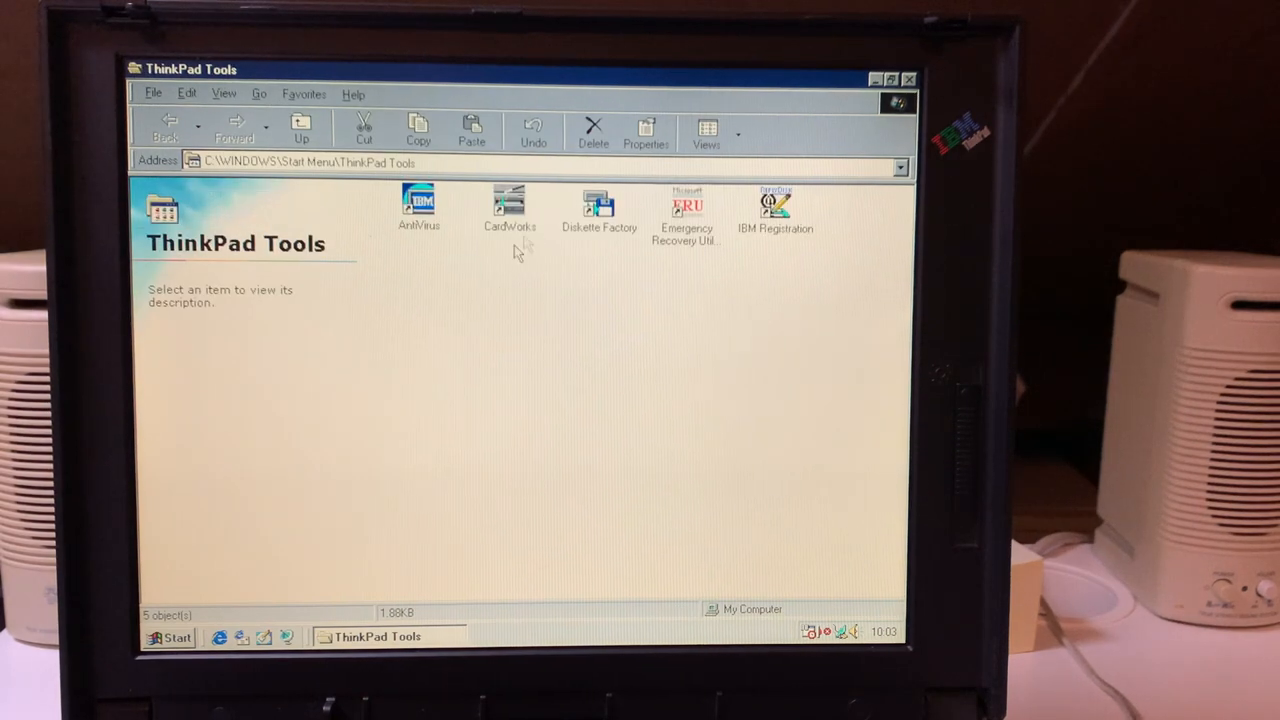
click(509, 205)
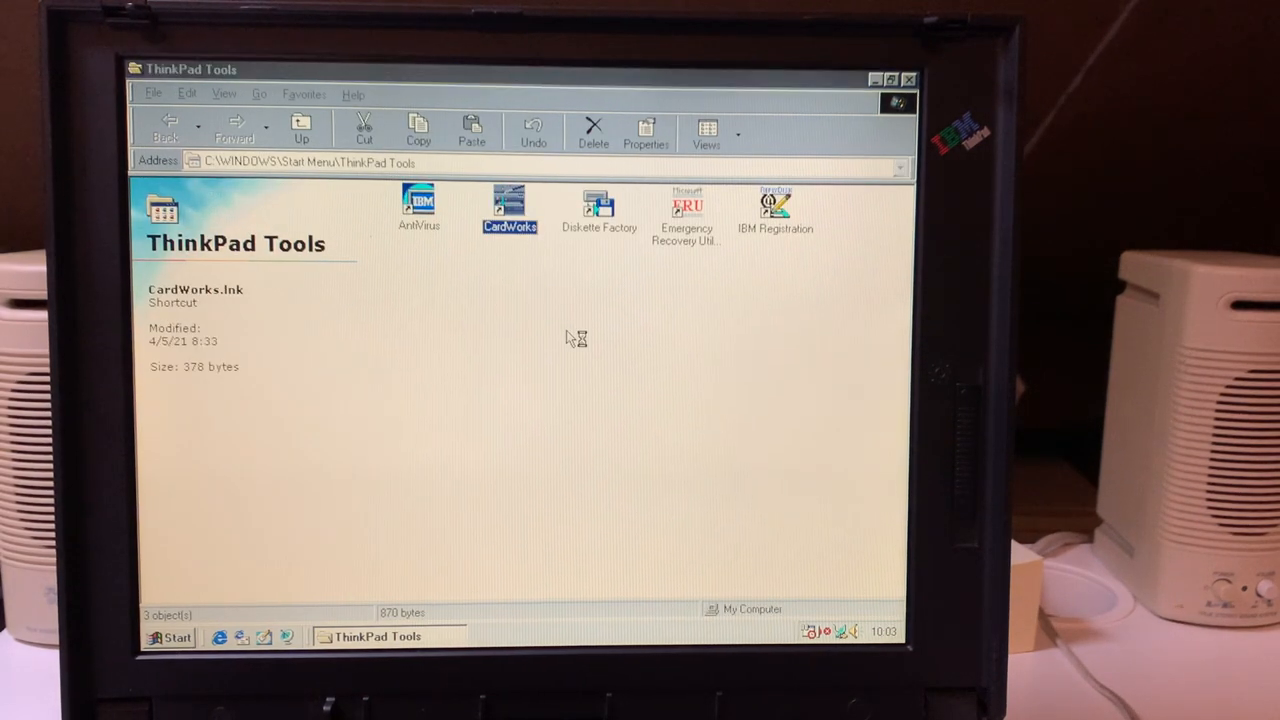
double_click(509, 205)
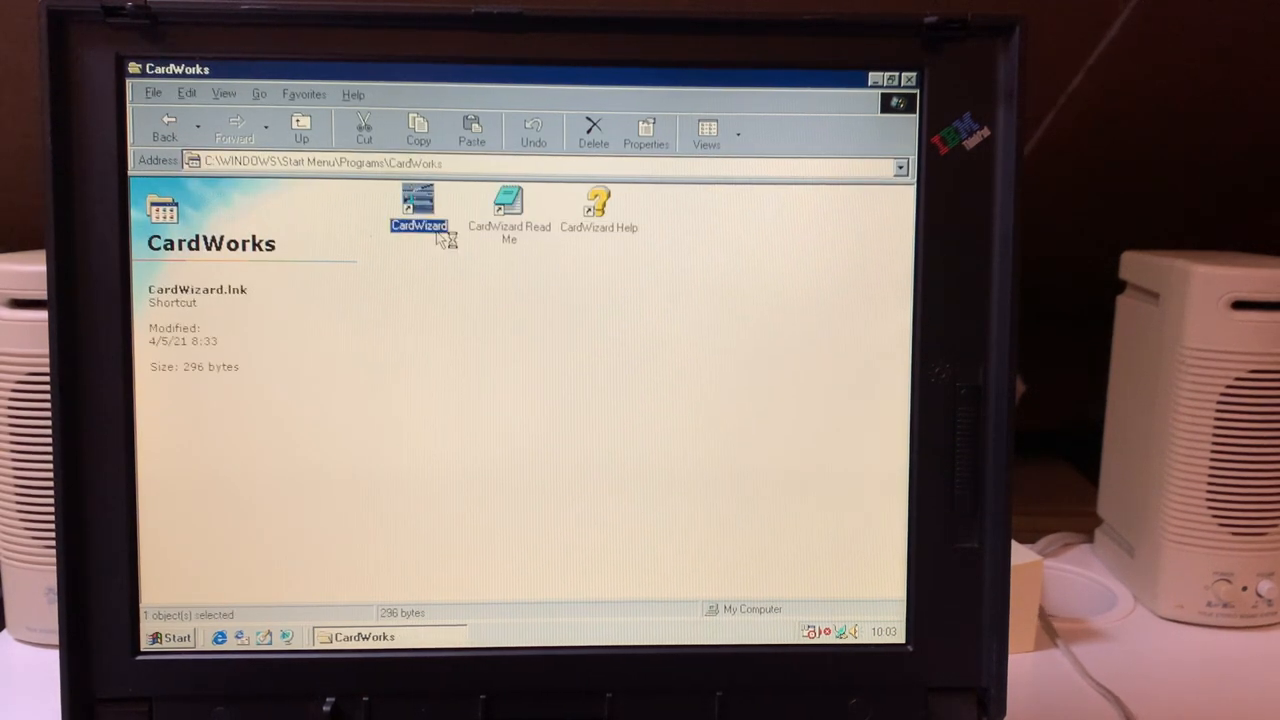
double_click(418, 210)
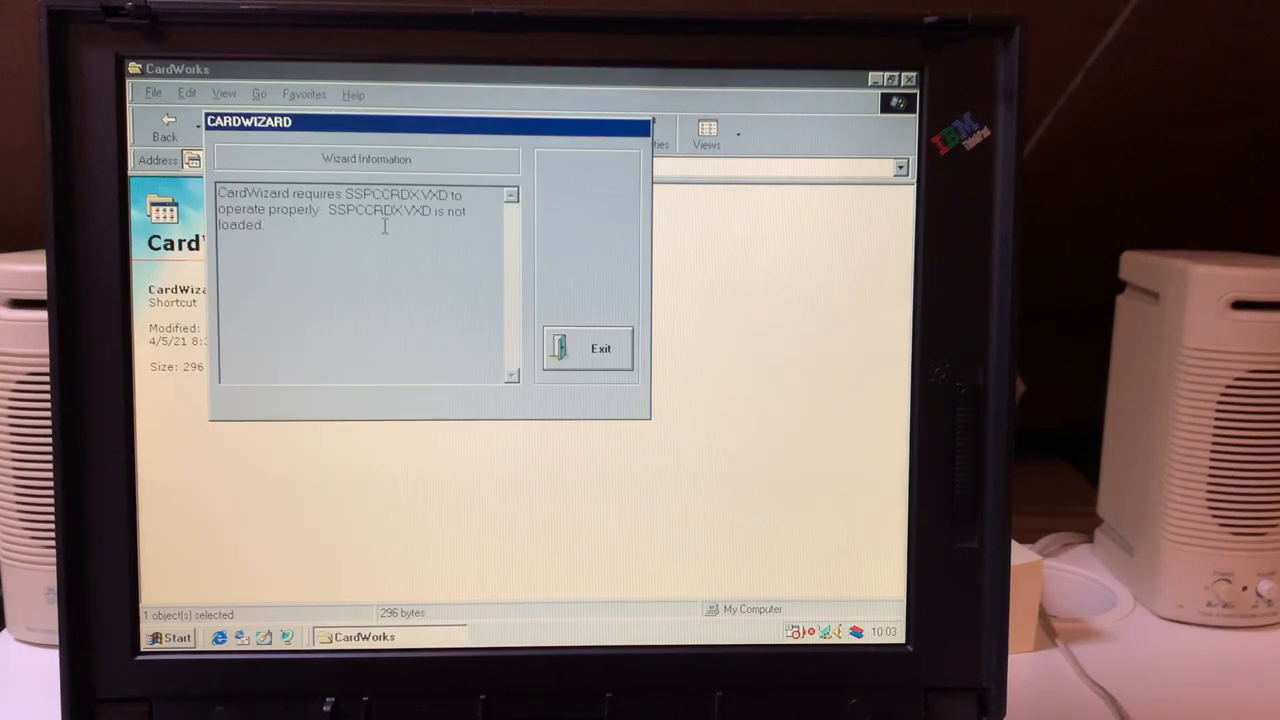
click(588, 348)
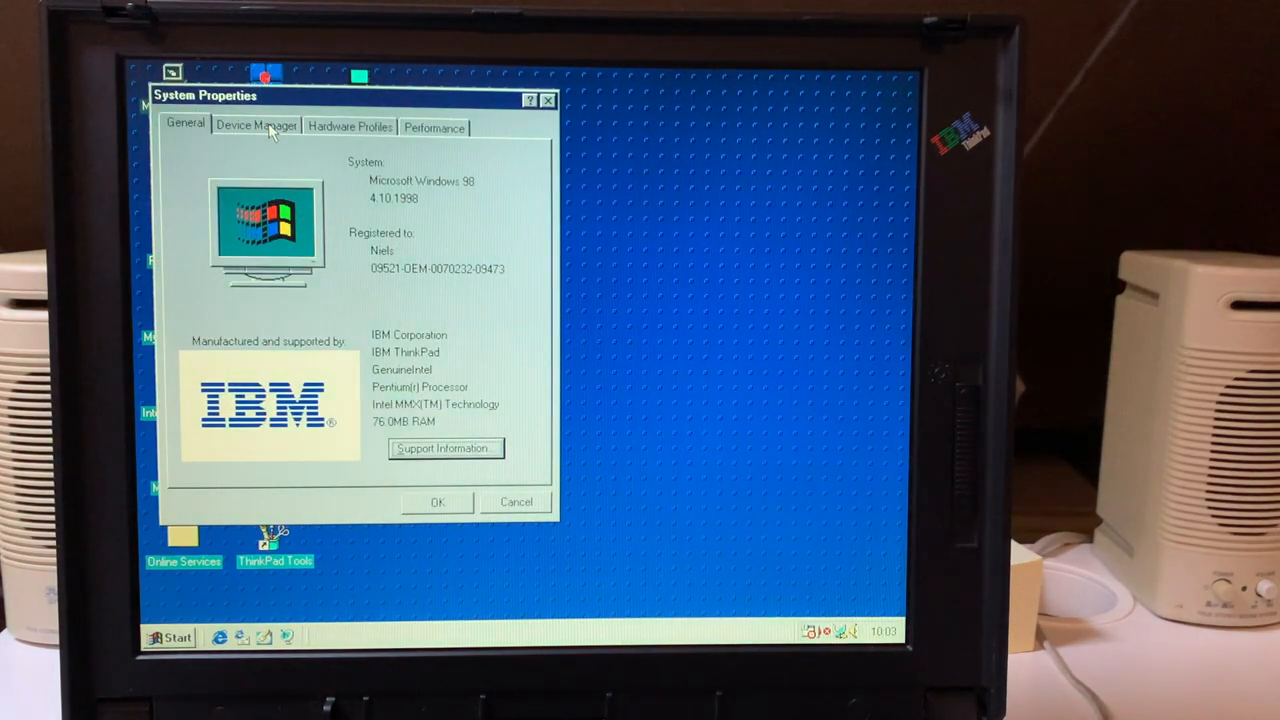
mouse_move(460, 415)
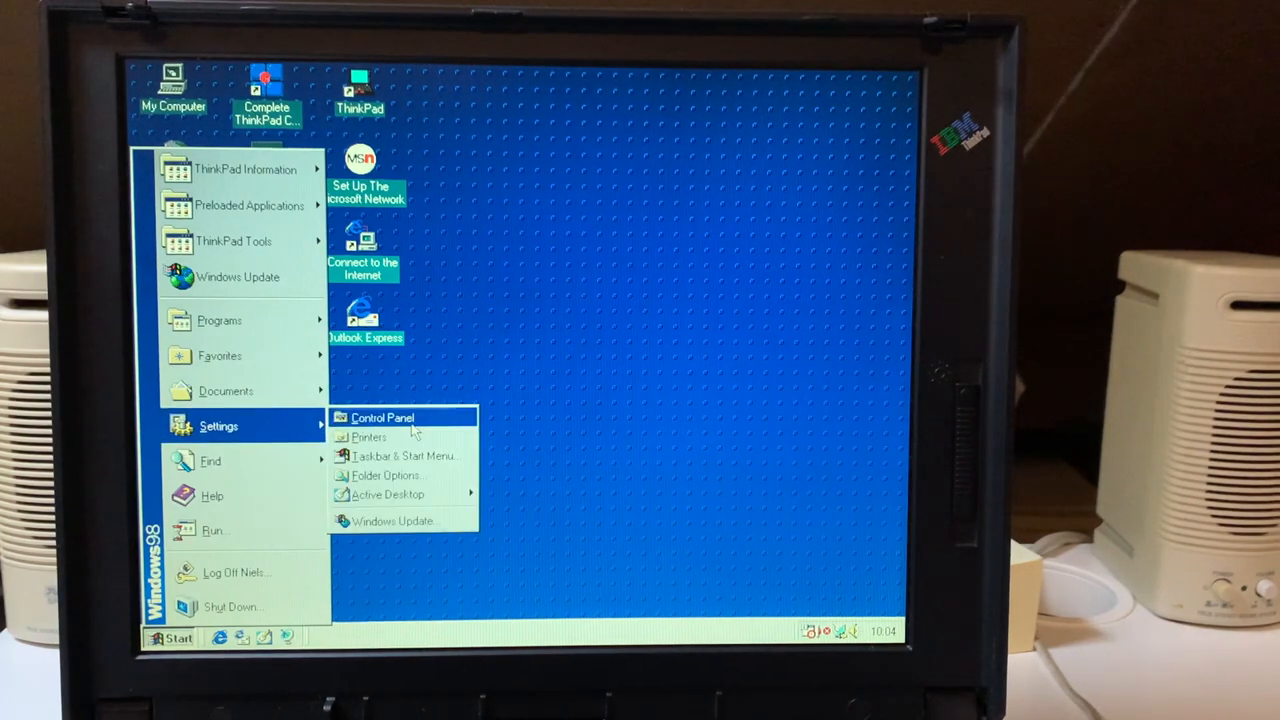
- Open the PC Card (PCMCIA) properties from the Control Panel
click(381, 417)
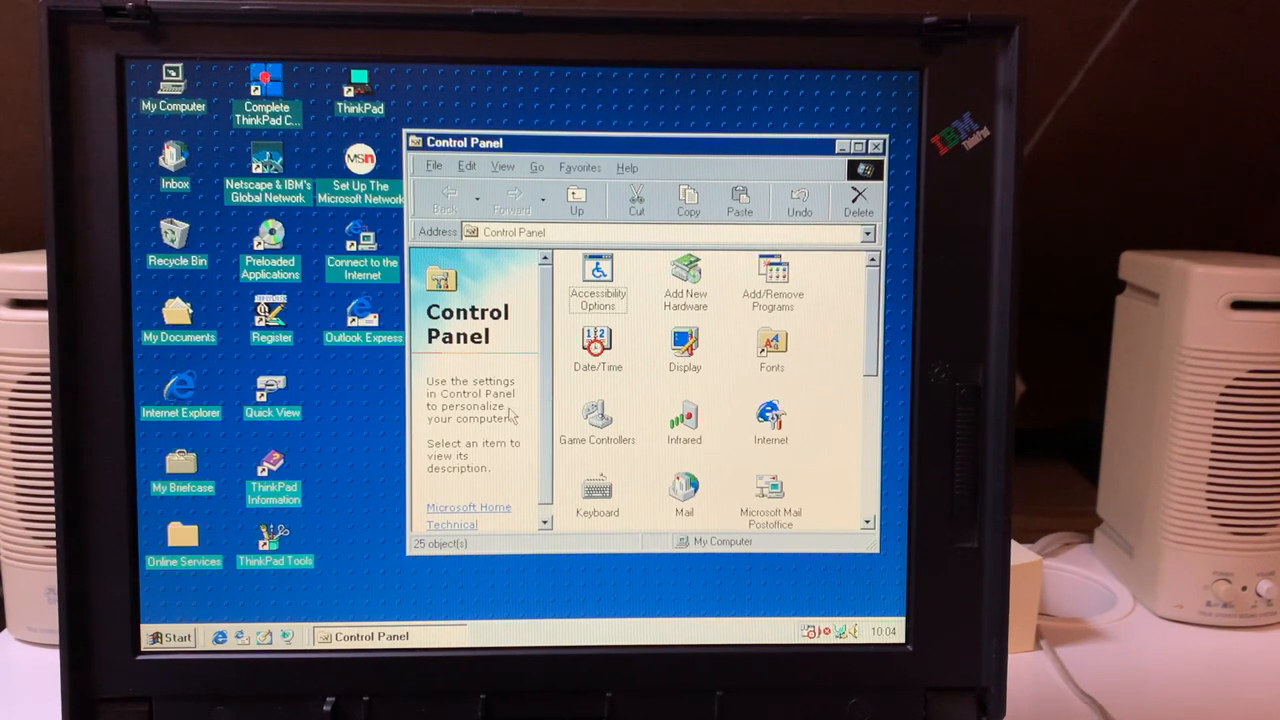
scroll(down, 3)
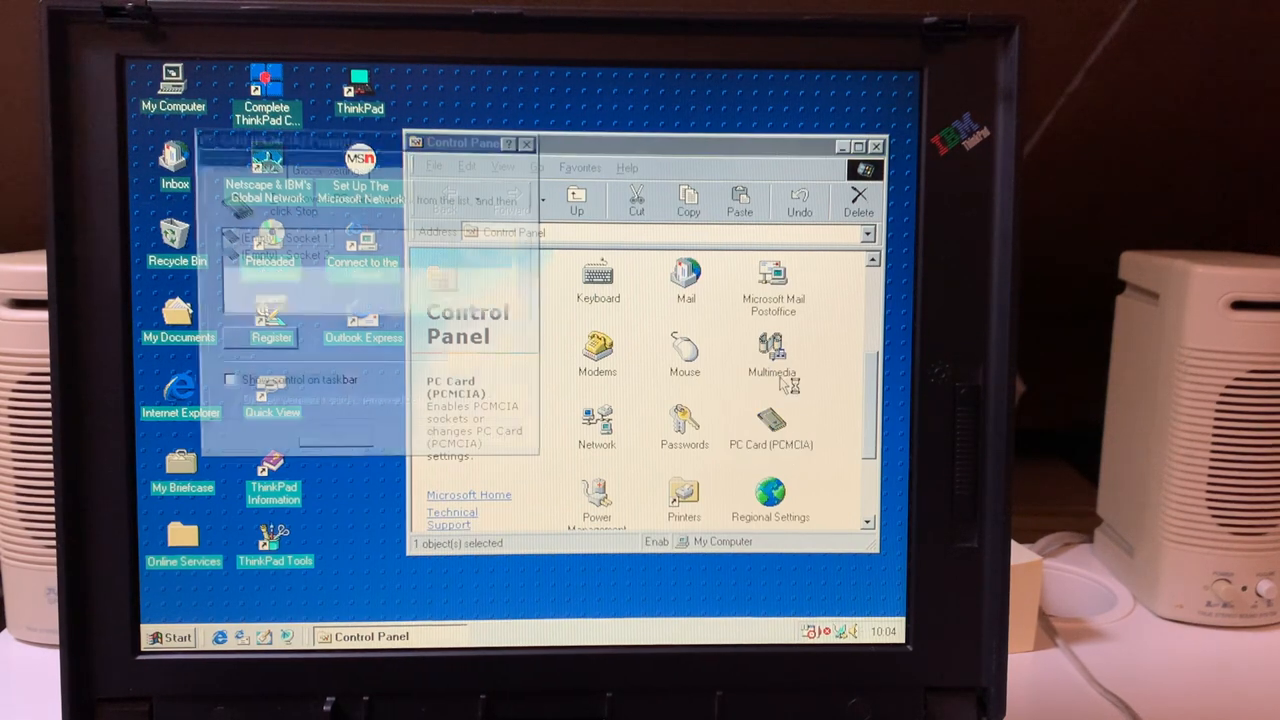
double_click(770, 420)
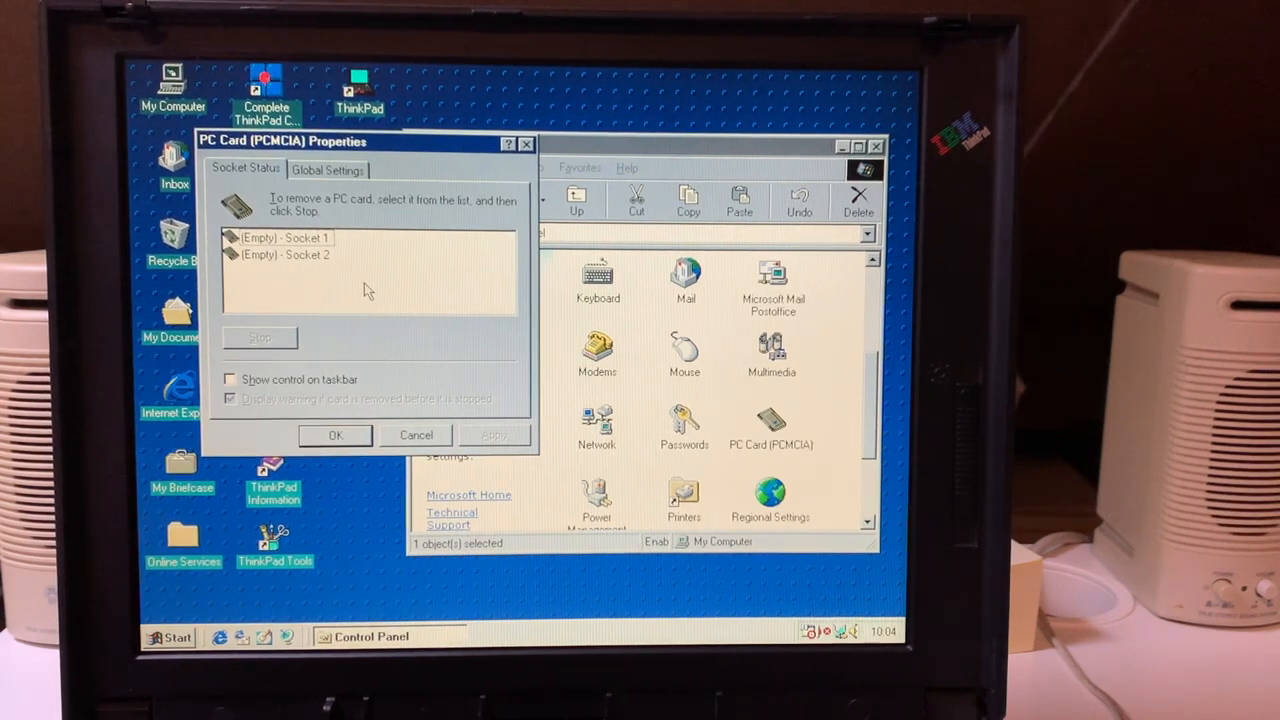
- Review Global Settings and Socket Status showing empty sockets, then close PC Card properties and Control Panel
click(328, 169)
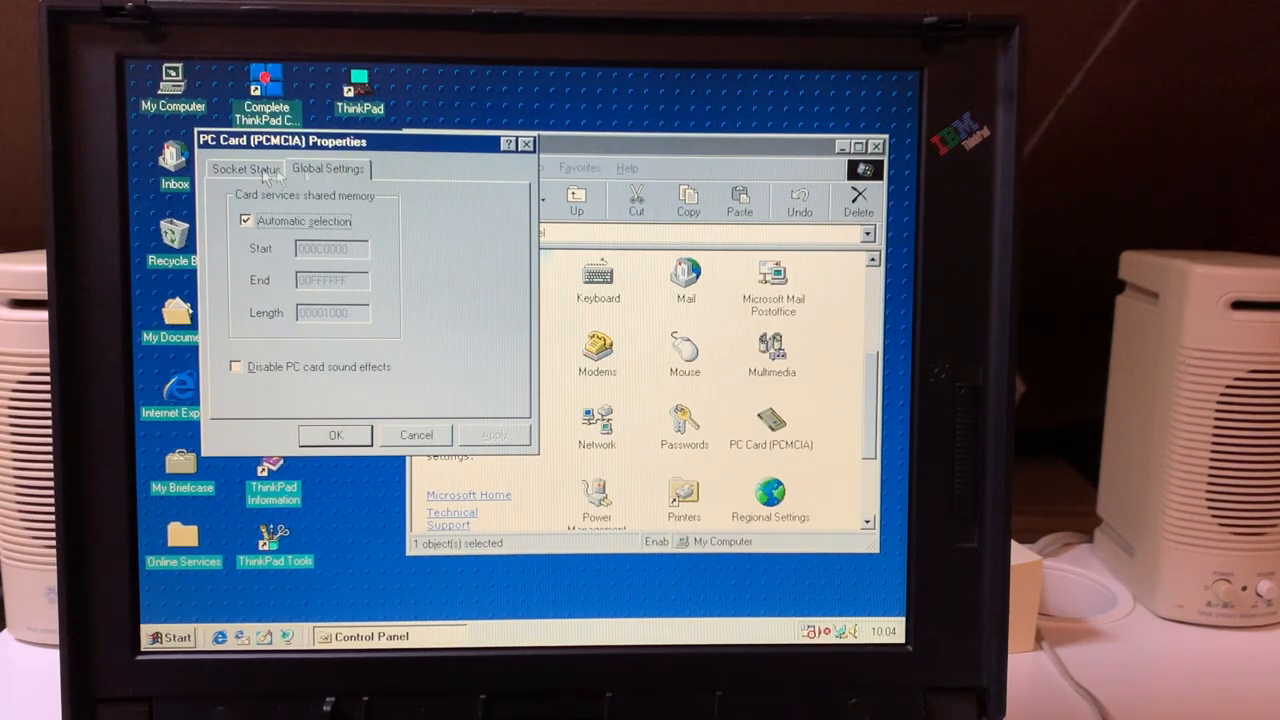
click(245, 168)
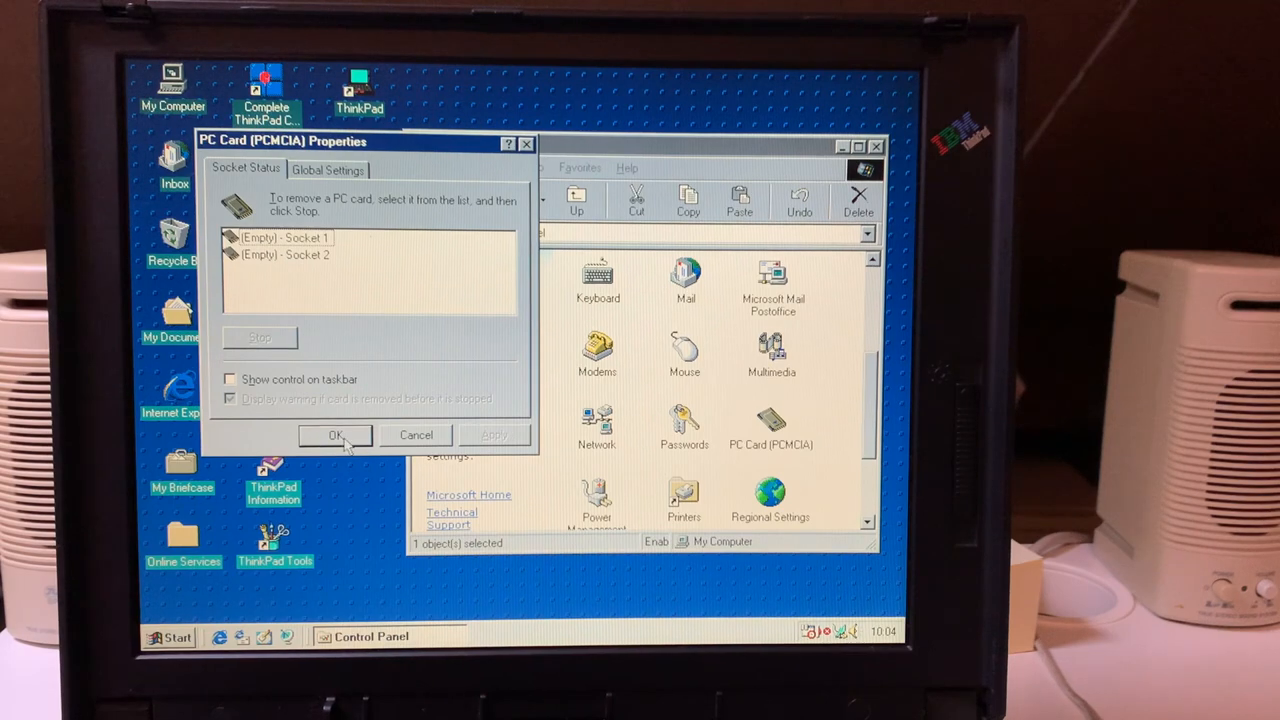
click(335, 434)
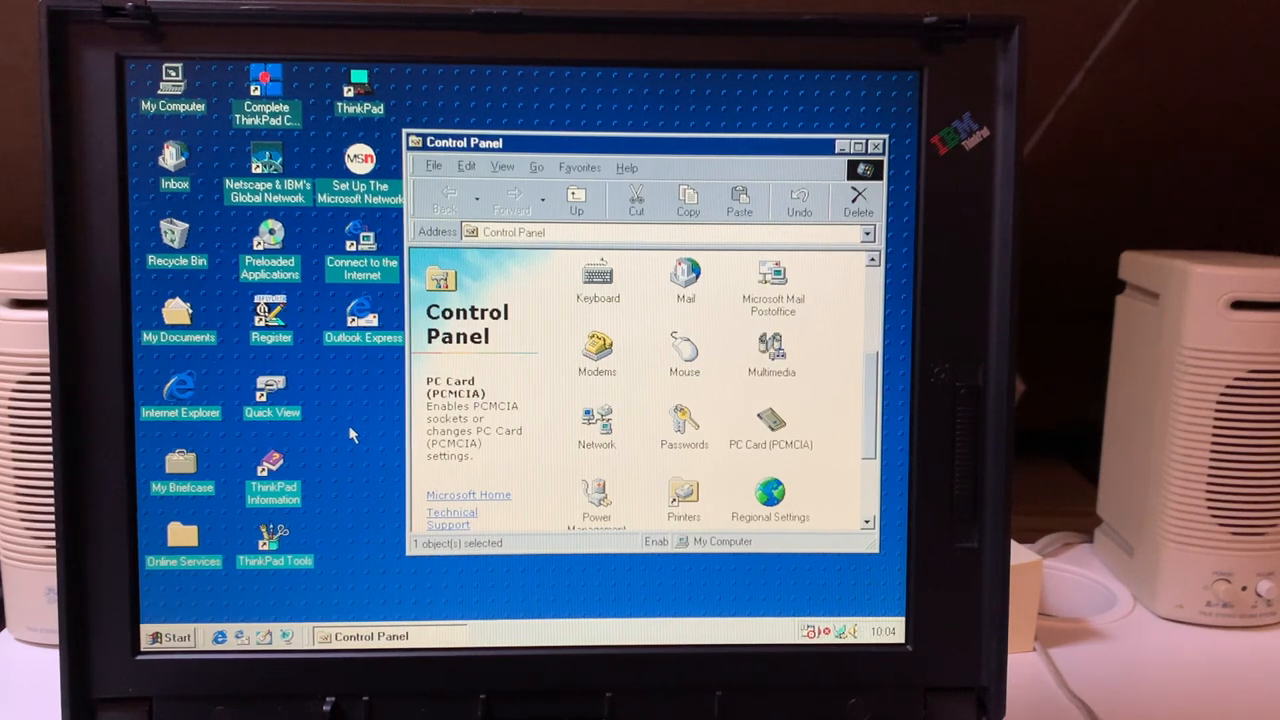
mouse_move(330, 455)
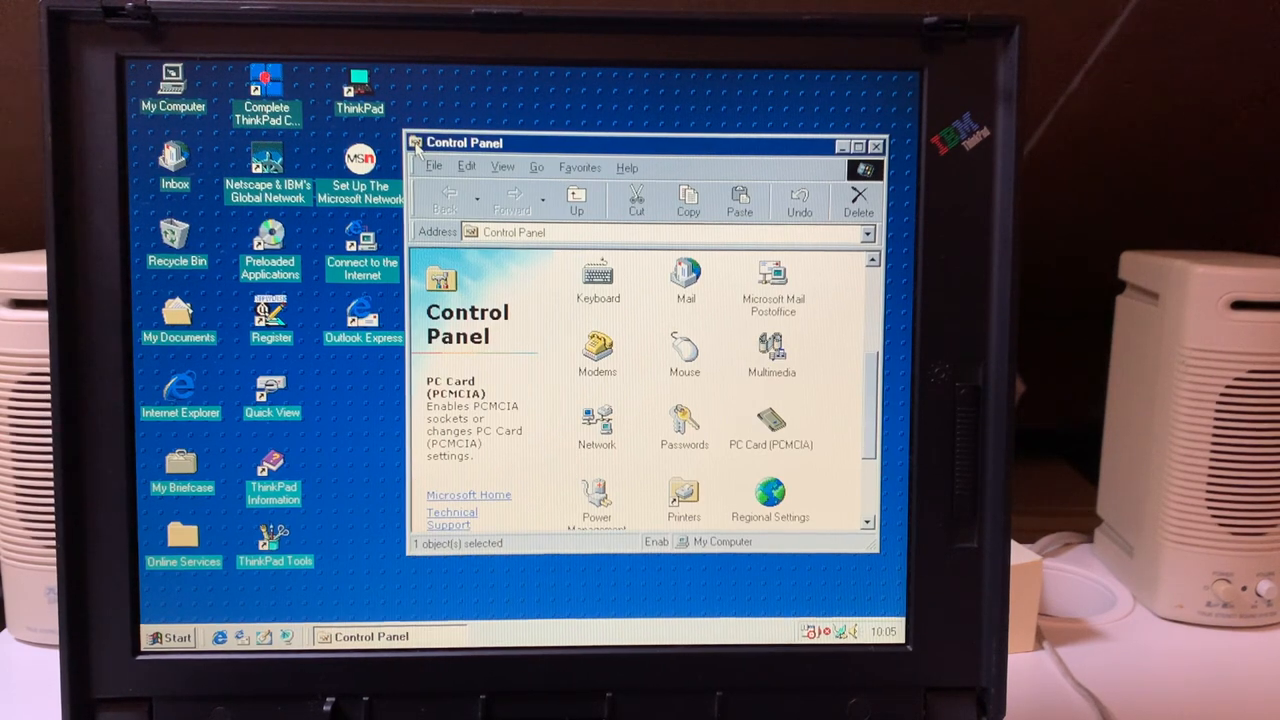
click(875, 146)
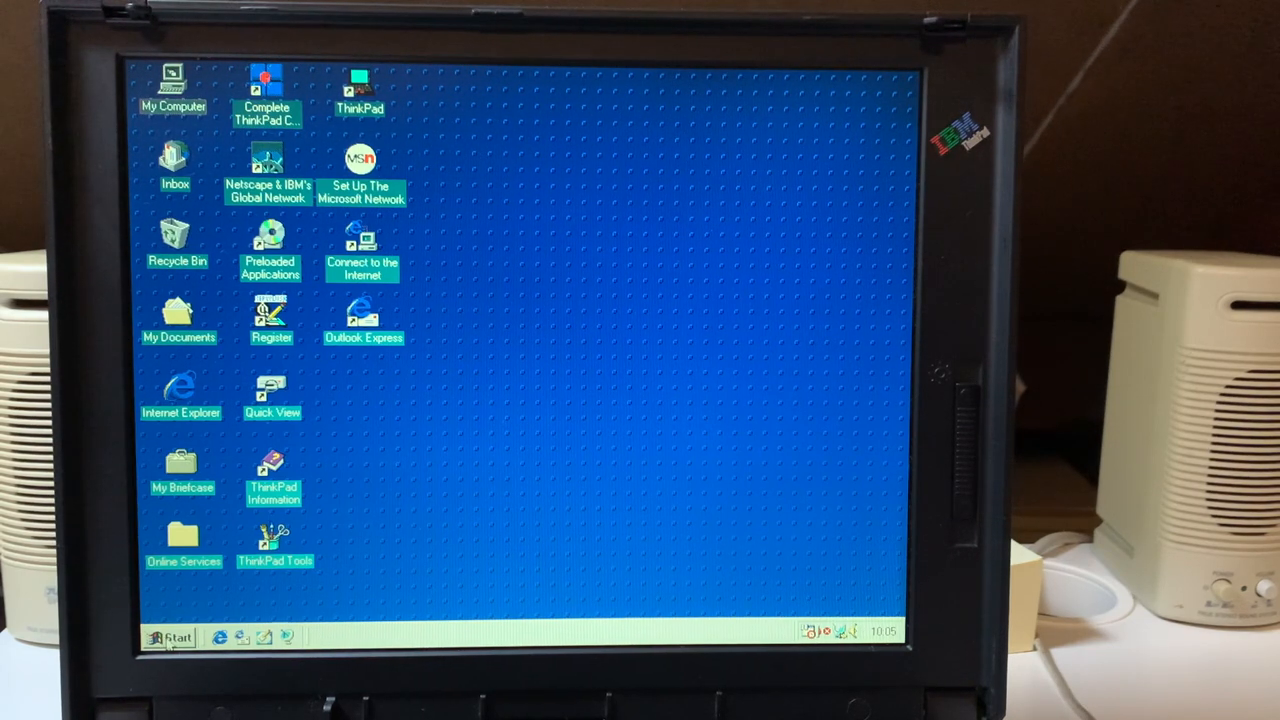
click(172, 90)
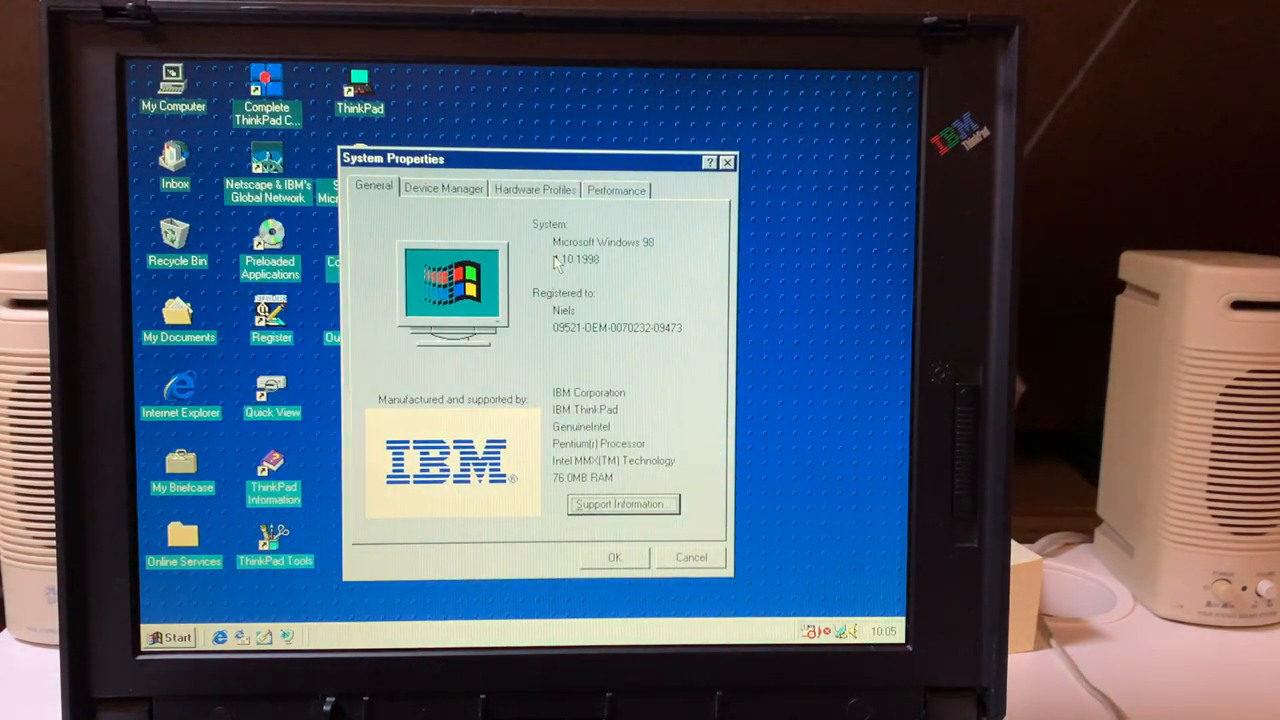
mouse_move(575, 262)
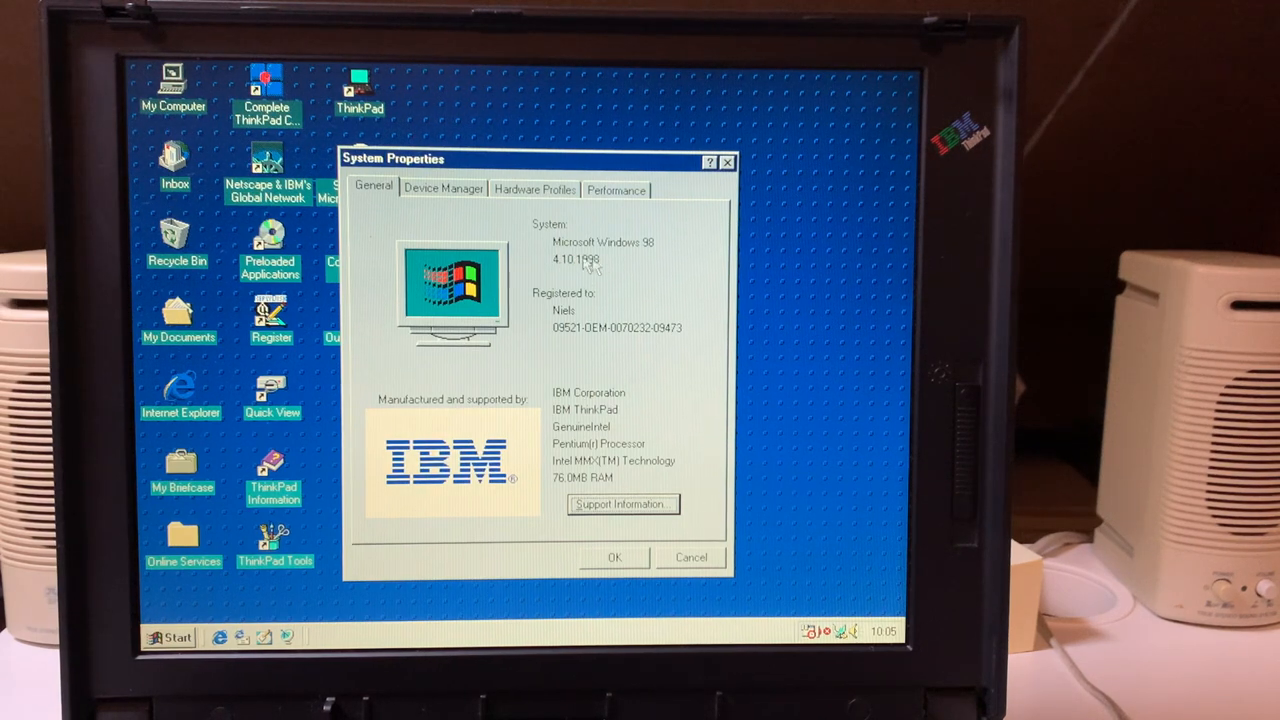
mouse_move(537, 391)
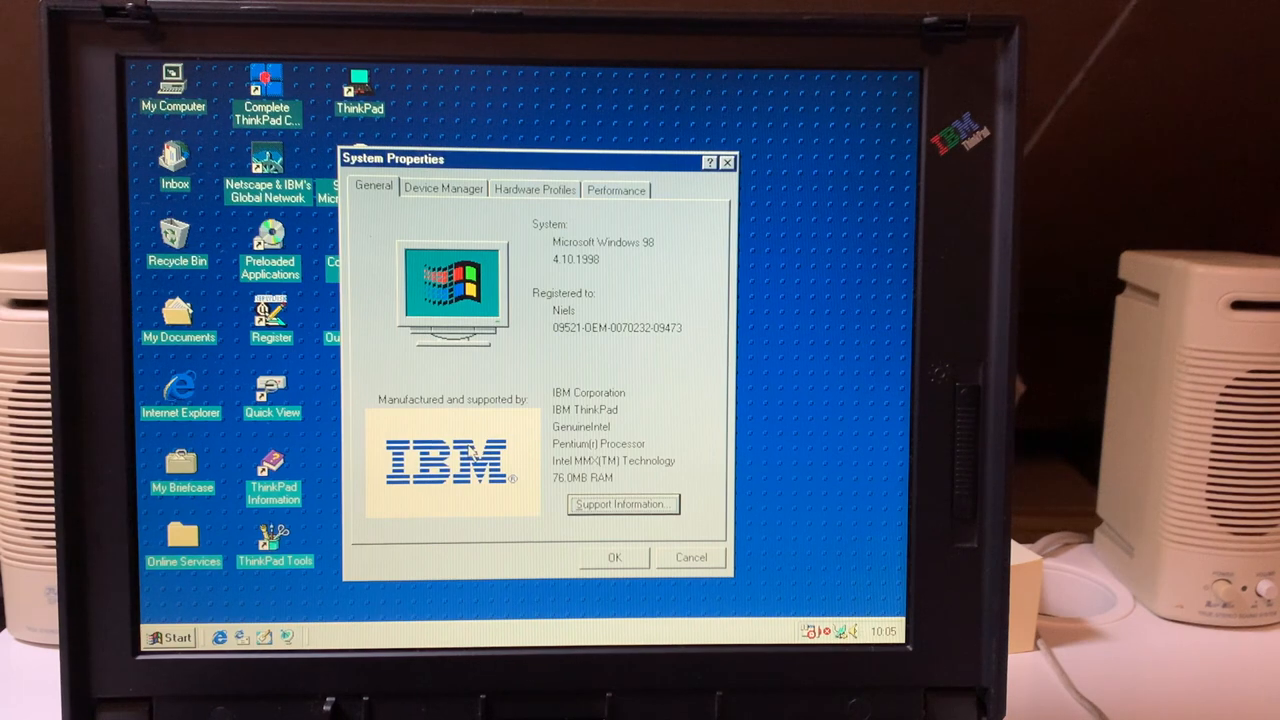
mouse_move(460, 423)
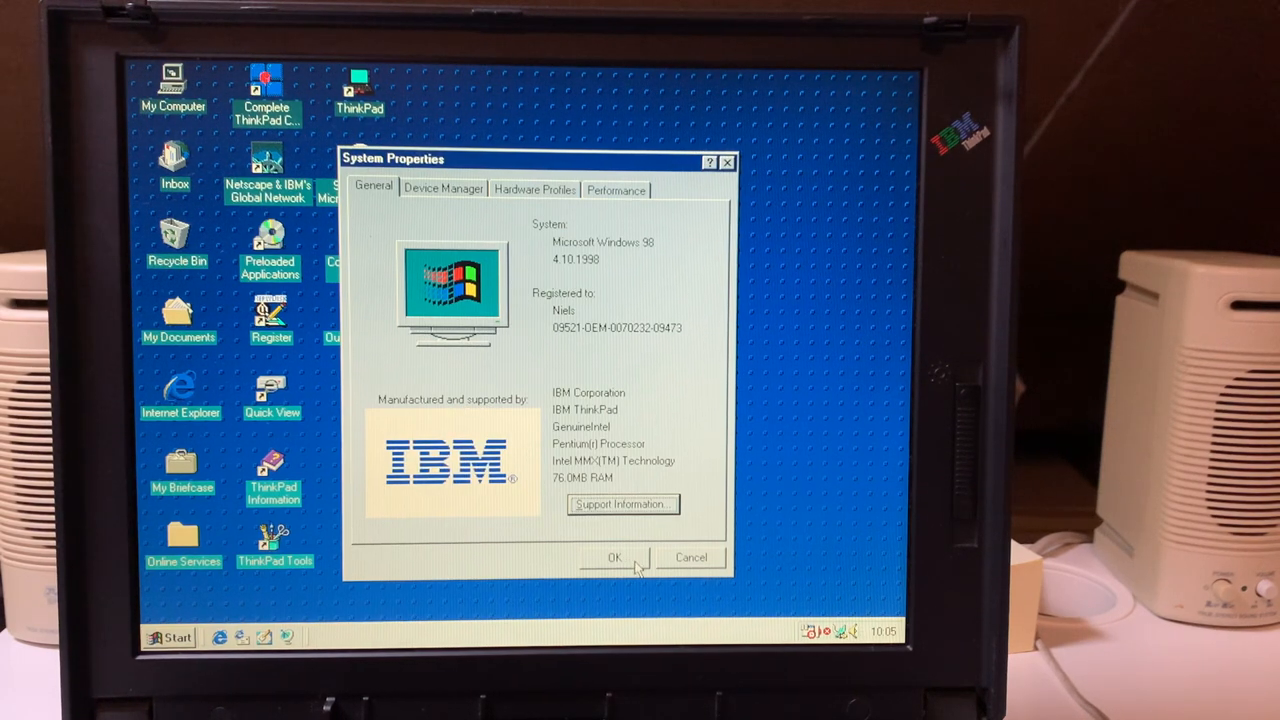
click(614, 557)
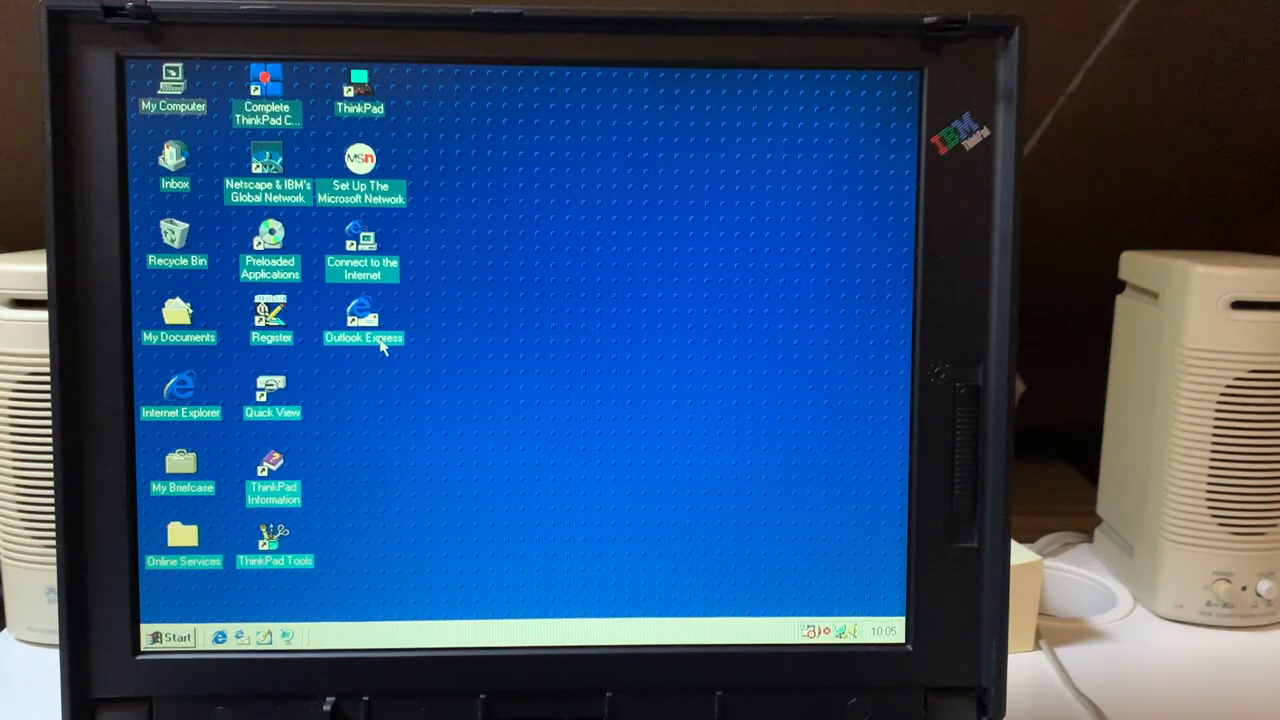
mouse_move(458, 432)
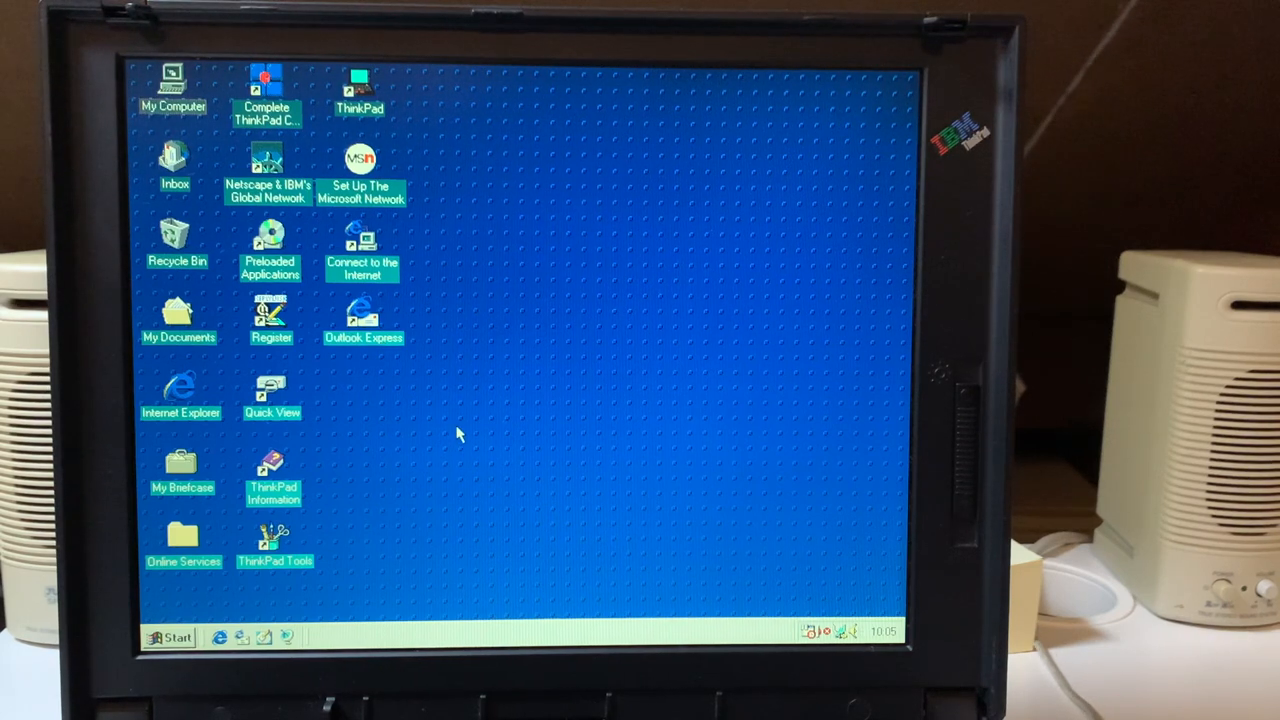
mouse_move(480, 357)
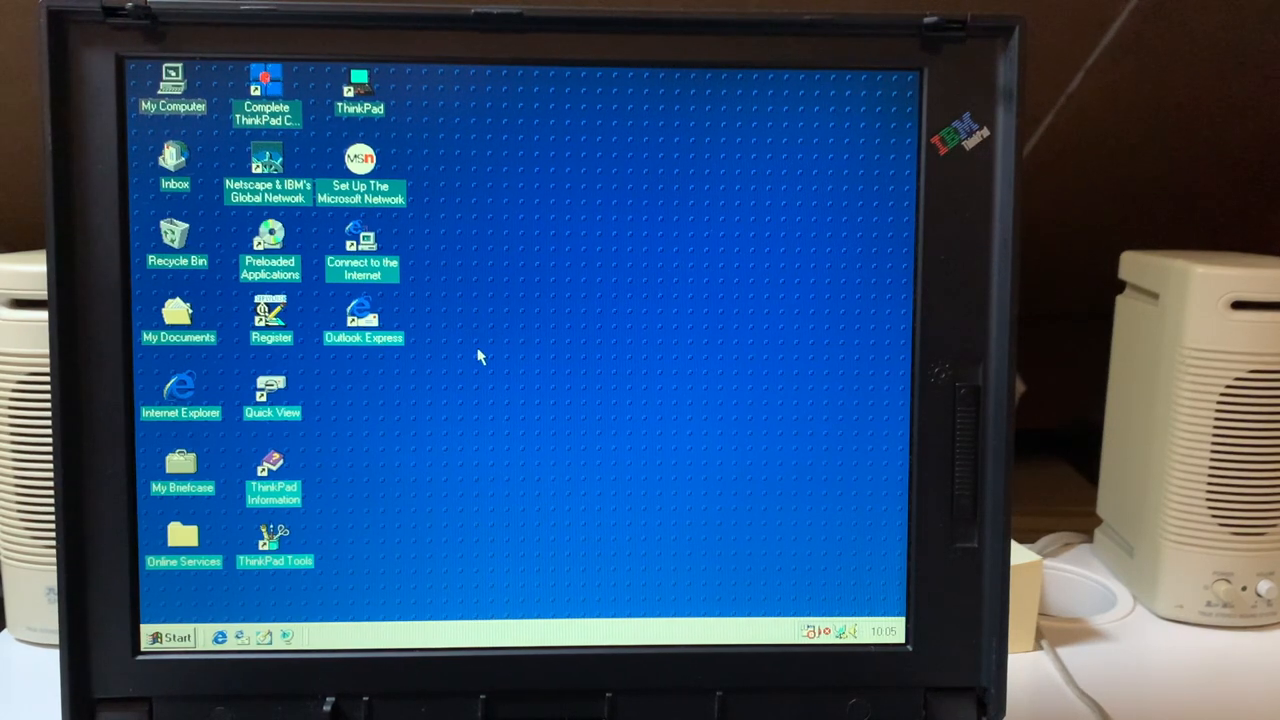